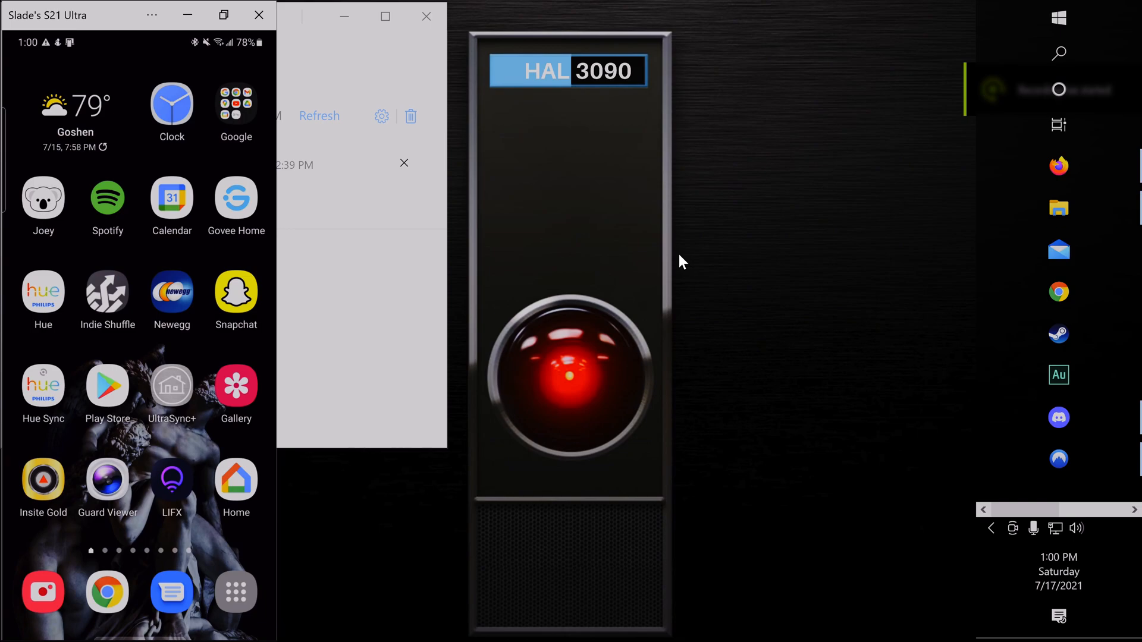
mouse_move(581, 222)
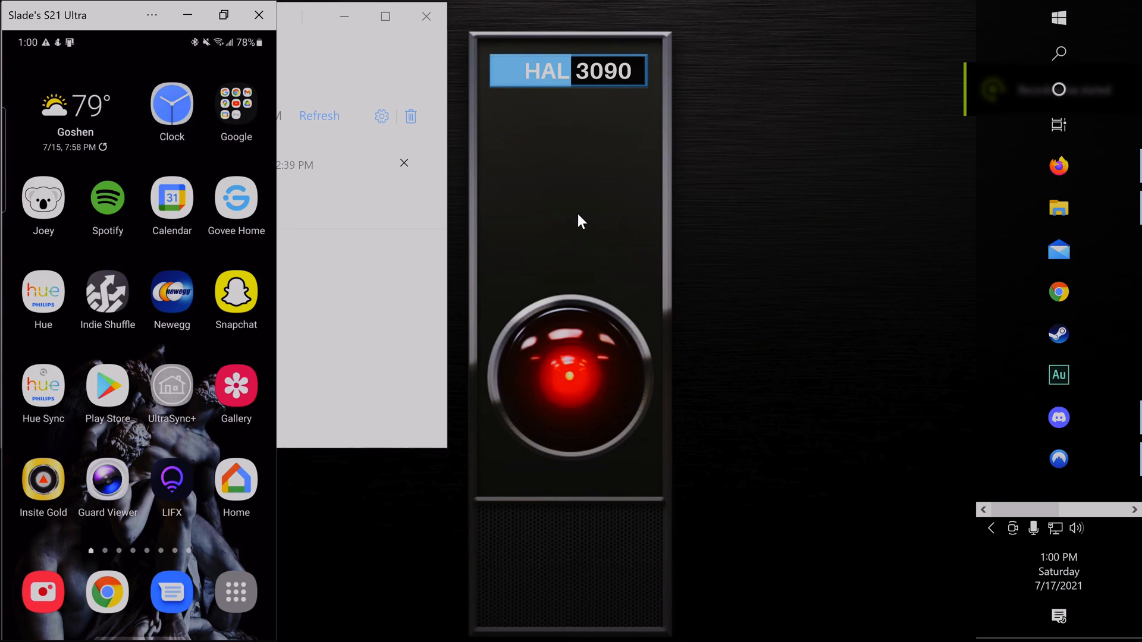
mouse_move(506, 178)
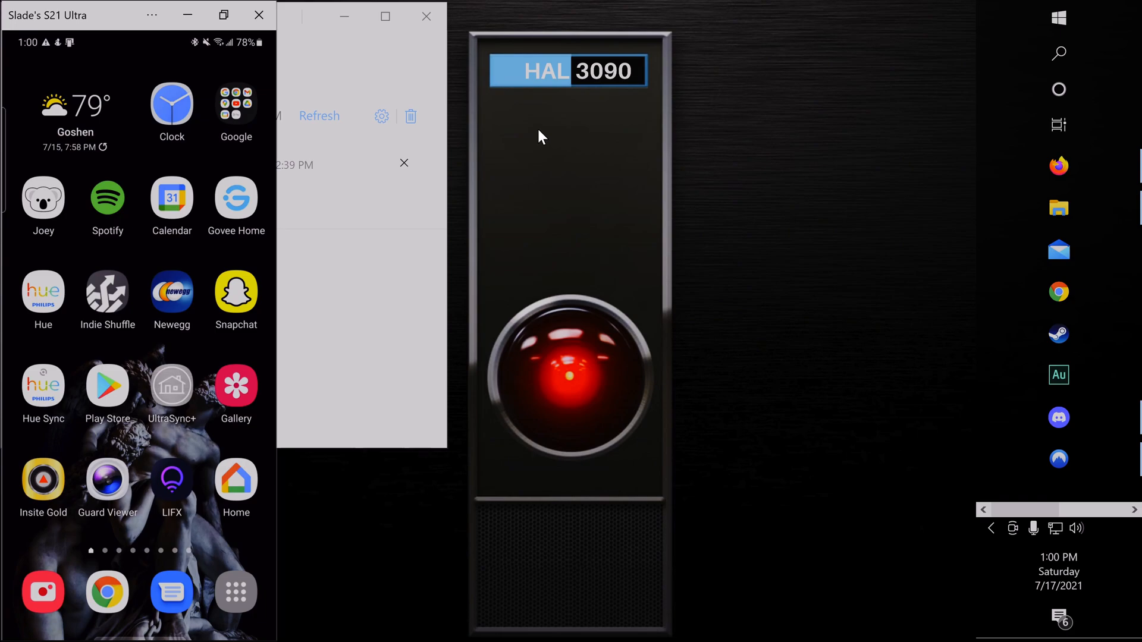
mouse_move(516, 170)
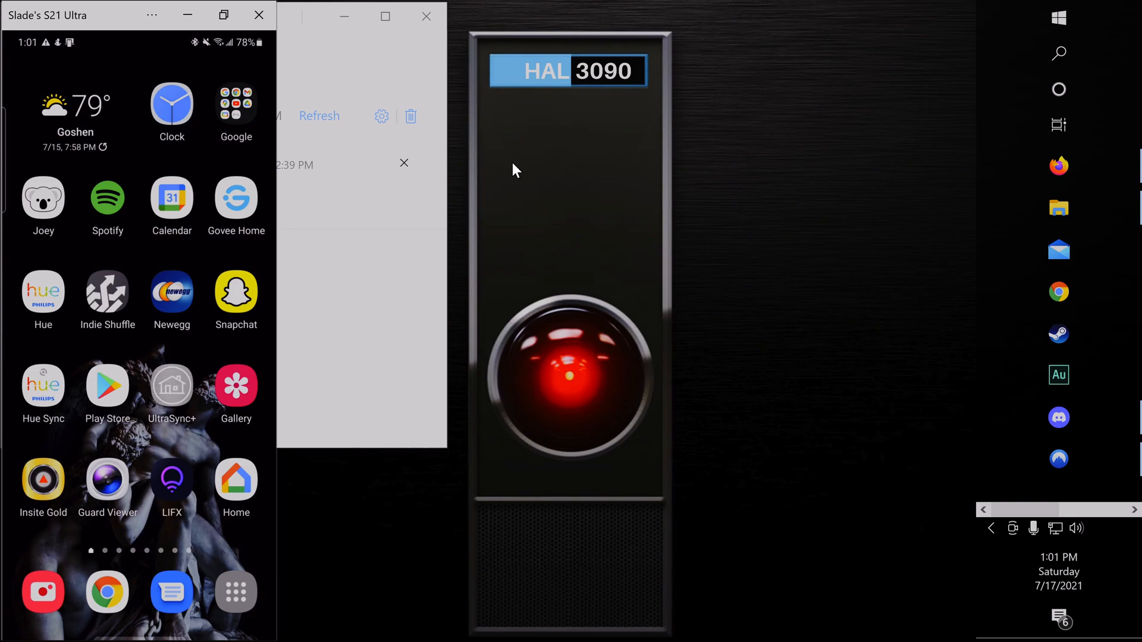
mouse_move(513, 157)
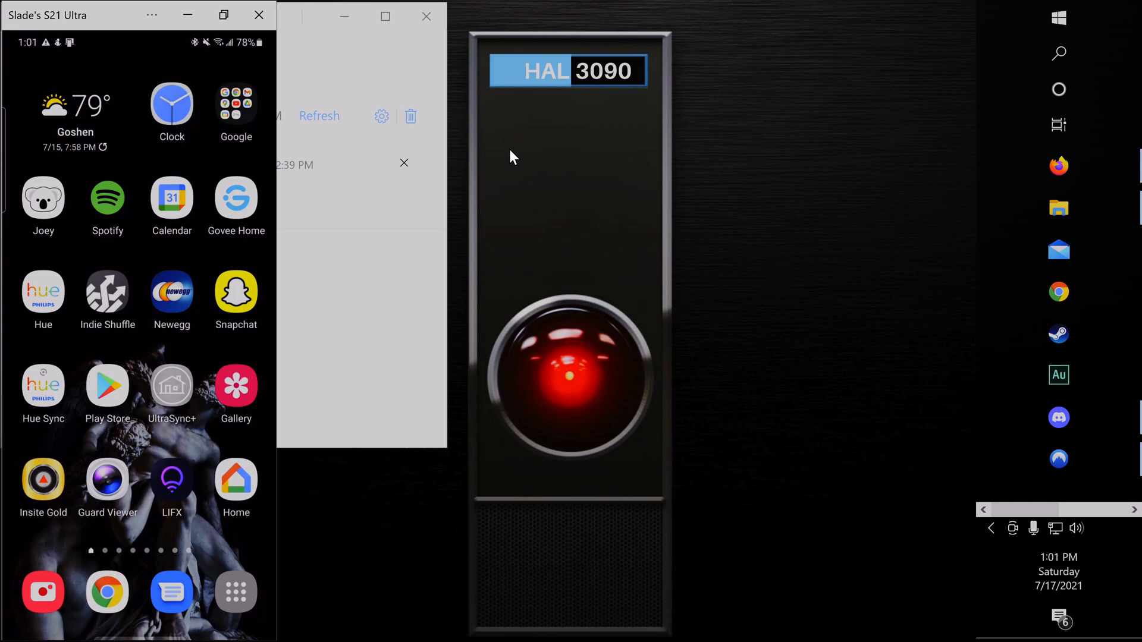
mouse_move(510, 152)
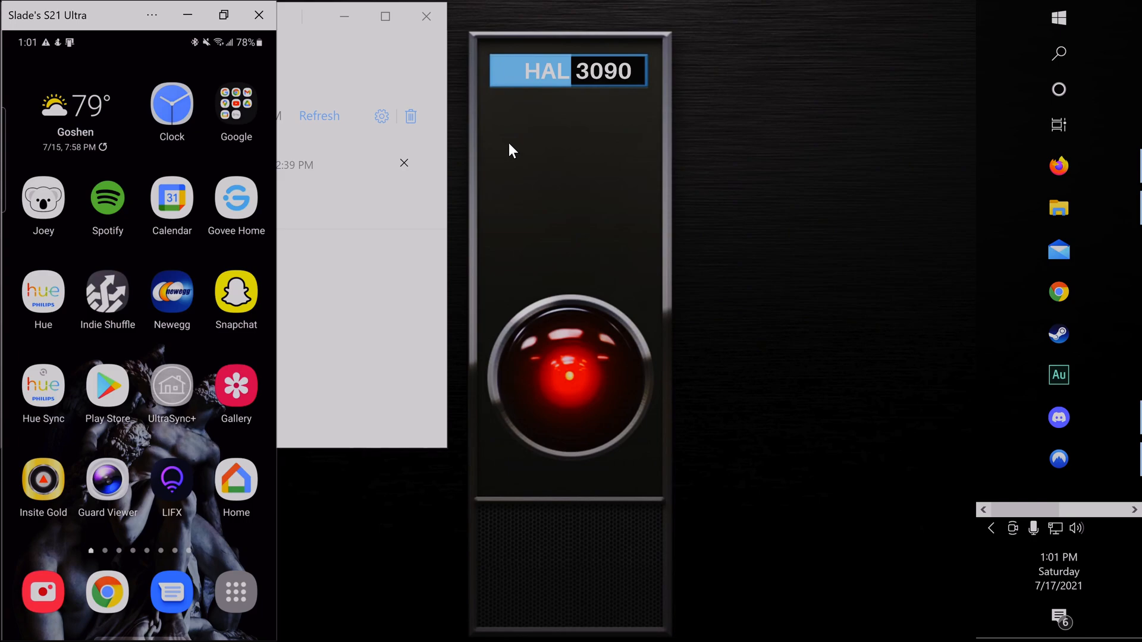
mouse_move(415, 405)
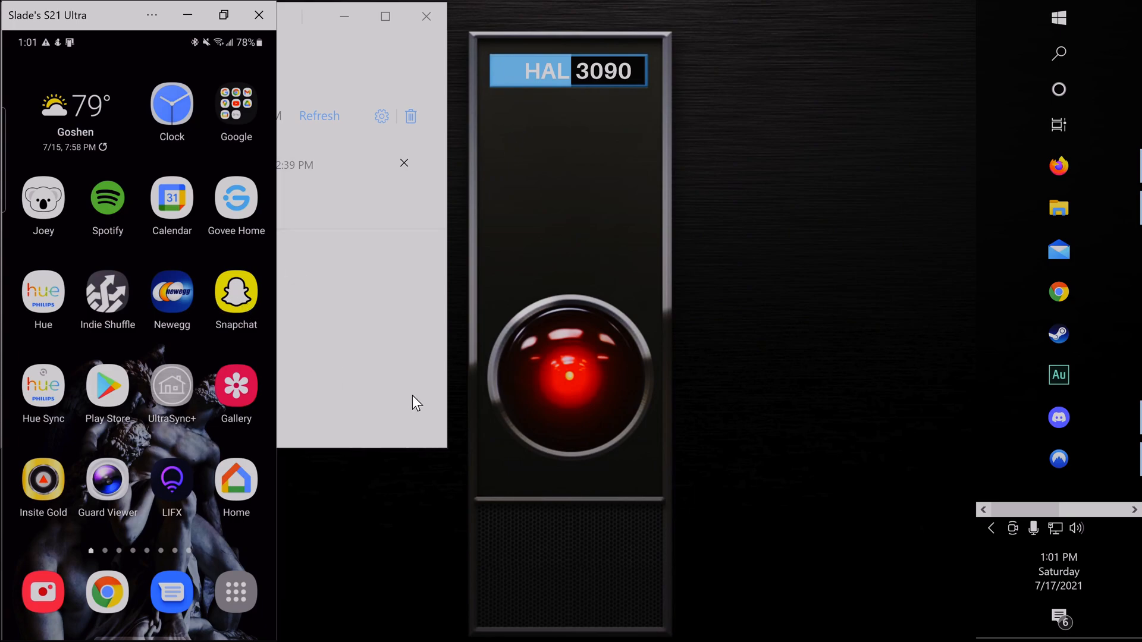
mouse_move(515, 435)
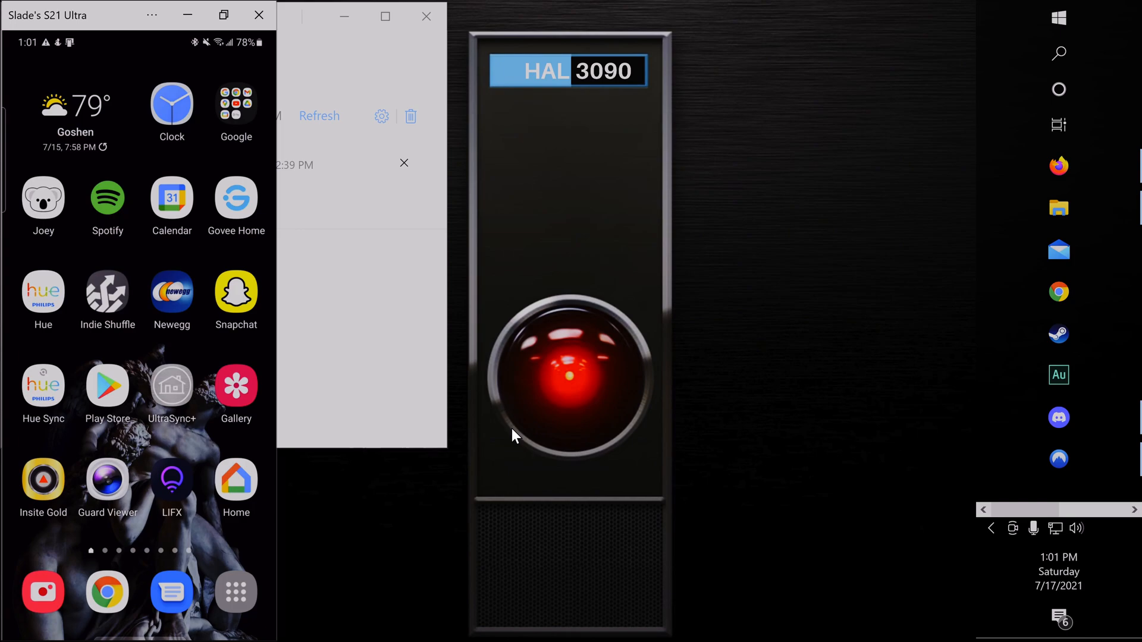
mouse_move(490, 425)
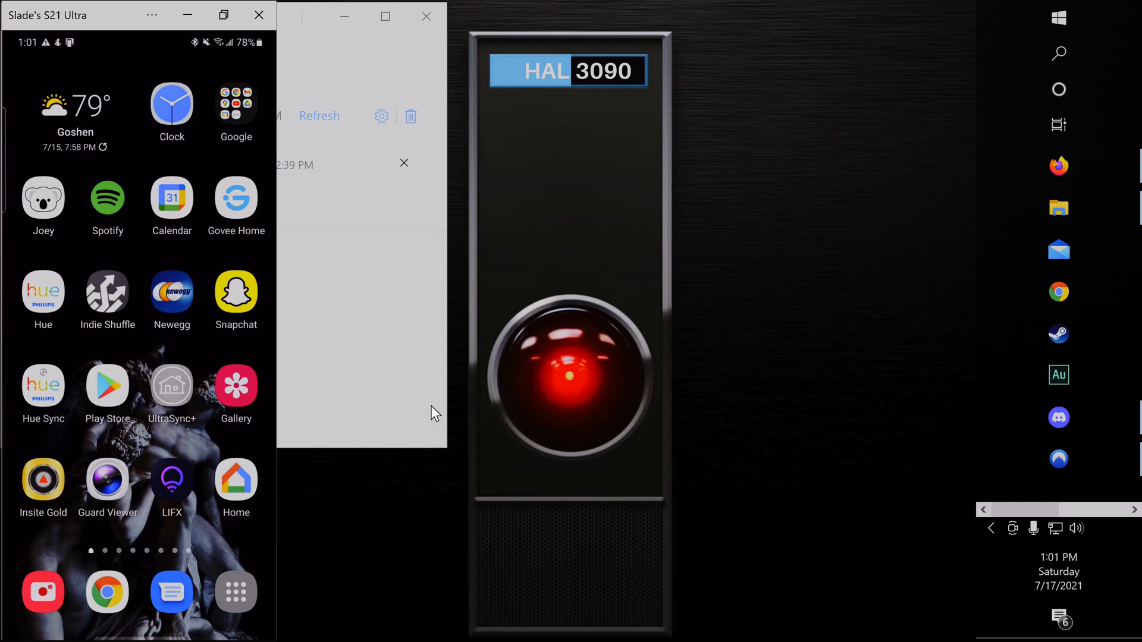
mouse_move(507, 428)
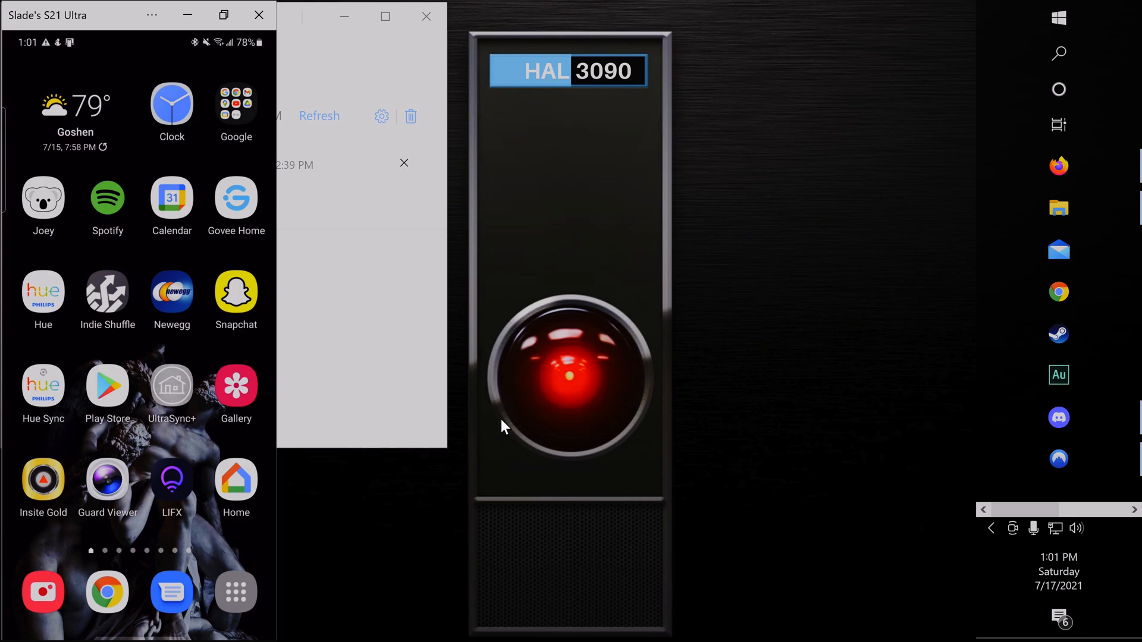
mouse_move(408, 393)
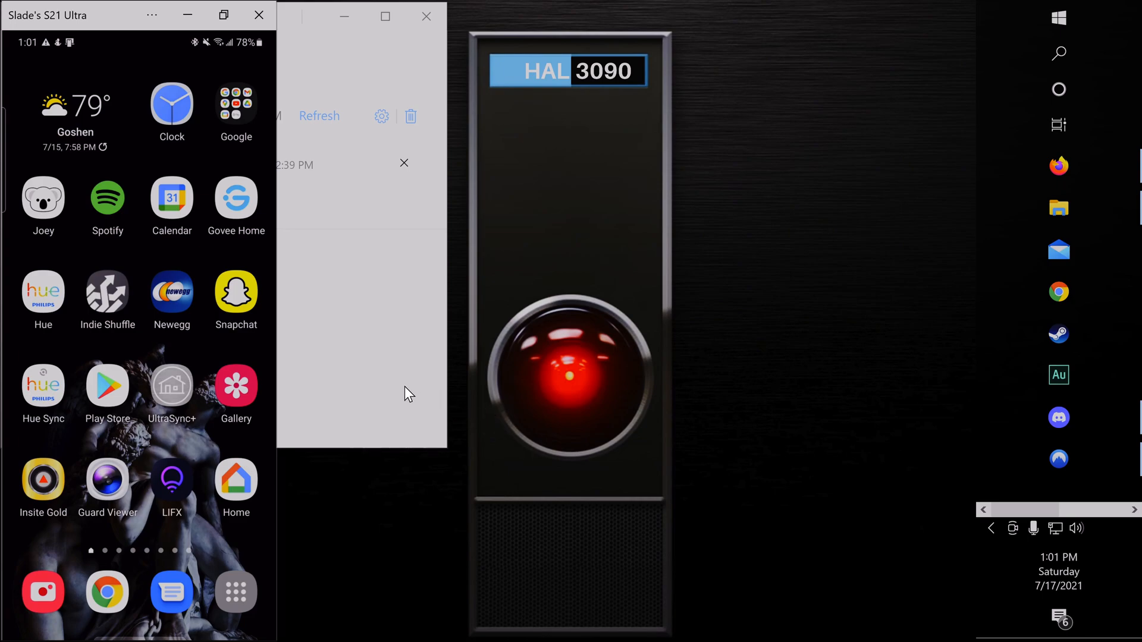
mouse_move(531, 440)
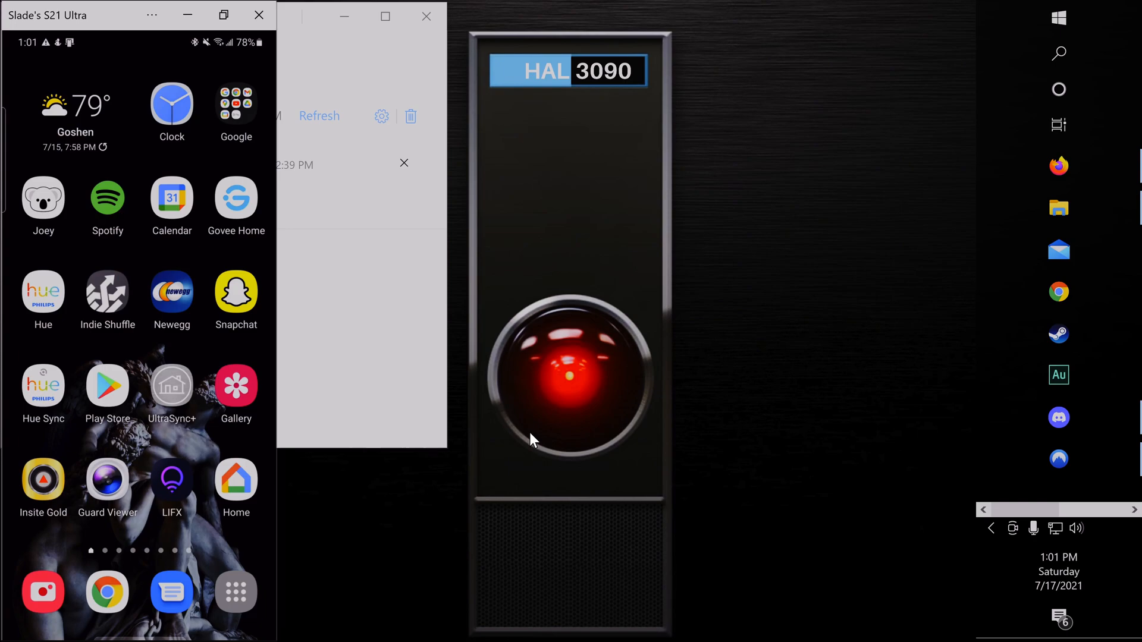
mouse_move(530, 434)
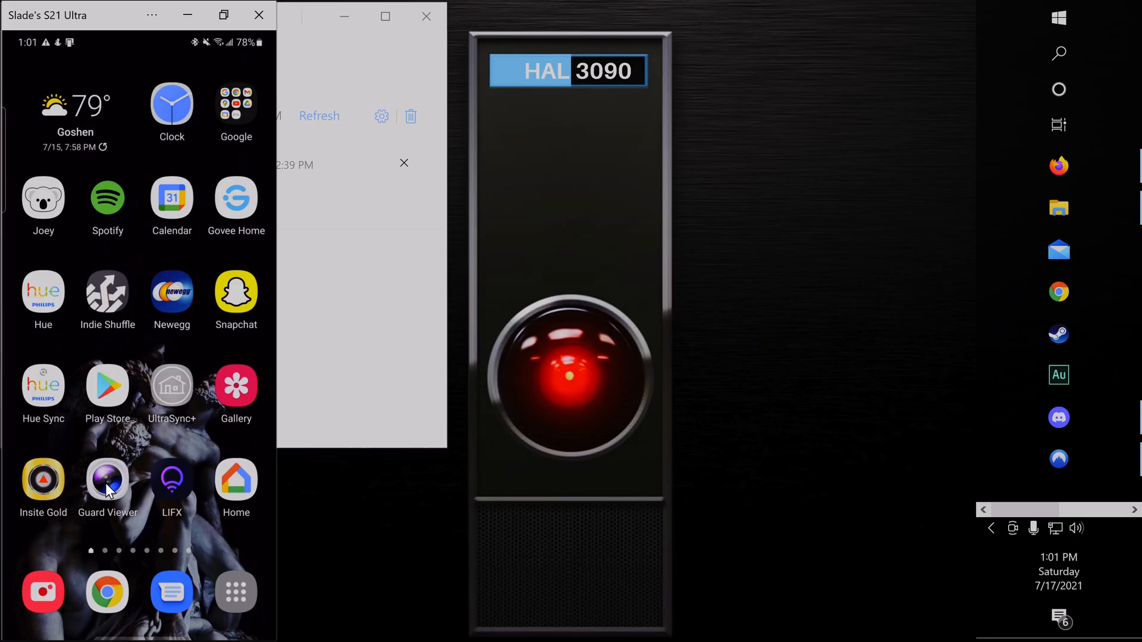
Step: Launch Guard Viewer and dismiss the 'No device has been added' prompt with Later
left_click(107, 478)
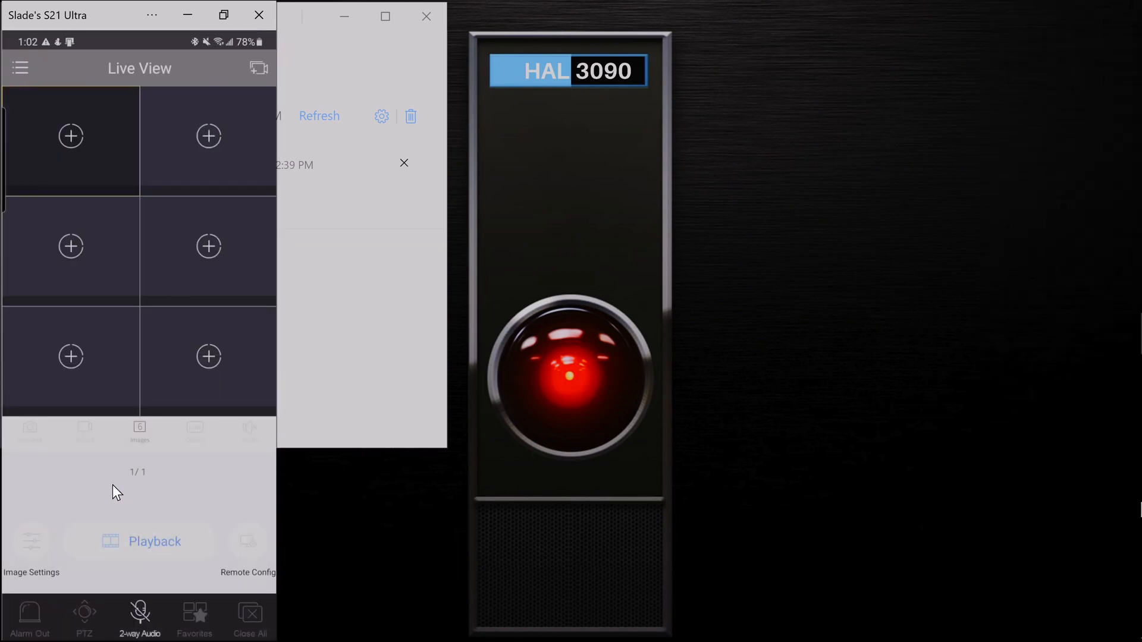
mouse_move(115, 501)
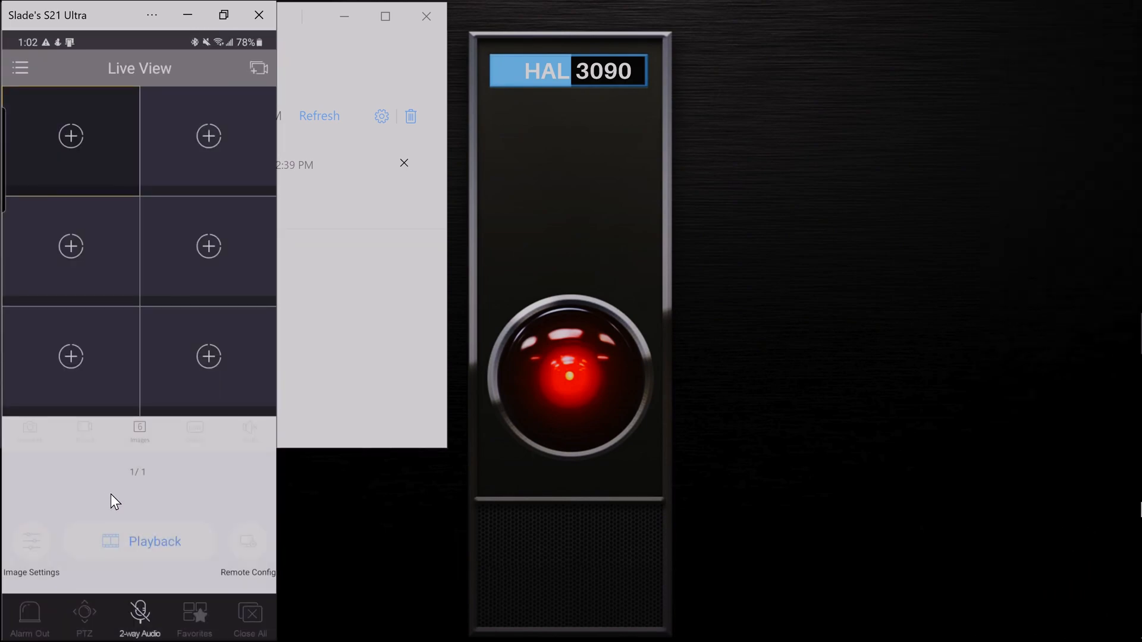
mouse_move(117, 174)
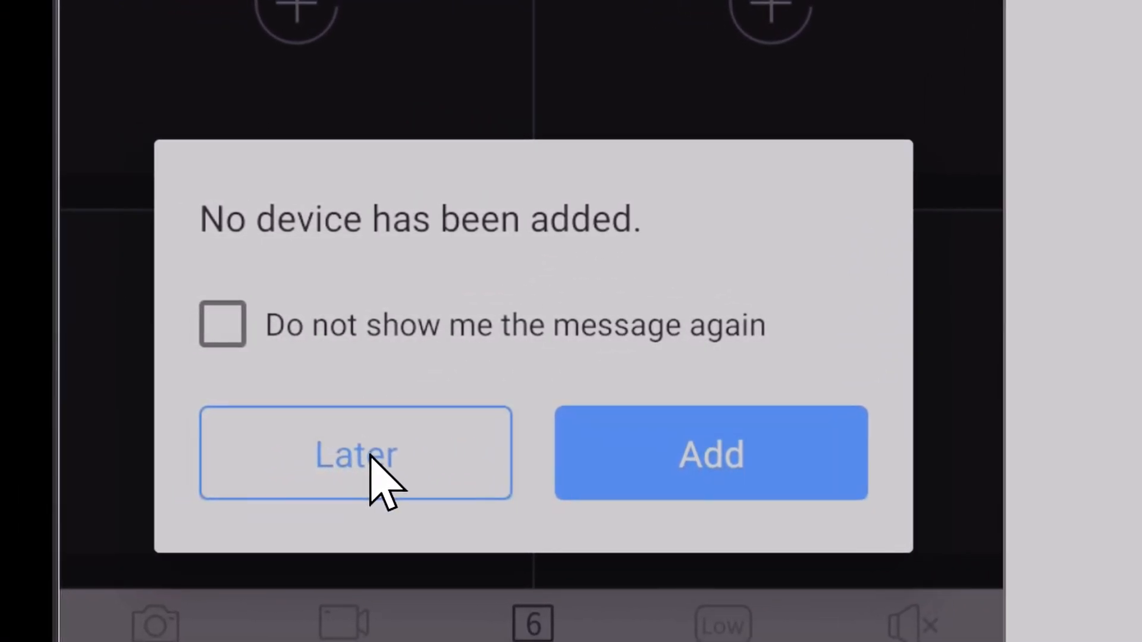
left_click(355, 453)
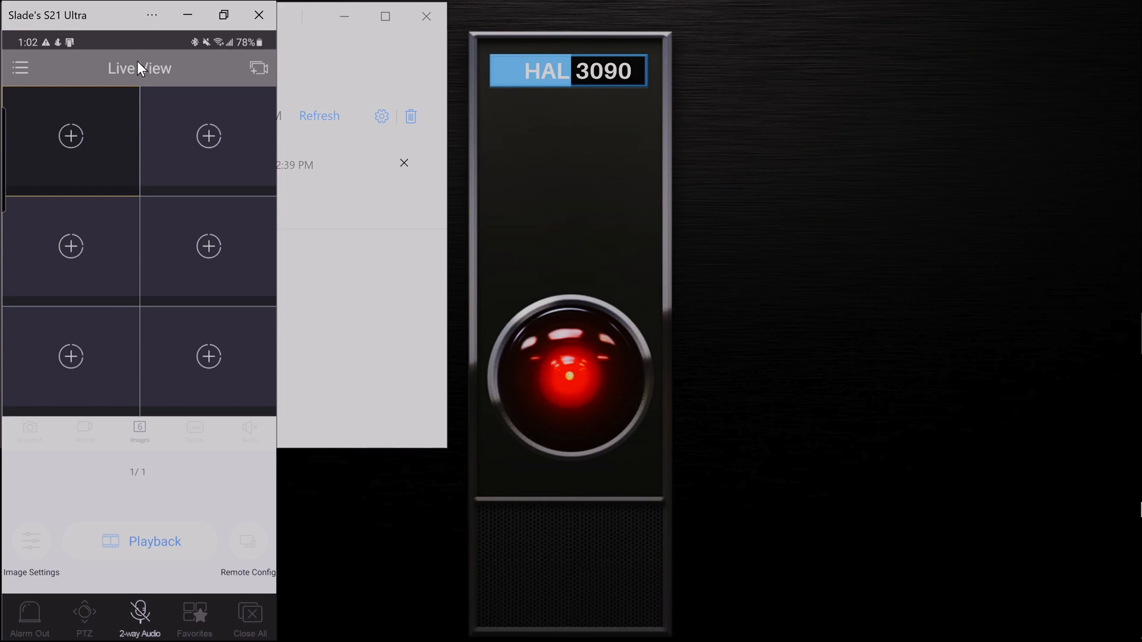
mouse_move(170, 252)
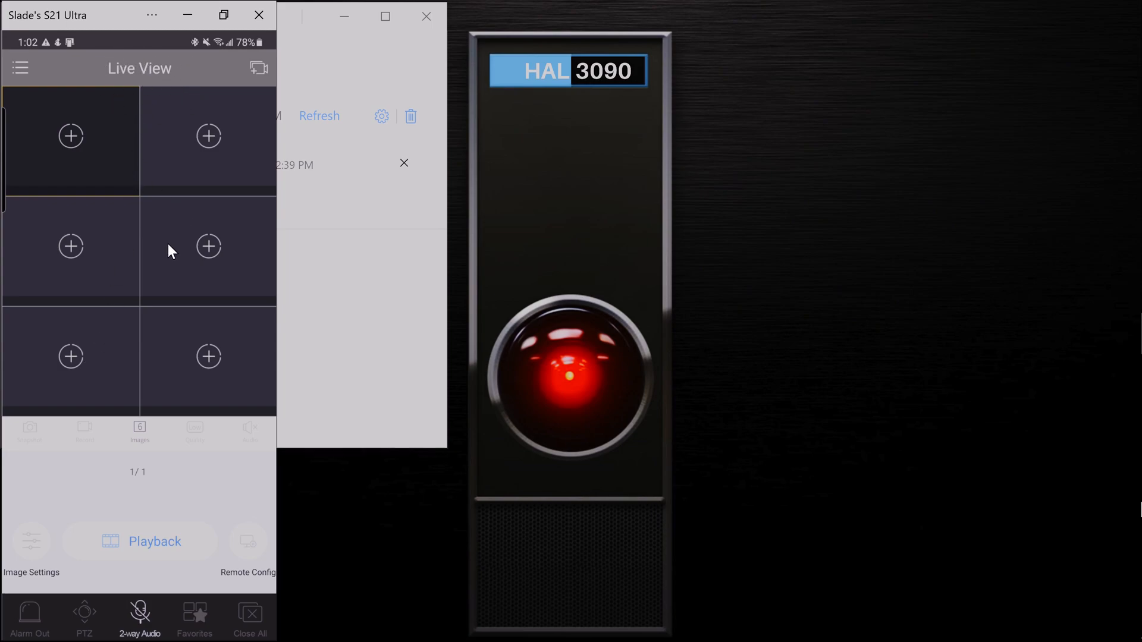
mouse_move(175, 179)
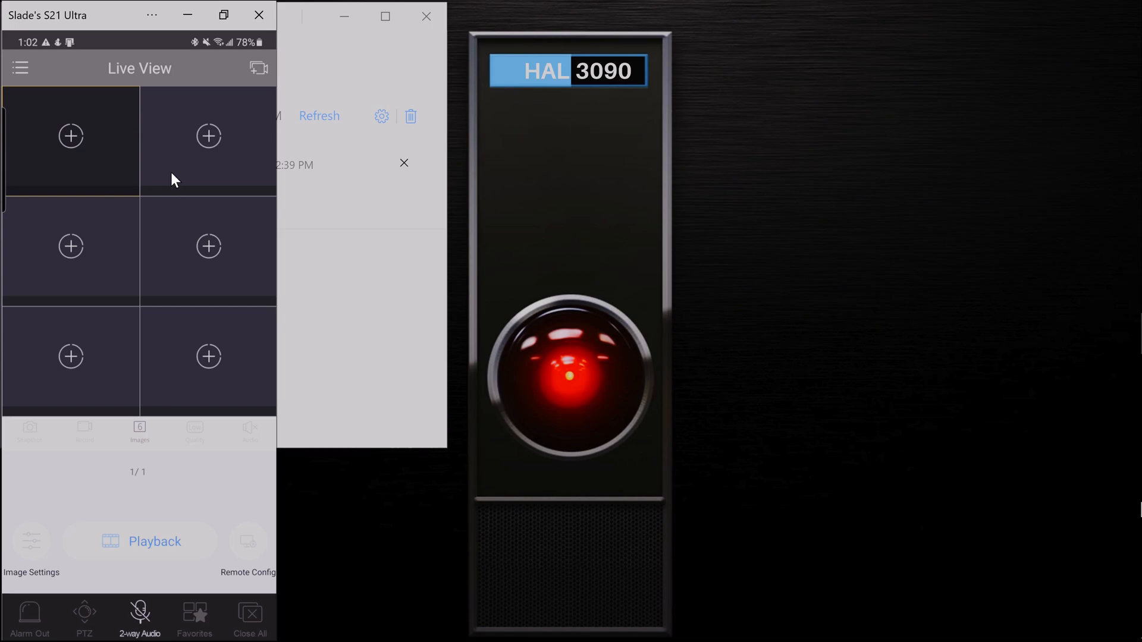
mouse_move(108, 337)
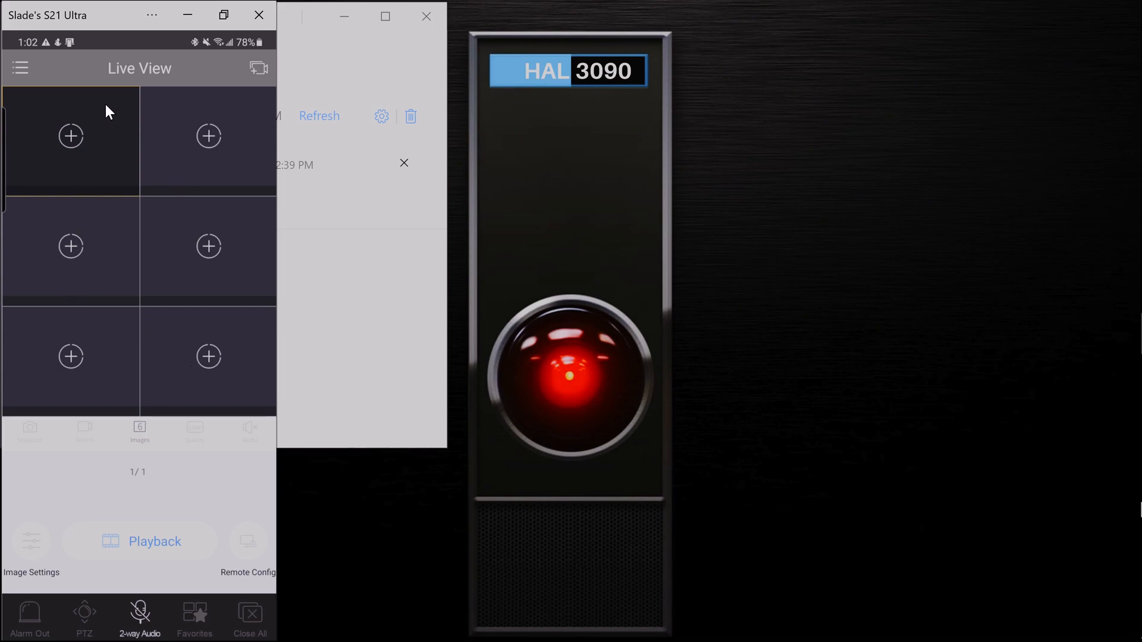
mouse_move(22, 72)
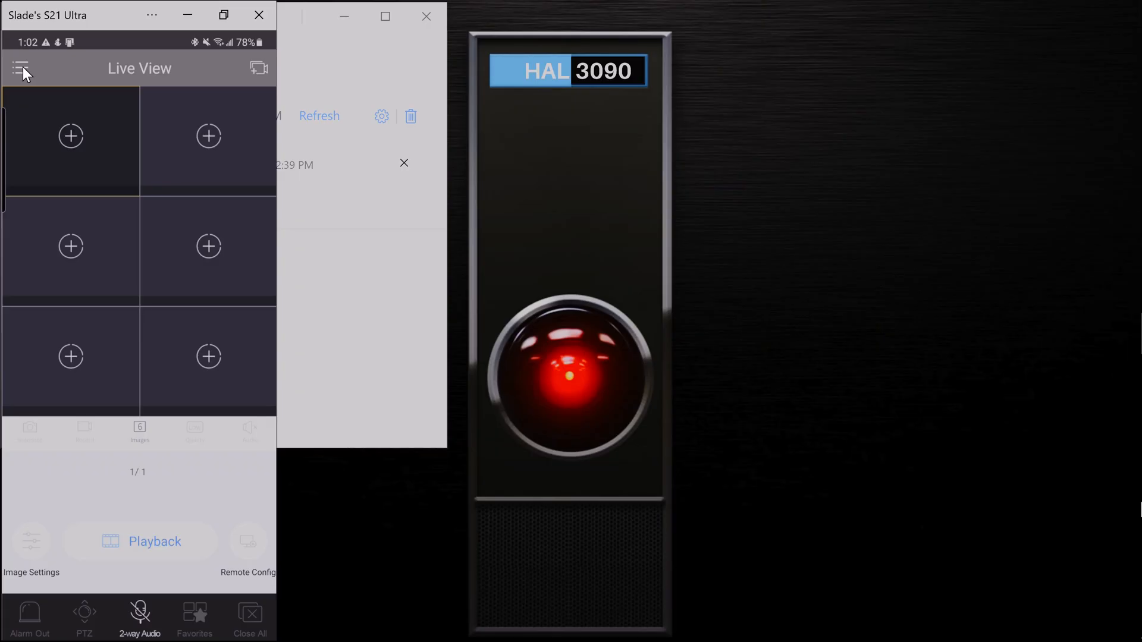
Step: Open the Guard Viewer side menu from the Live View screen
left_click(20, 67)
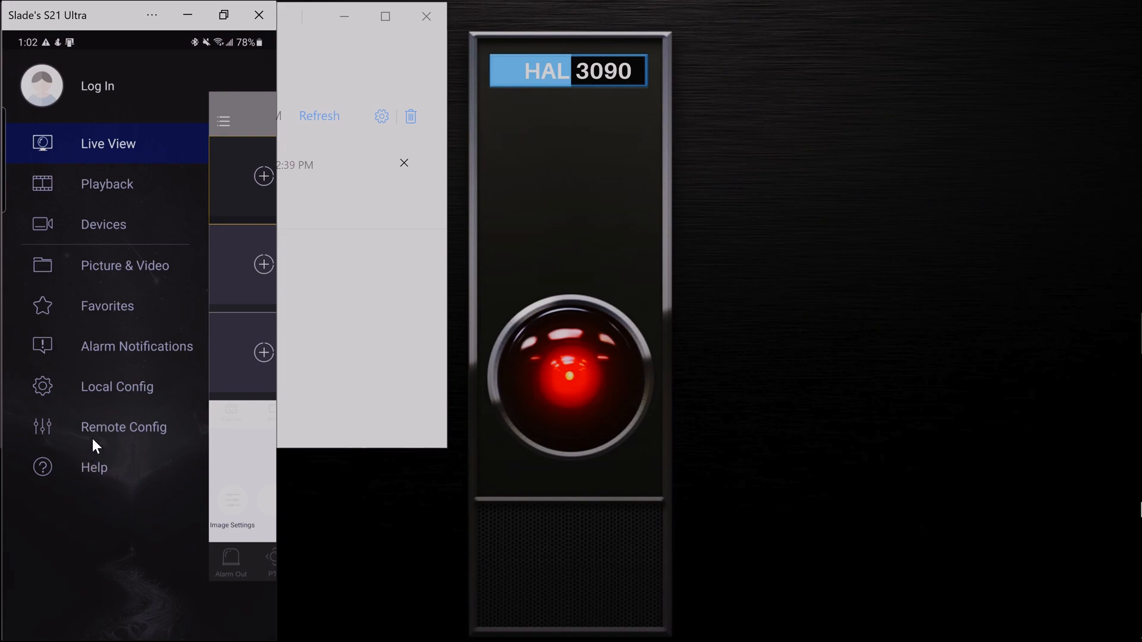
mouse_move(111, 173)
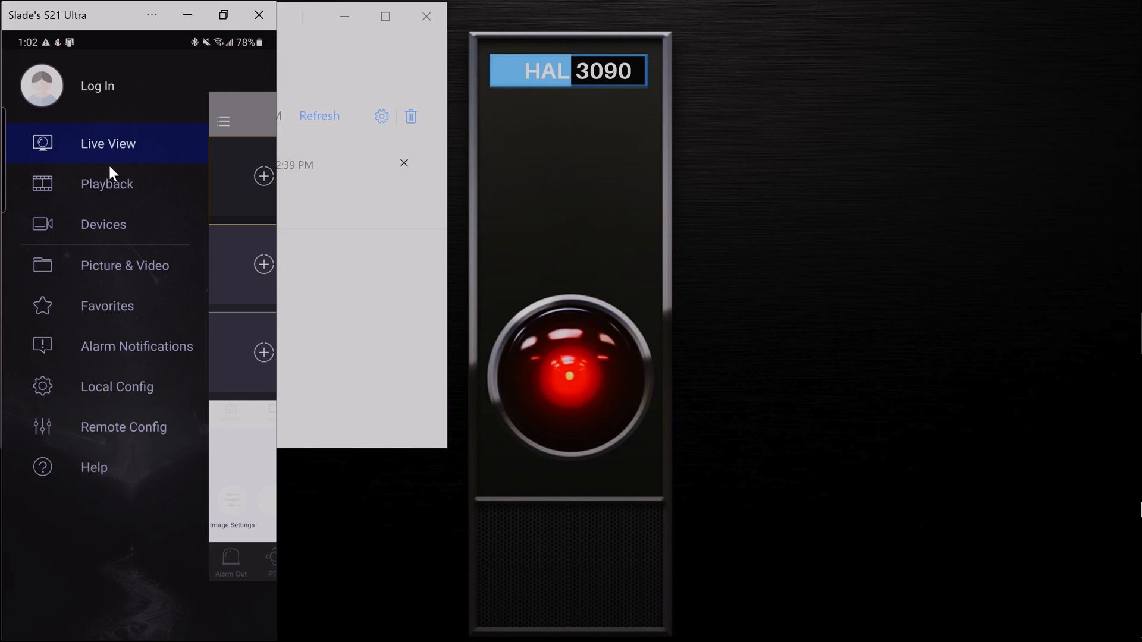
mouse_move(125, 250)
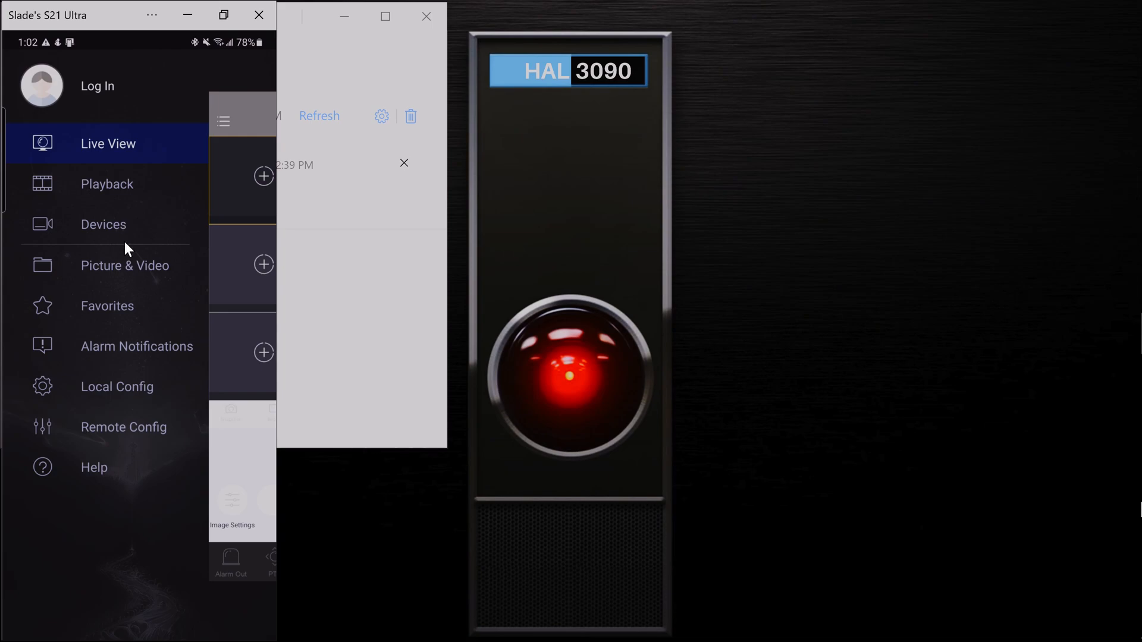
mouse_move(126, 272)
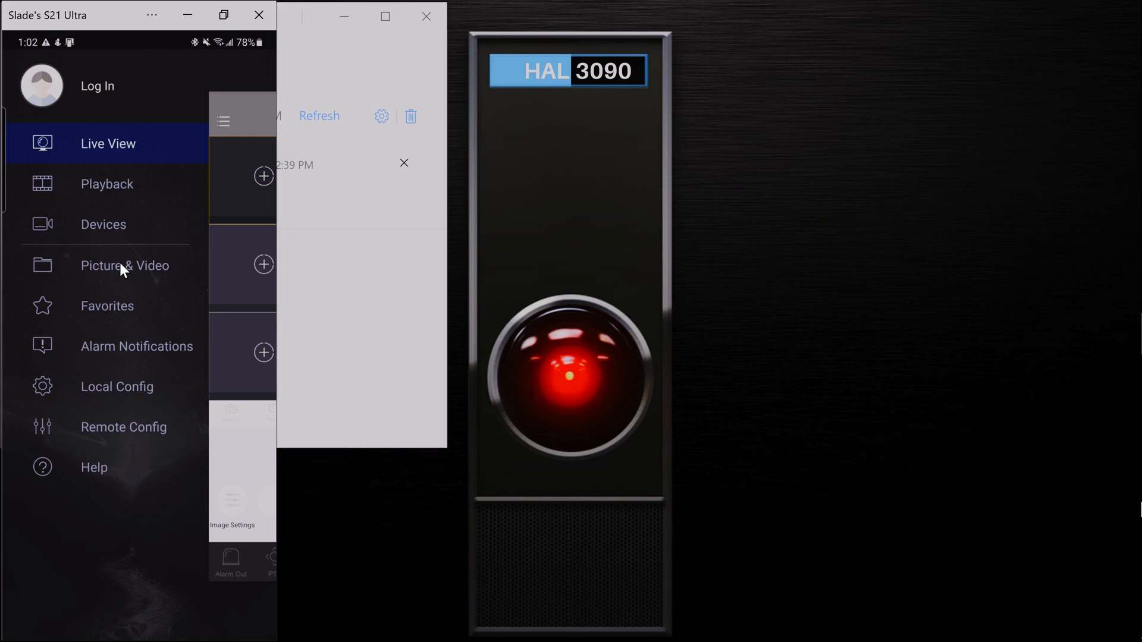
mouse_move(130, 261)
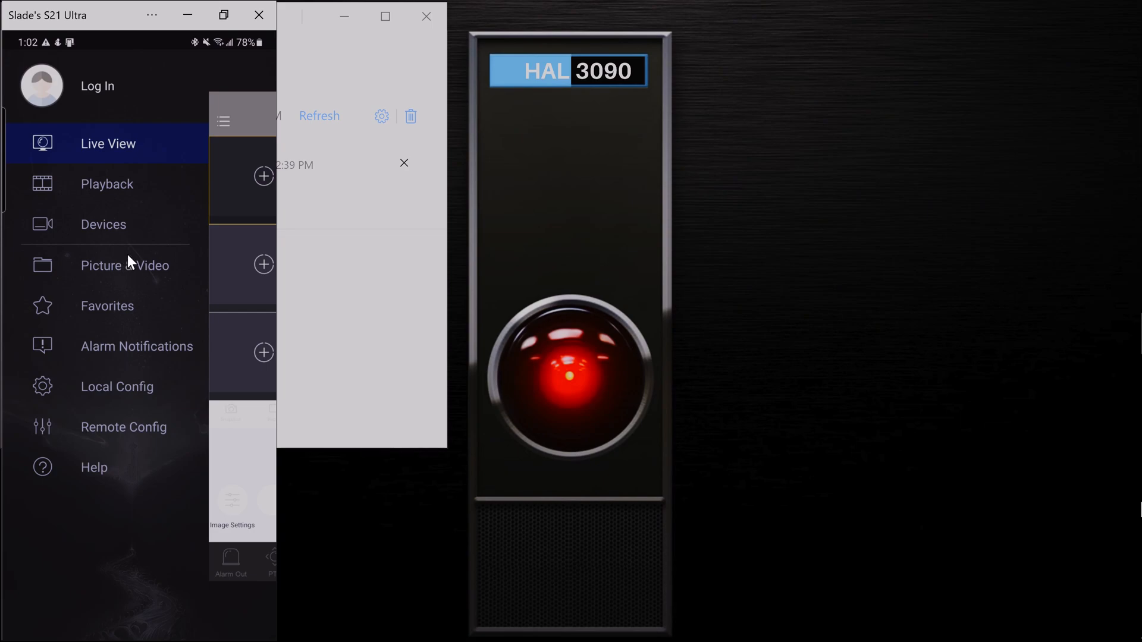
mouse_move(59, 98)
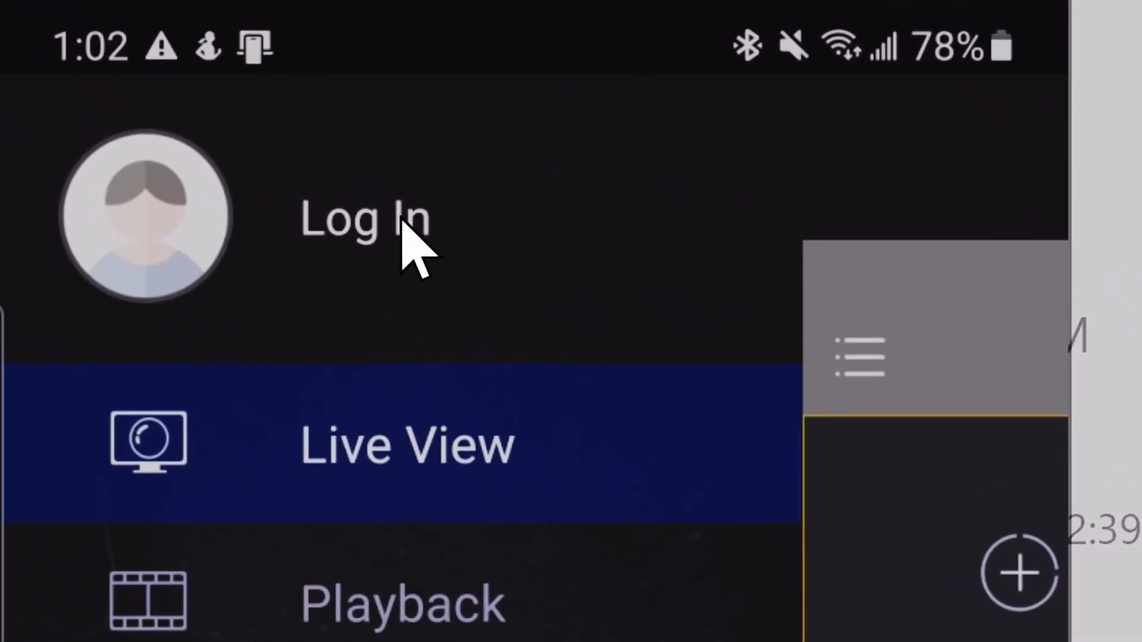
left_click(364, 218)
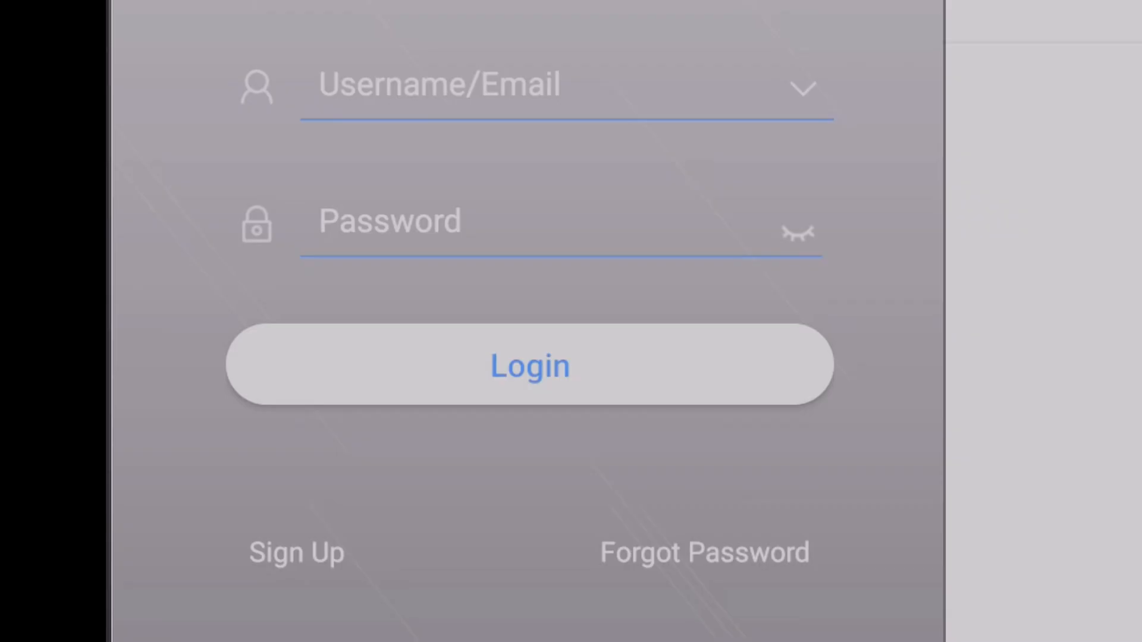
mouse_move(510, 110)
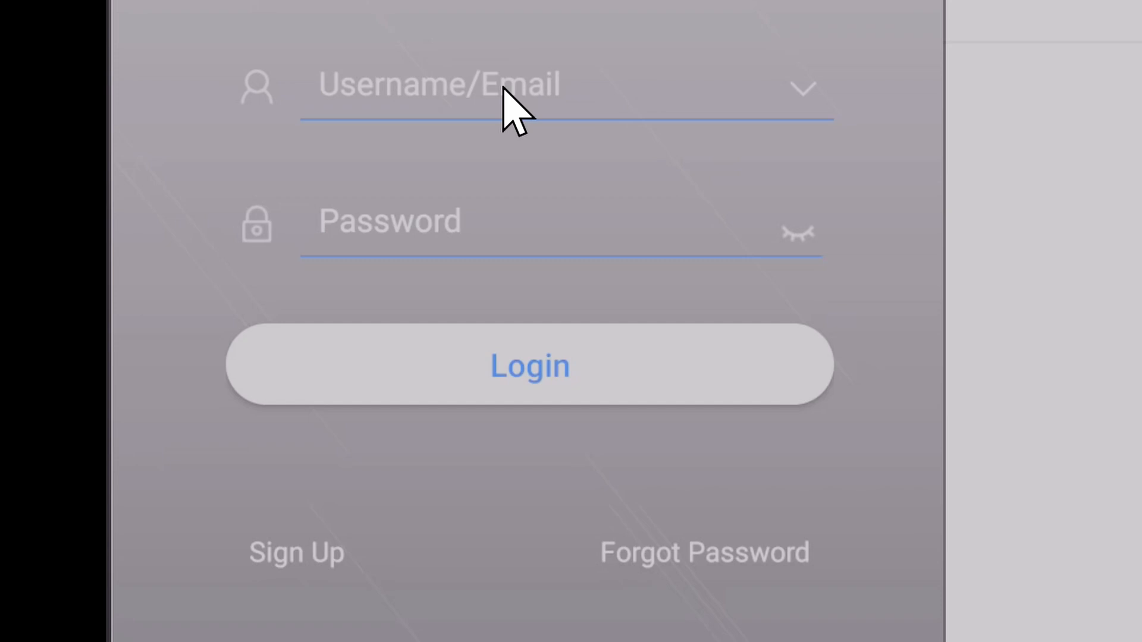
mouse_move(506, 87)
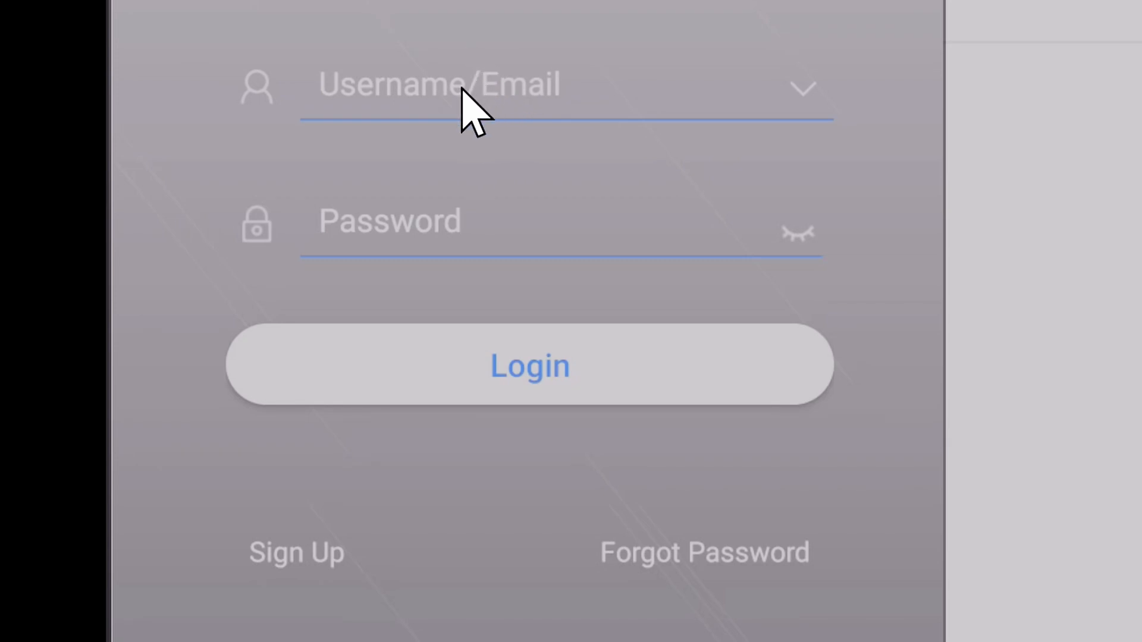
mouse_move(521, 266)
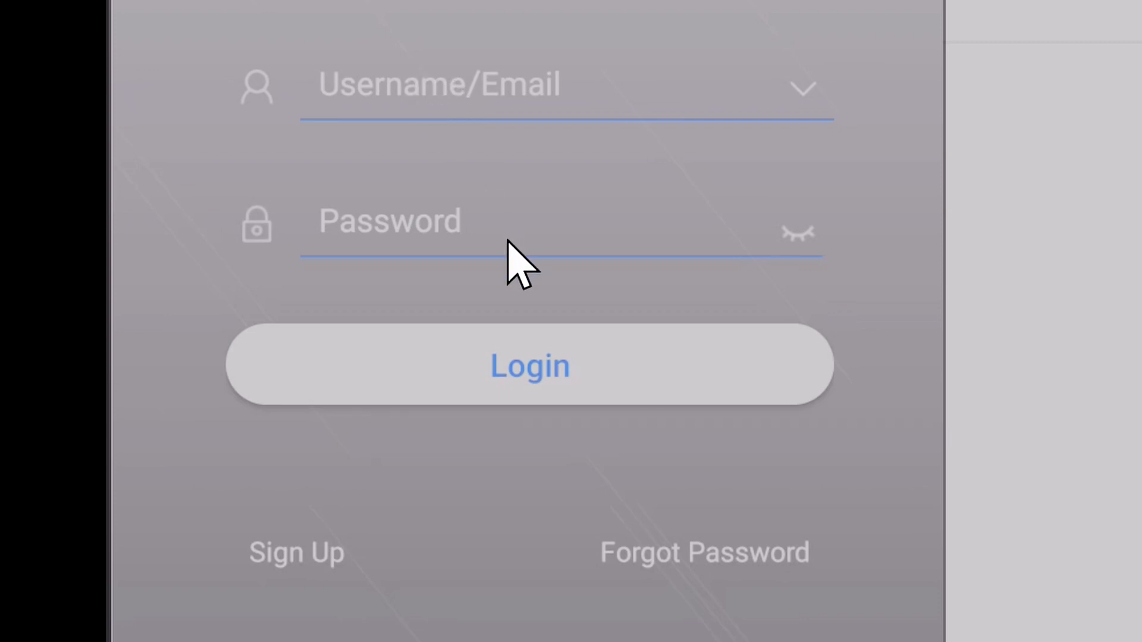
mouse_move(523, 408)
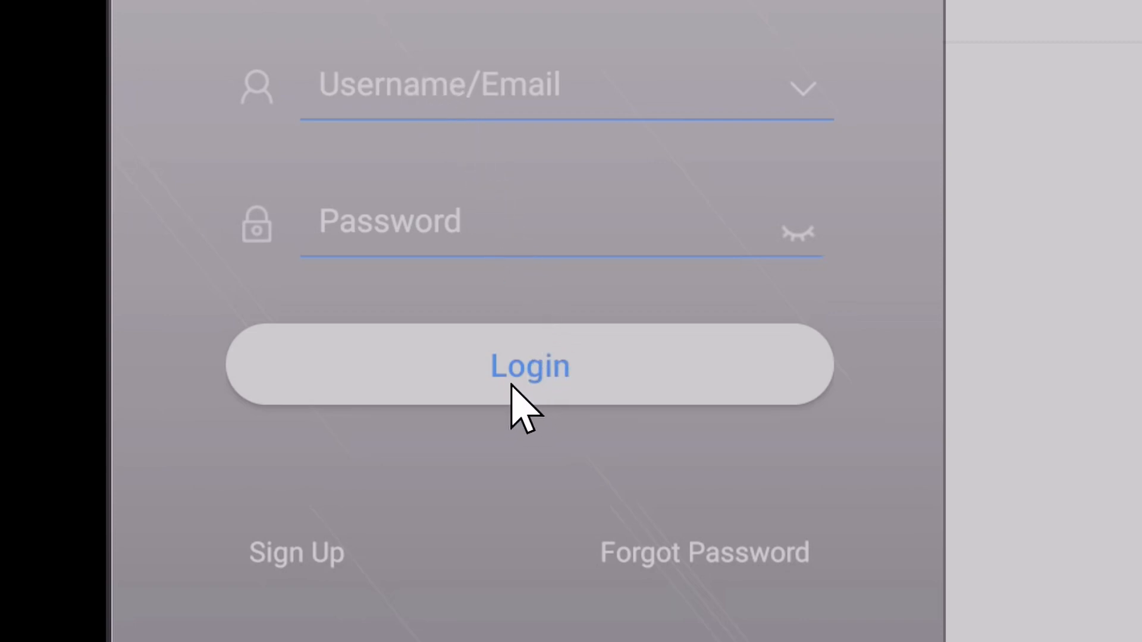
mouse_move(350, 561)
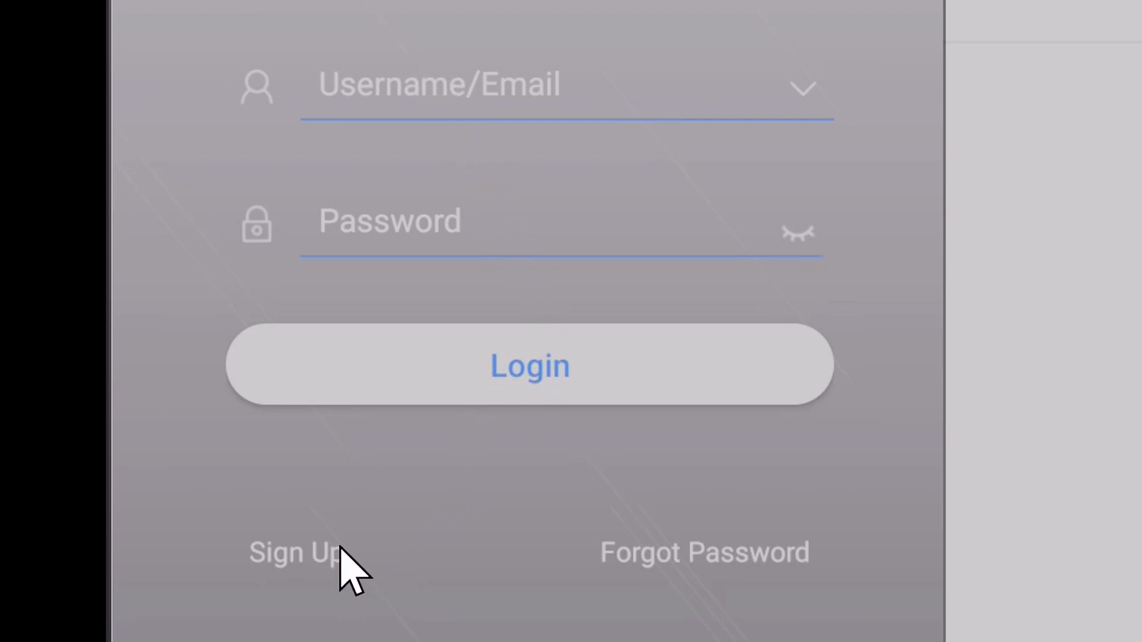
mouse_move(328, 597)
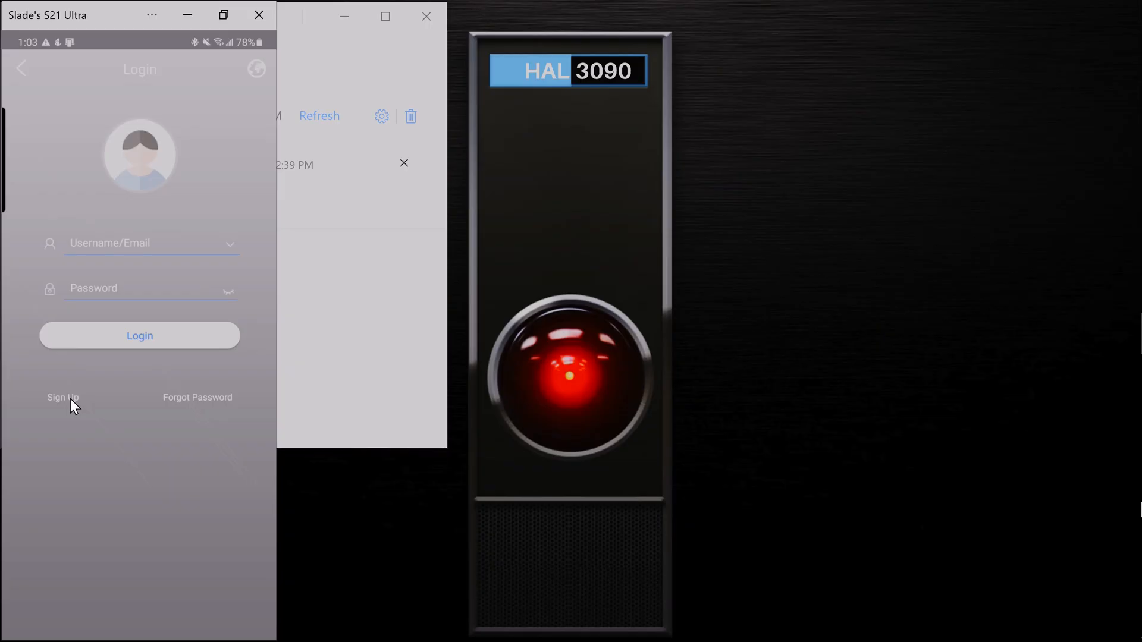
Step: Open the Sign Up screen and focus the email address field
left_click(62, 398)
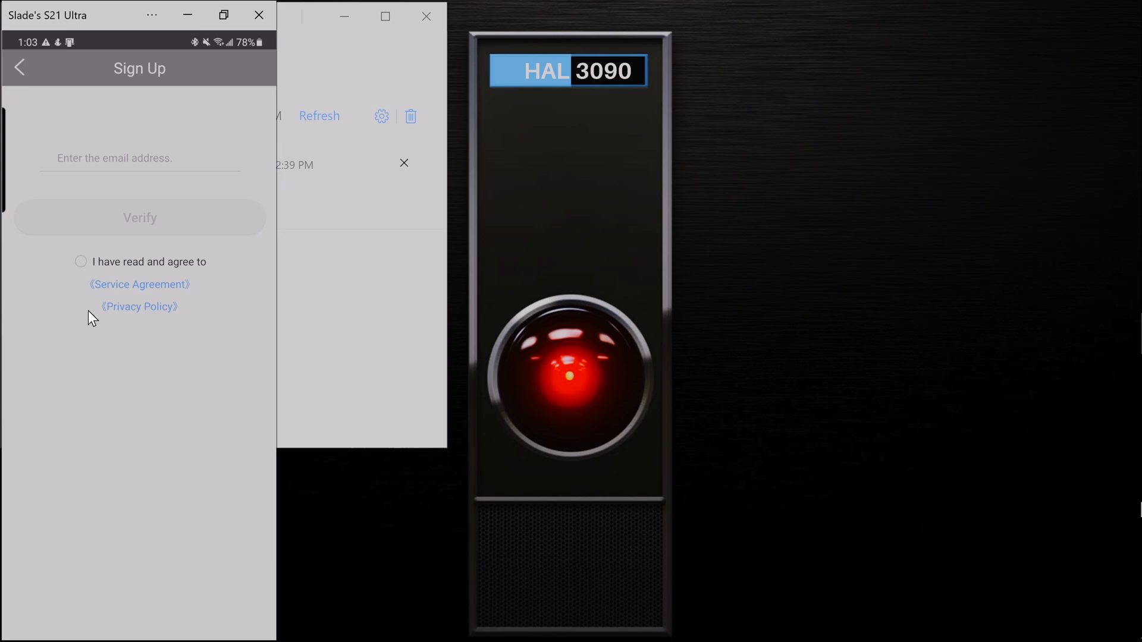
left_click(114, 159)
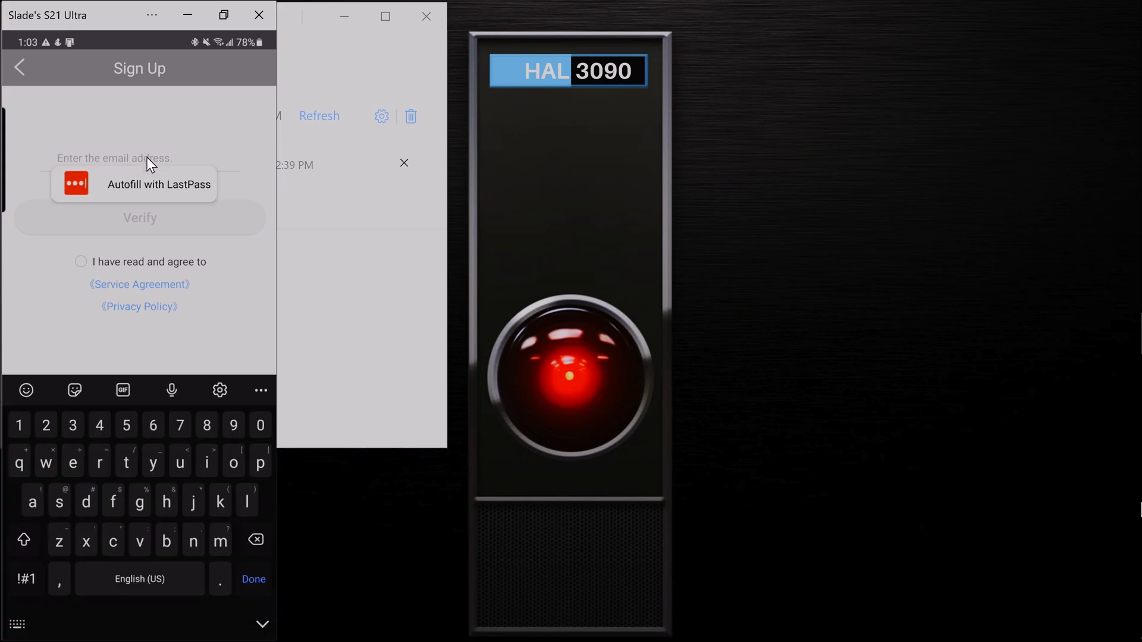
mouse_move(135, 136)
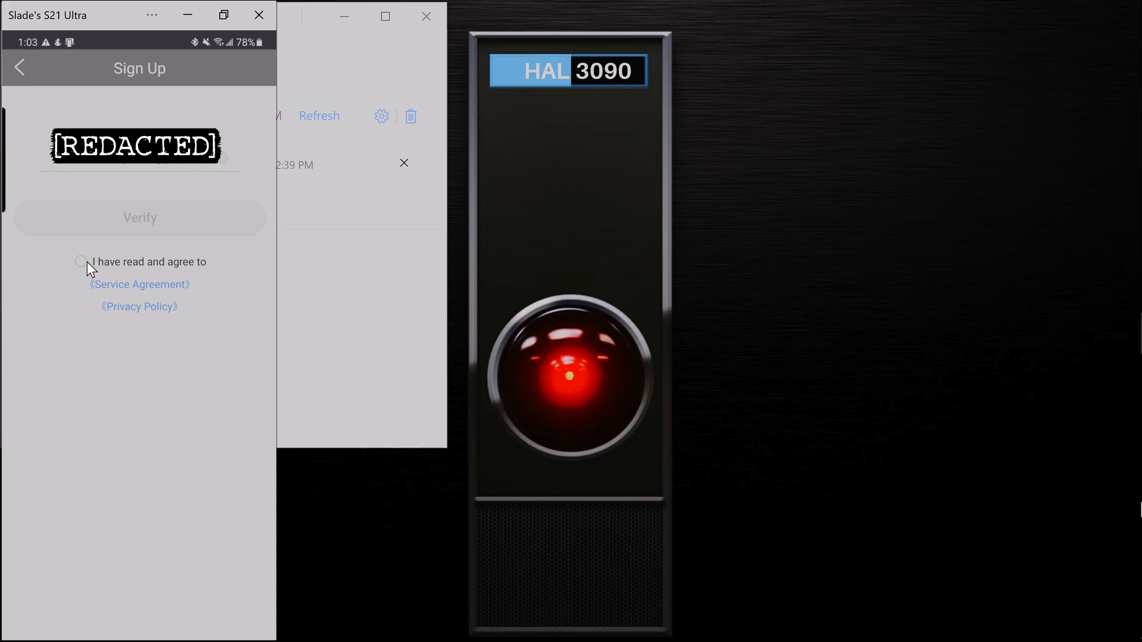
mouse_move(189, 273)
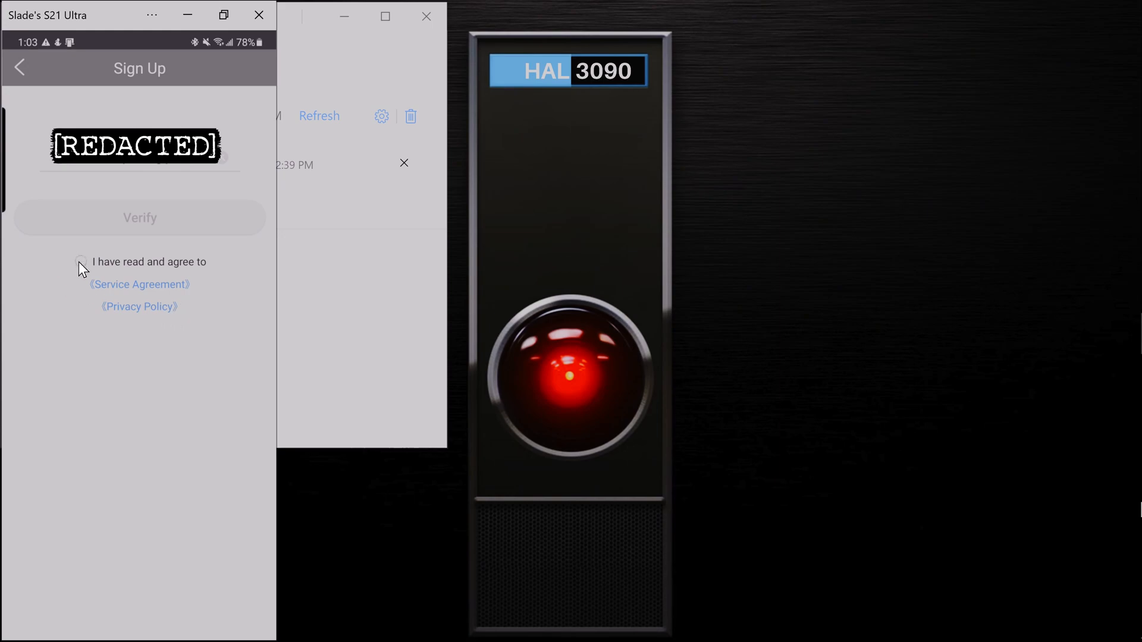
Step: Agree to the service agreement and privacy policy, then request the email verification code
left_click(81, 262)
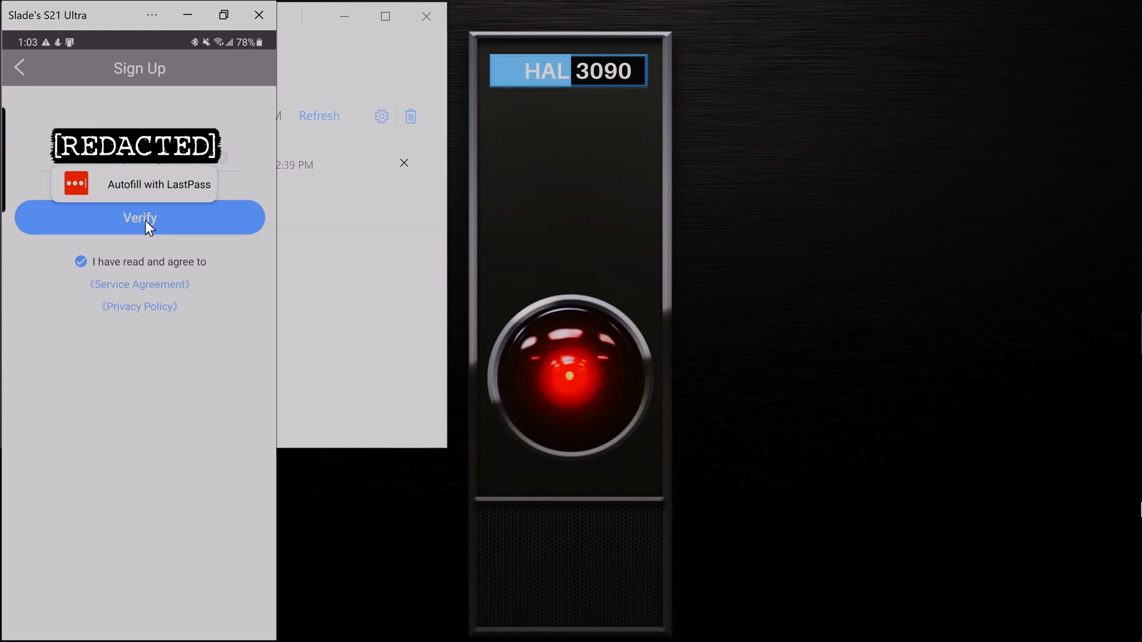
mouse_move(169, 164)
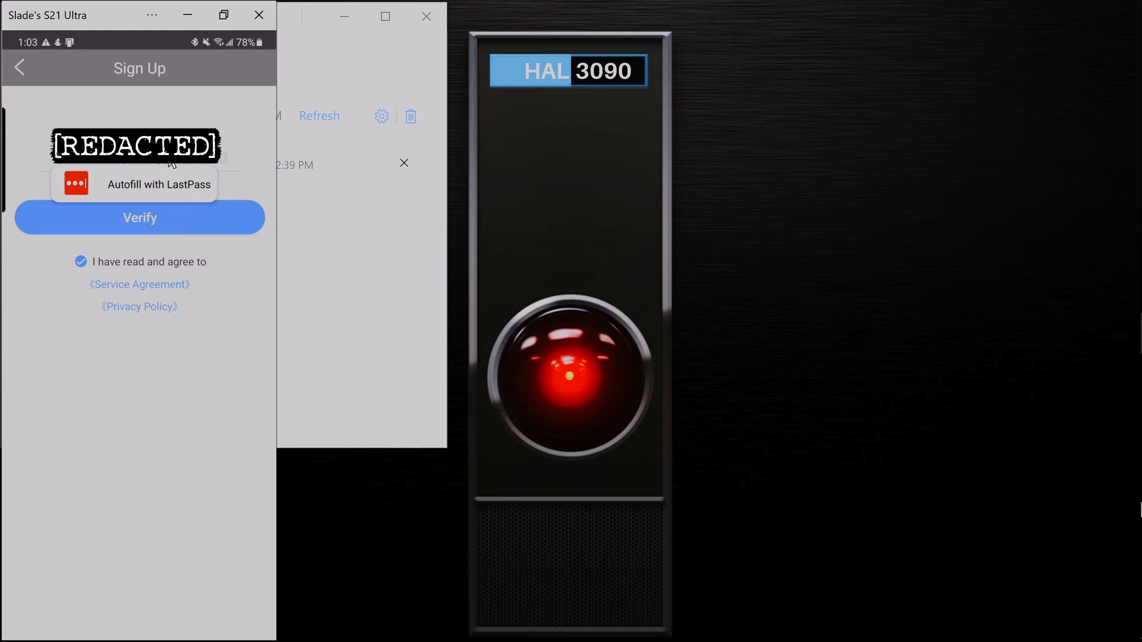
mouse_move(175, 178)
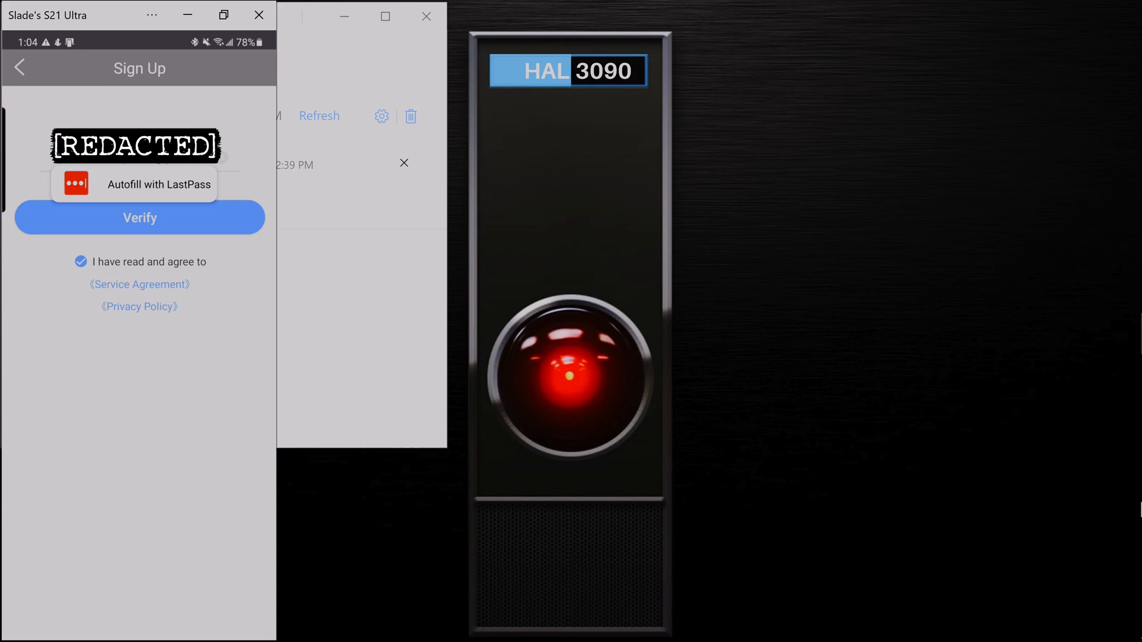
mouse_move(488, 258)
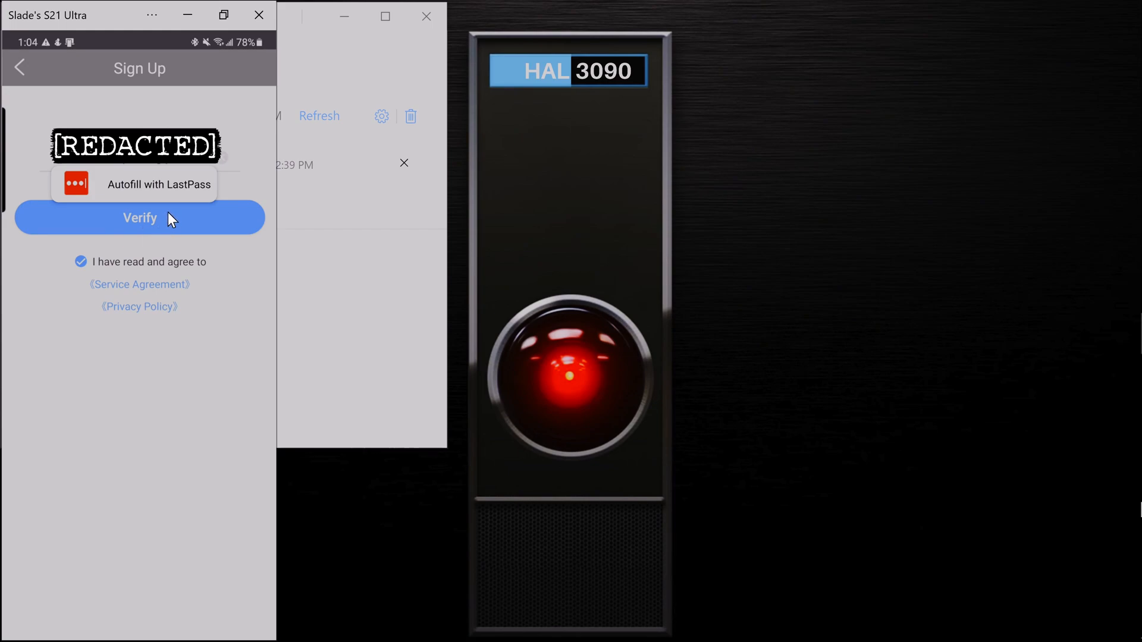
mouse_move(166, 233)
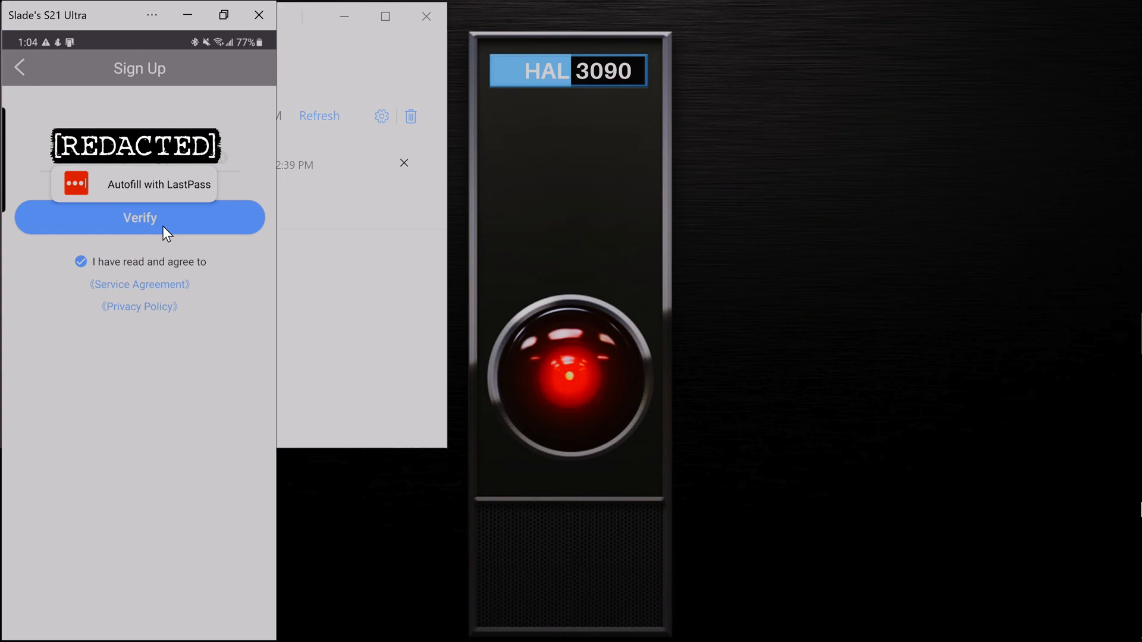
mouse_move(162, 232)
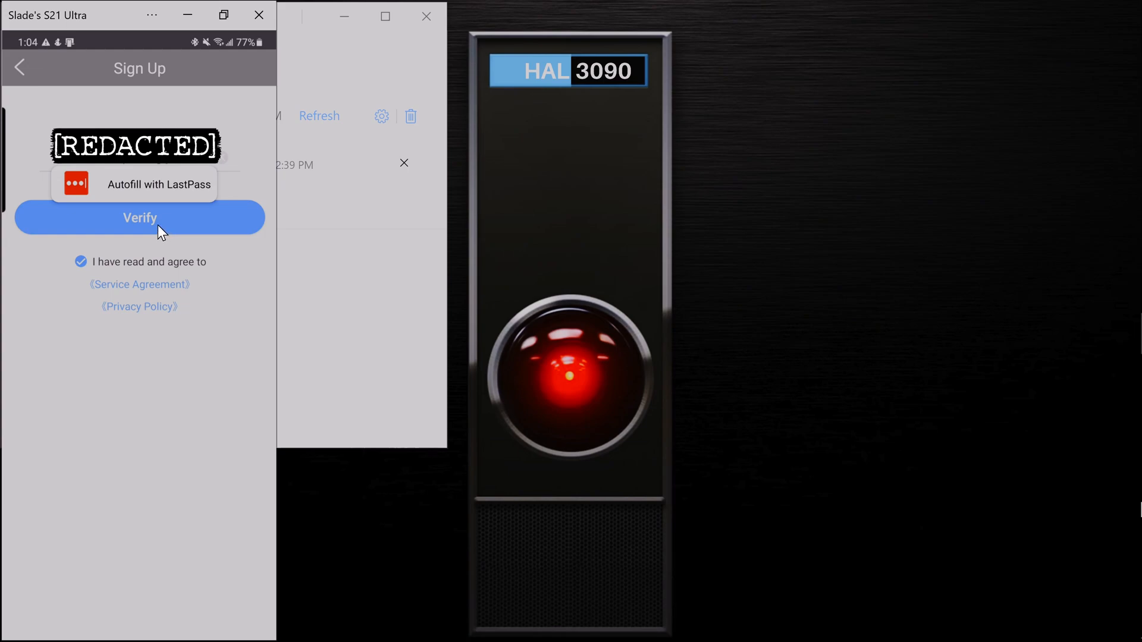
mouse_move(208, 247)
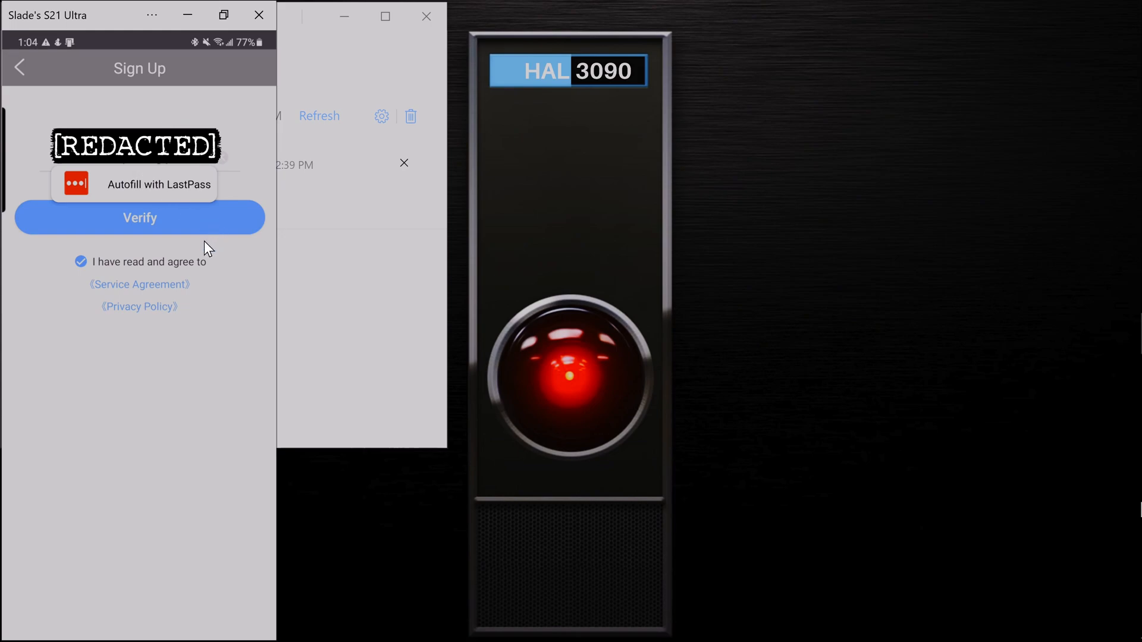
mouse_move(201, 234)
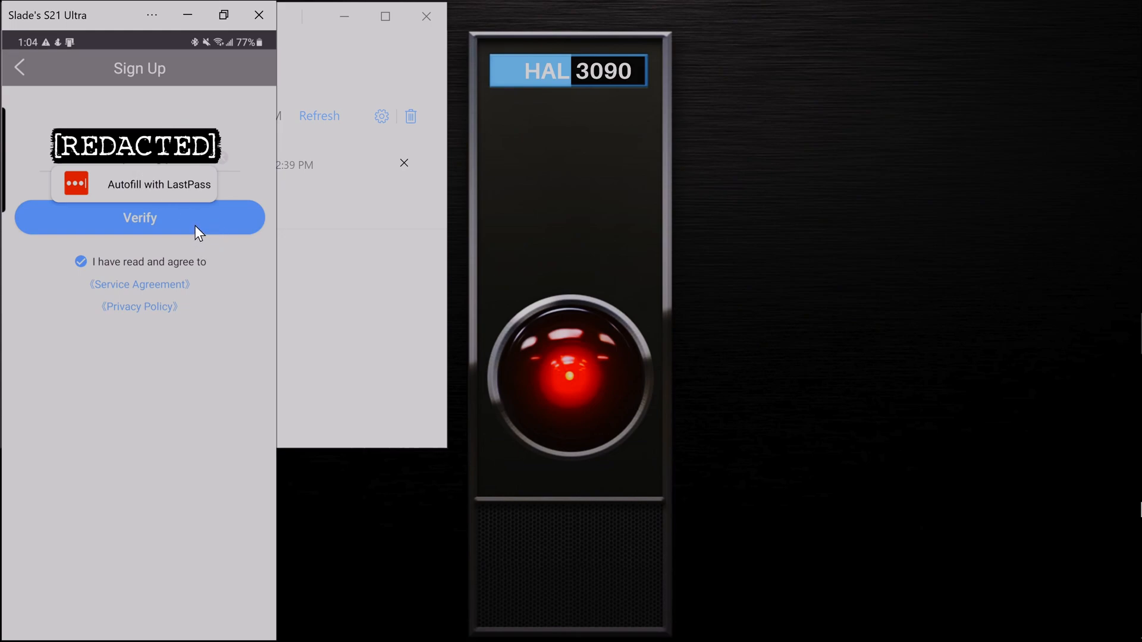
mouse_move(670, 247)
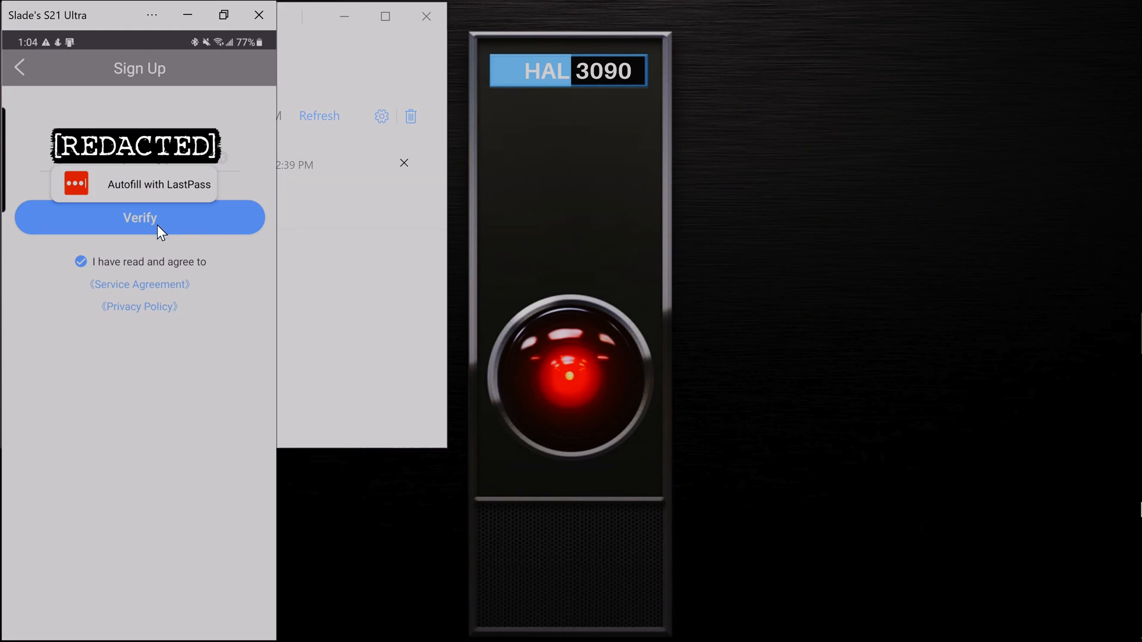
left_click(139, 217)
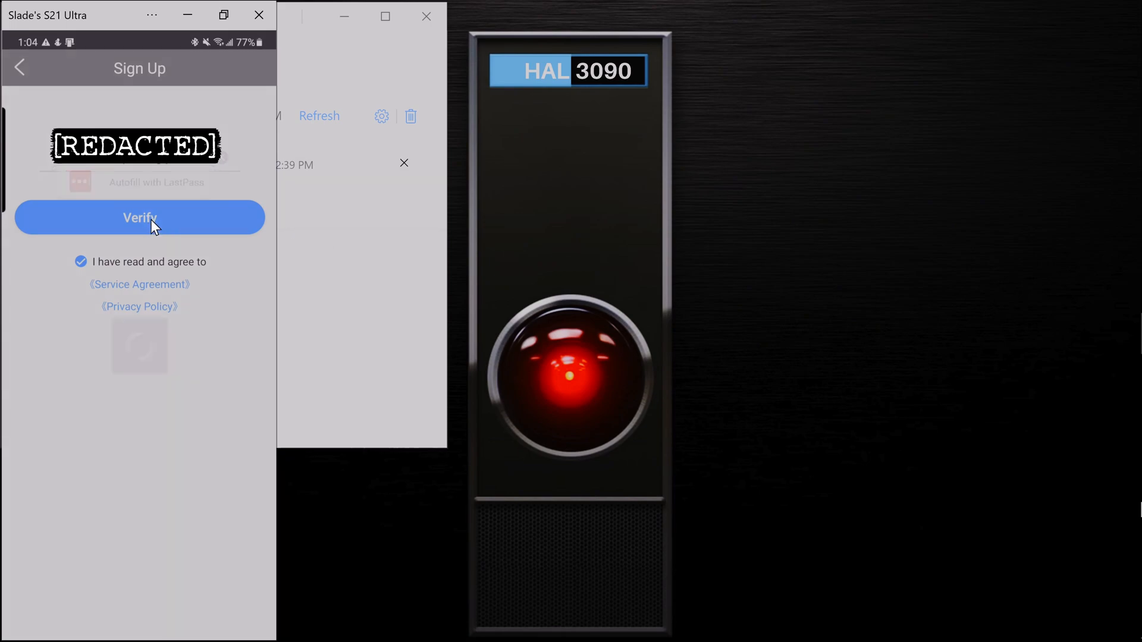
left_click(139, 217)
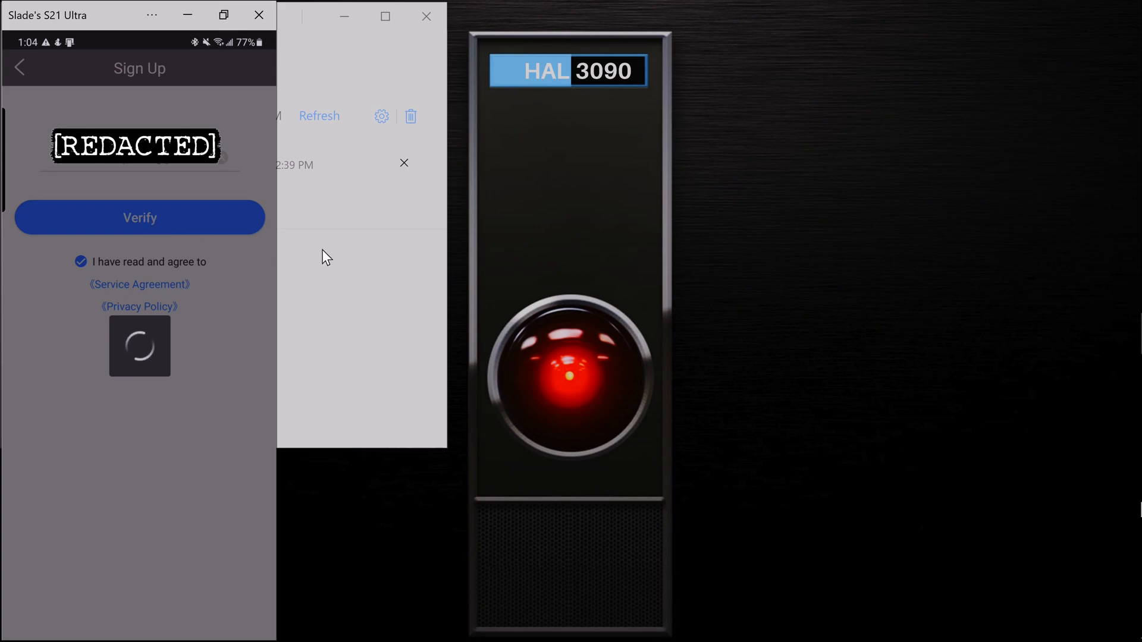
left_click(139, 217)
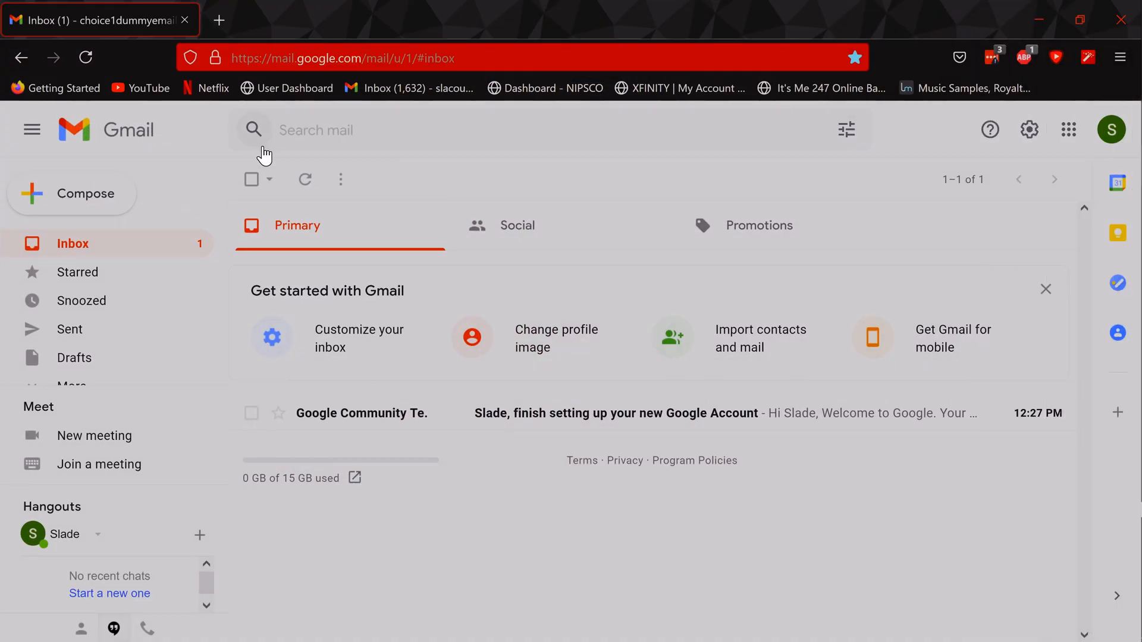
left_click(305, 179)
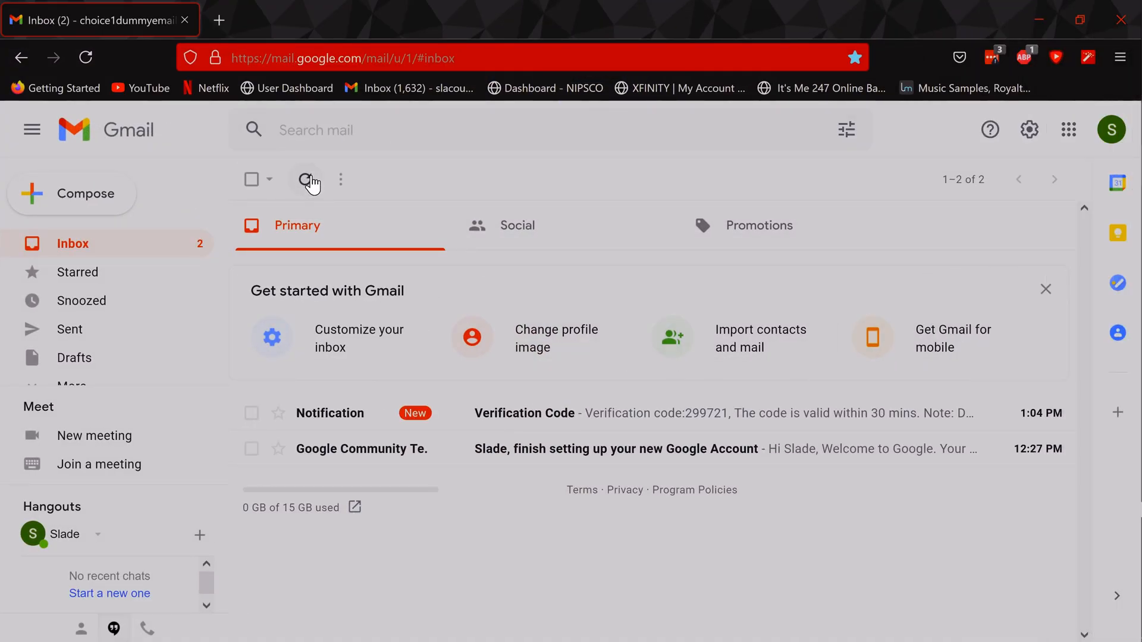
left_click(524, 413)
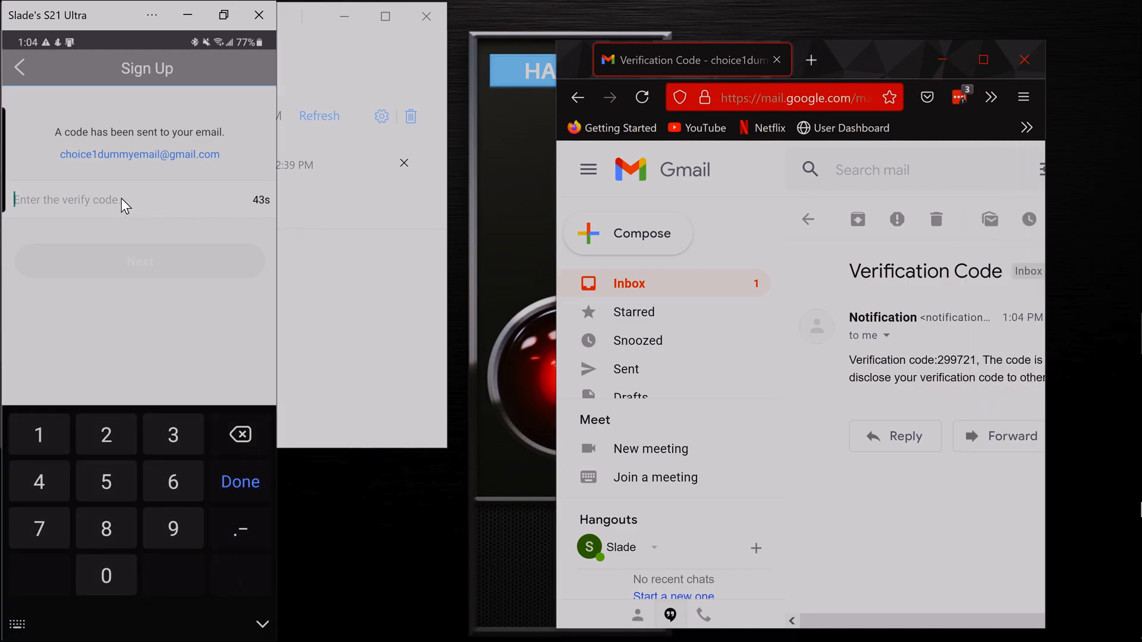
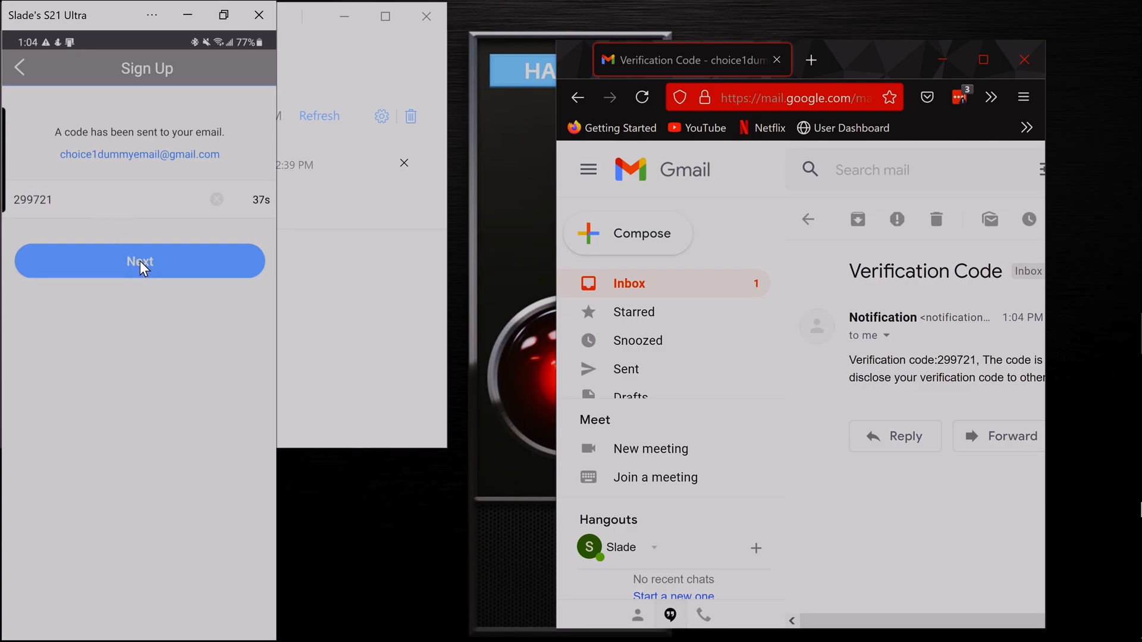
left_click(139, 260)
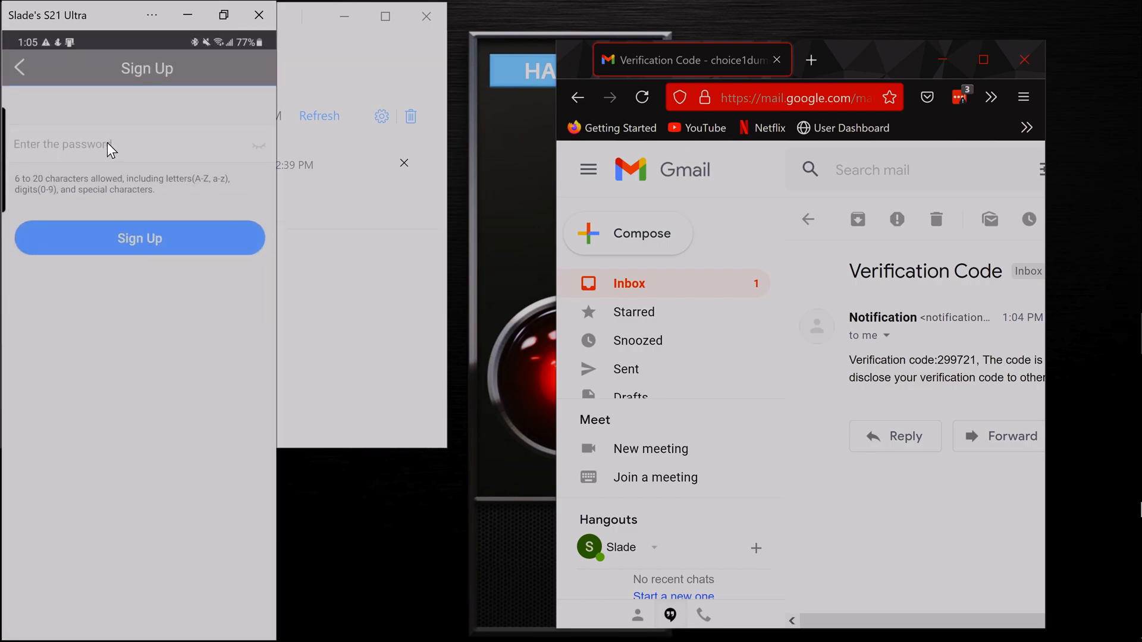
Step: Enter a 6–20 character account password and complete sign-up
left_click(65, 144)
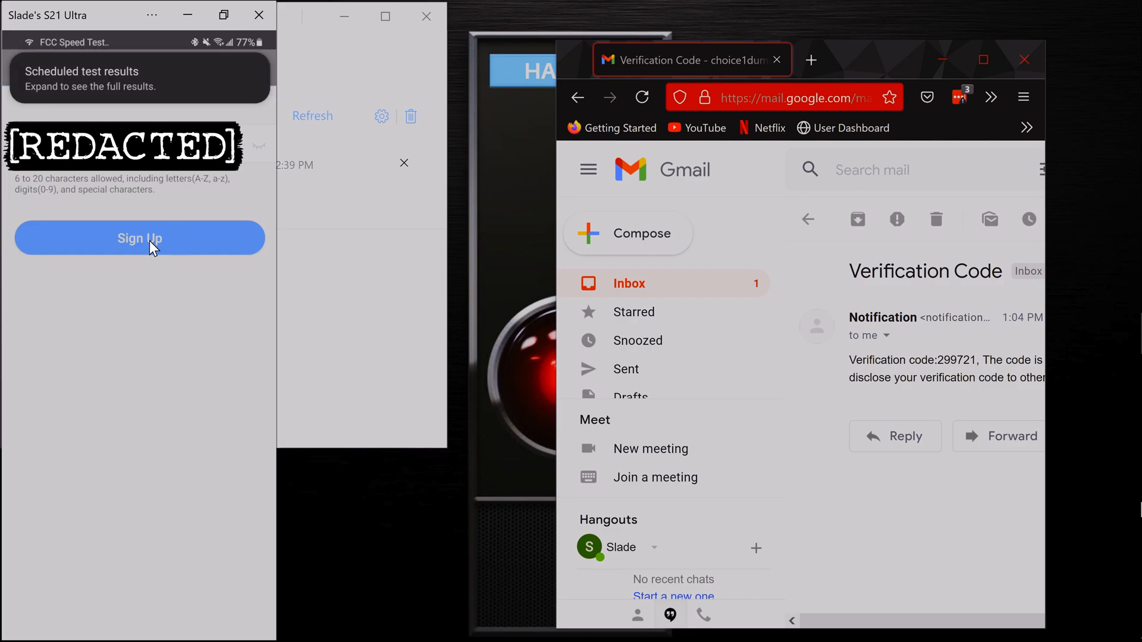
left_click(140, 238)
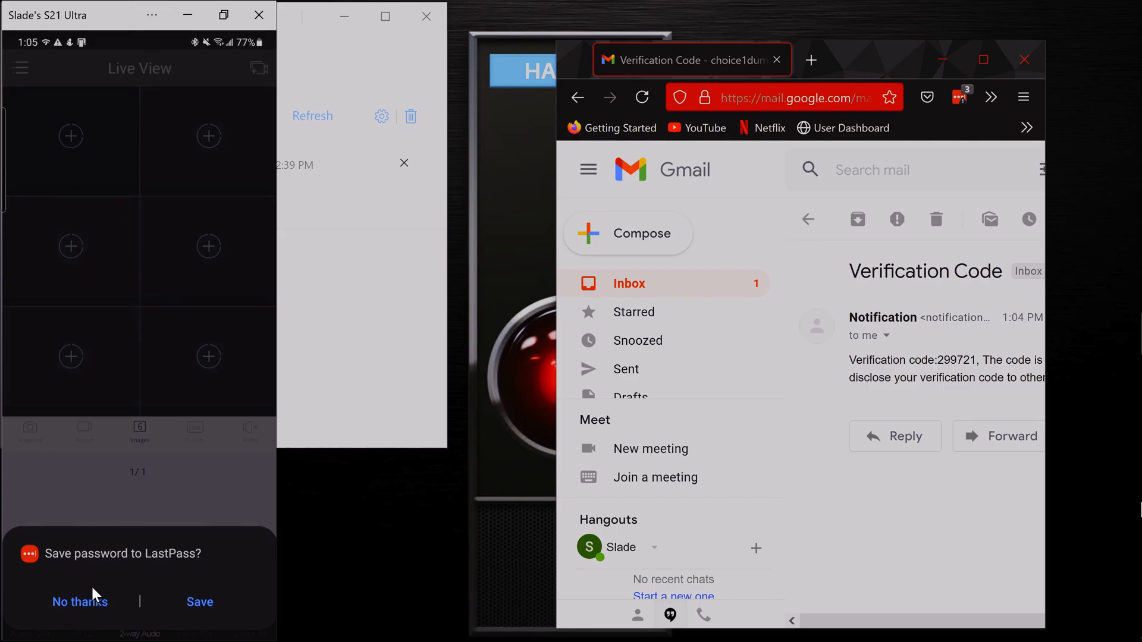
Step: Decline saving the password and close the Gmail browser window
left_click(79, 601)
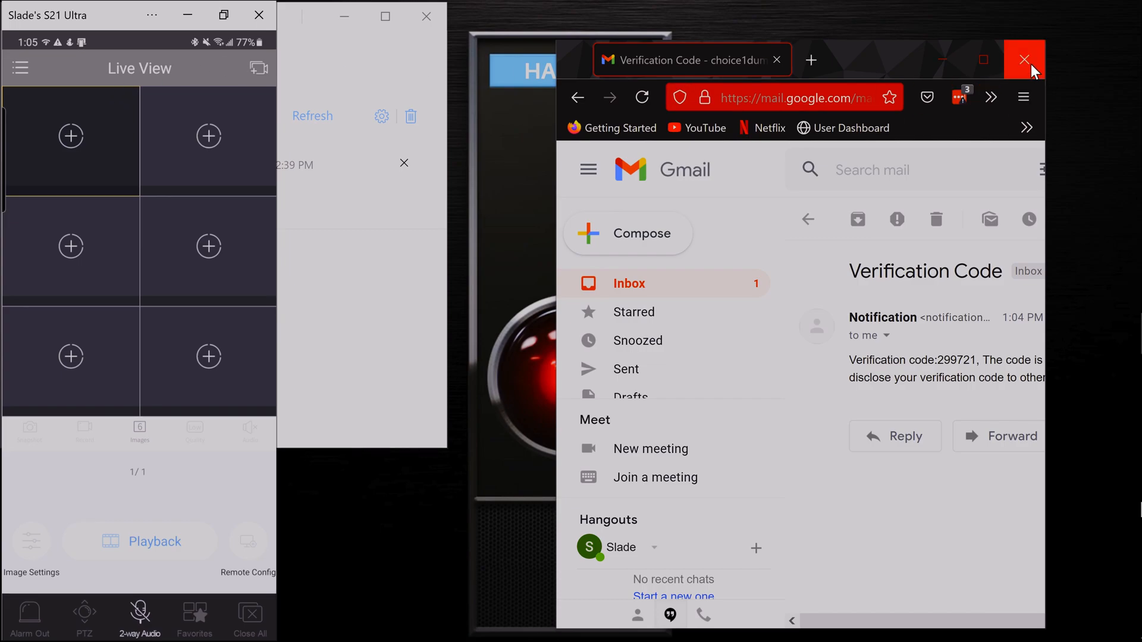
left_click(1024, 59)
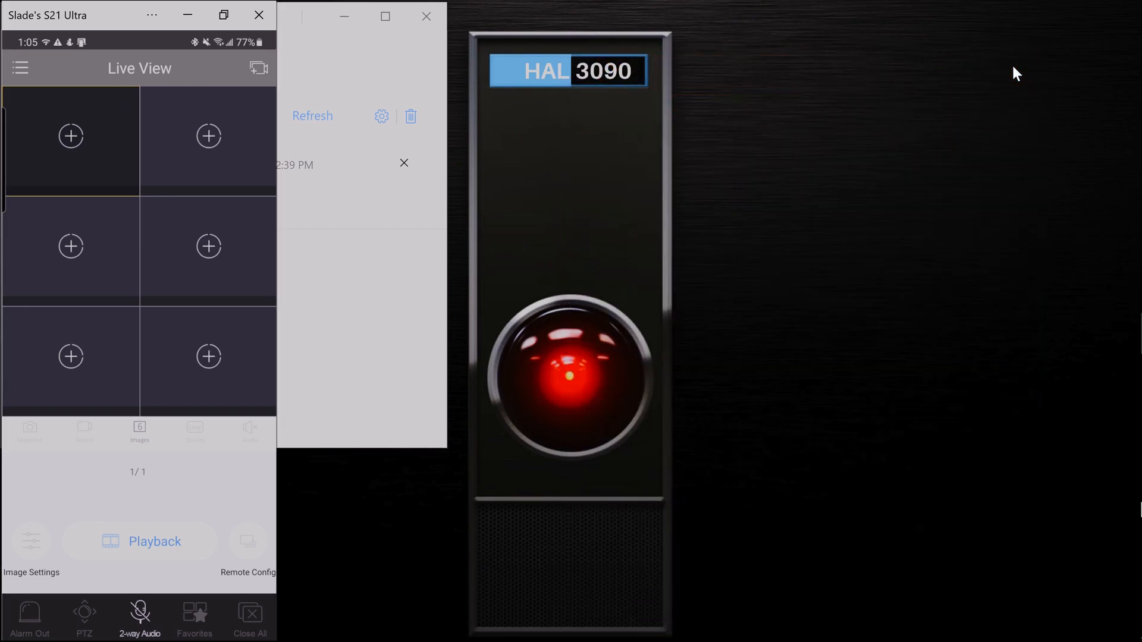
mouse_move(82, 78)
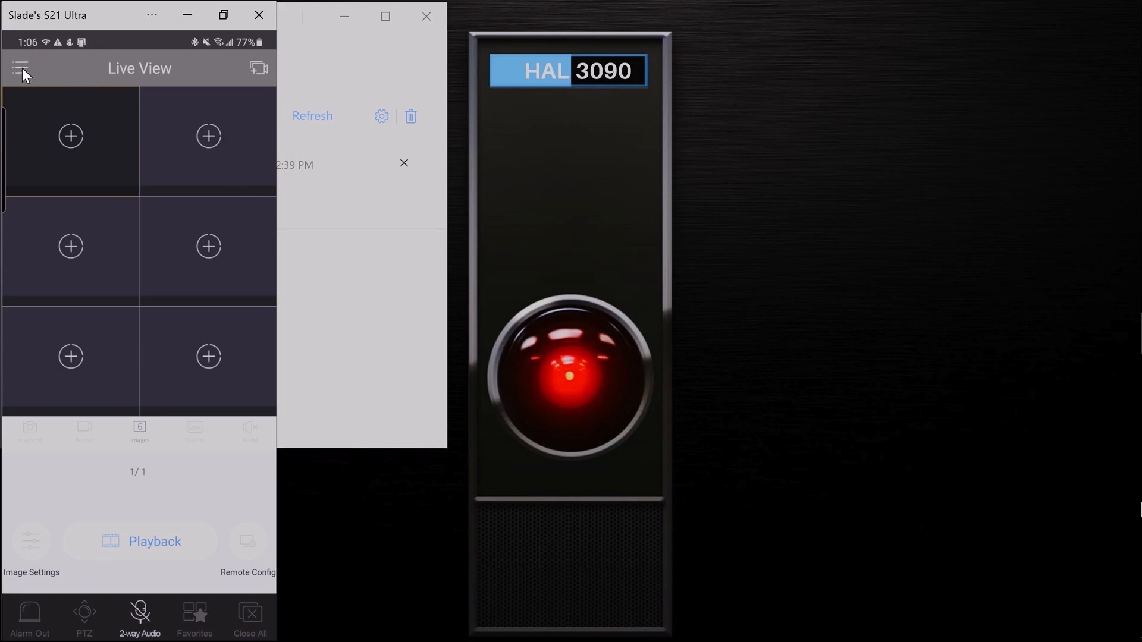
Step: Open the side menu and select the signed-in username to edit it
left_click(20, 68)
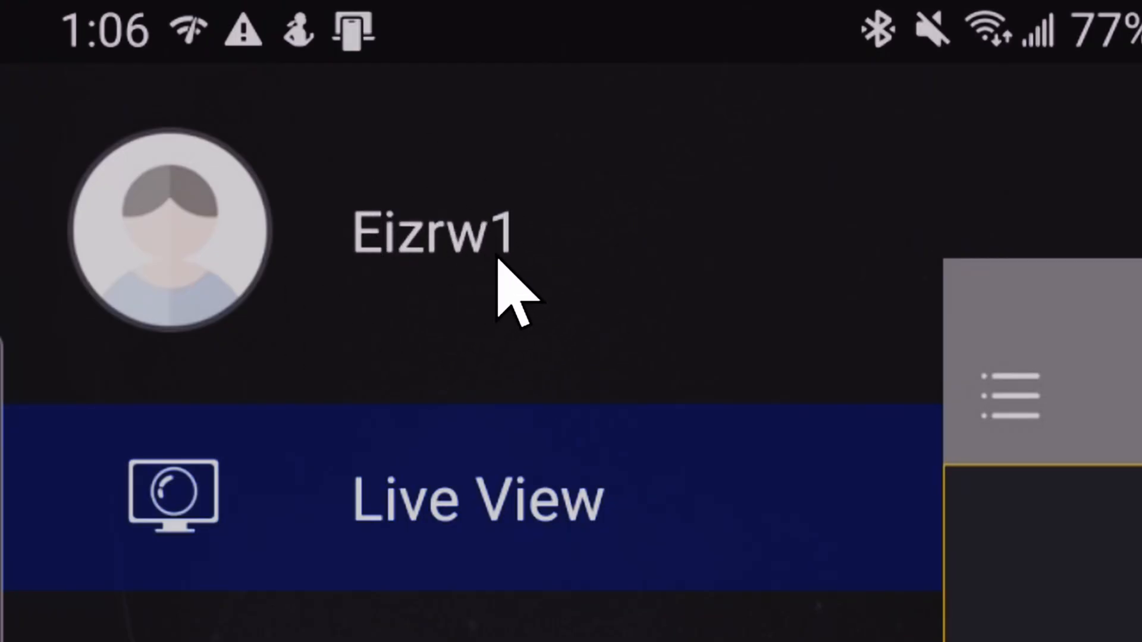
mouse_move(393, 321)
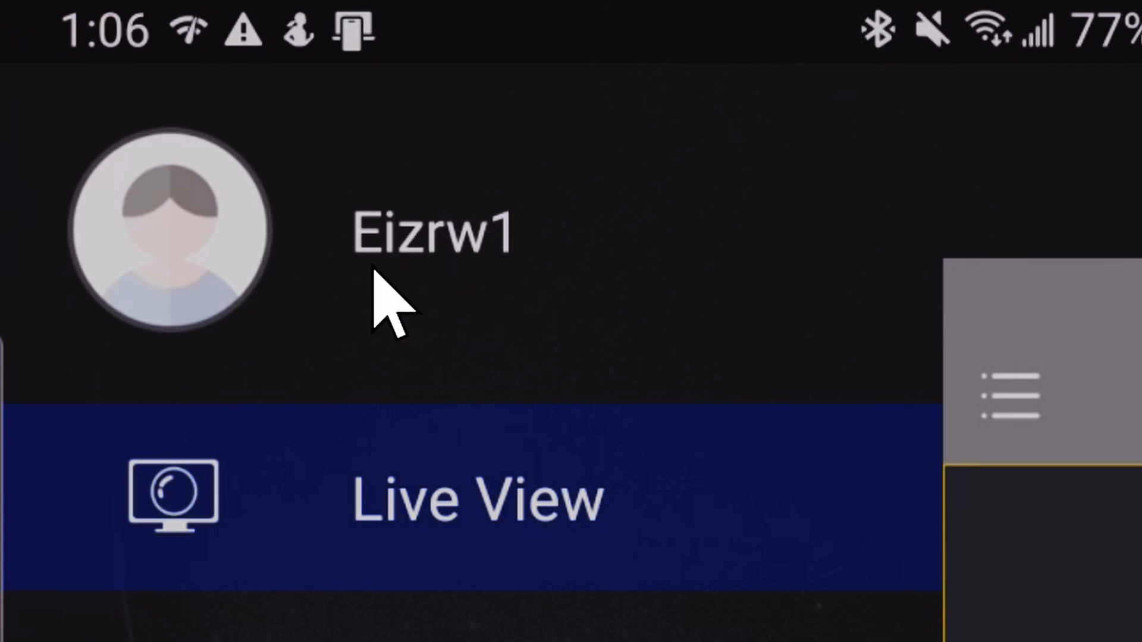
mouse_move(445, 292)
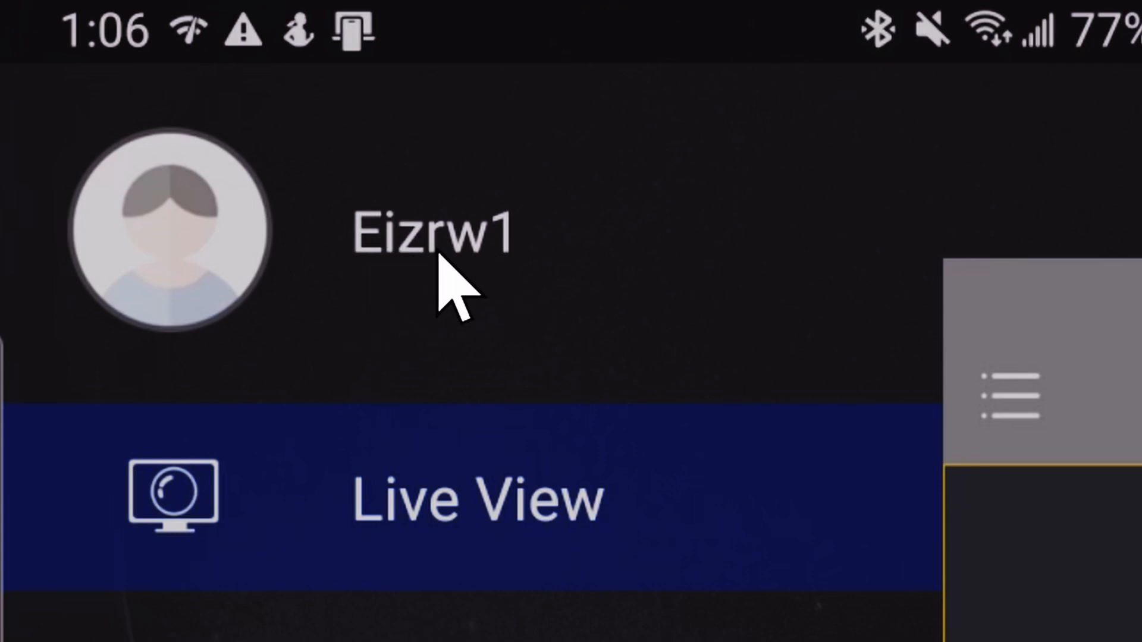
mouse_move(466, 299)
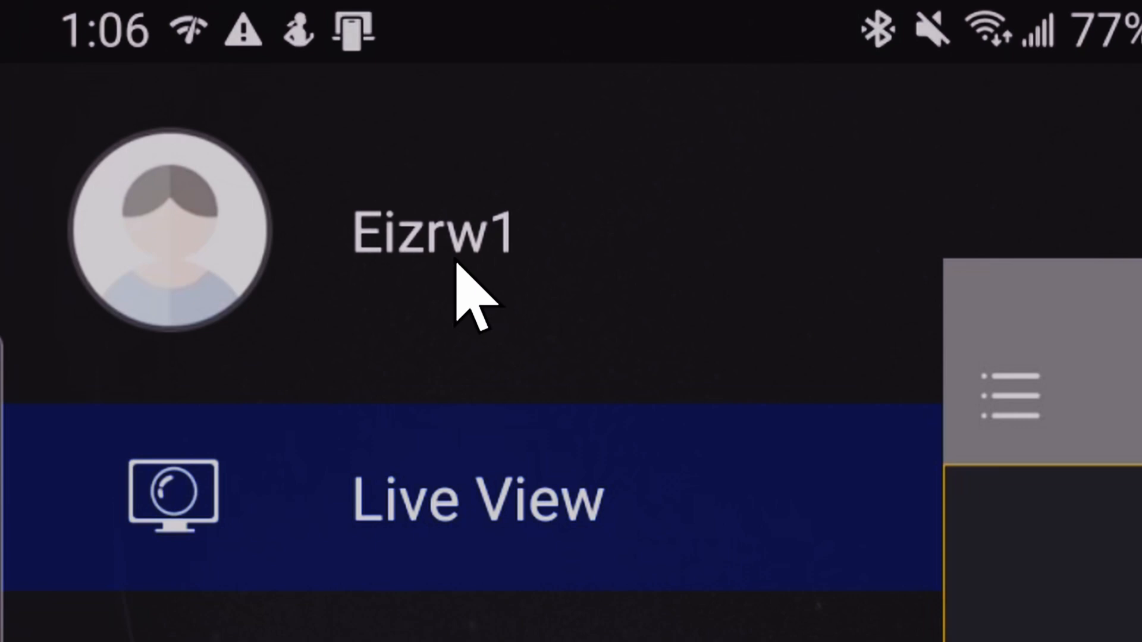
mouse_move(575, 255)
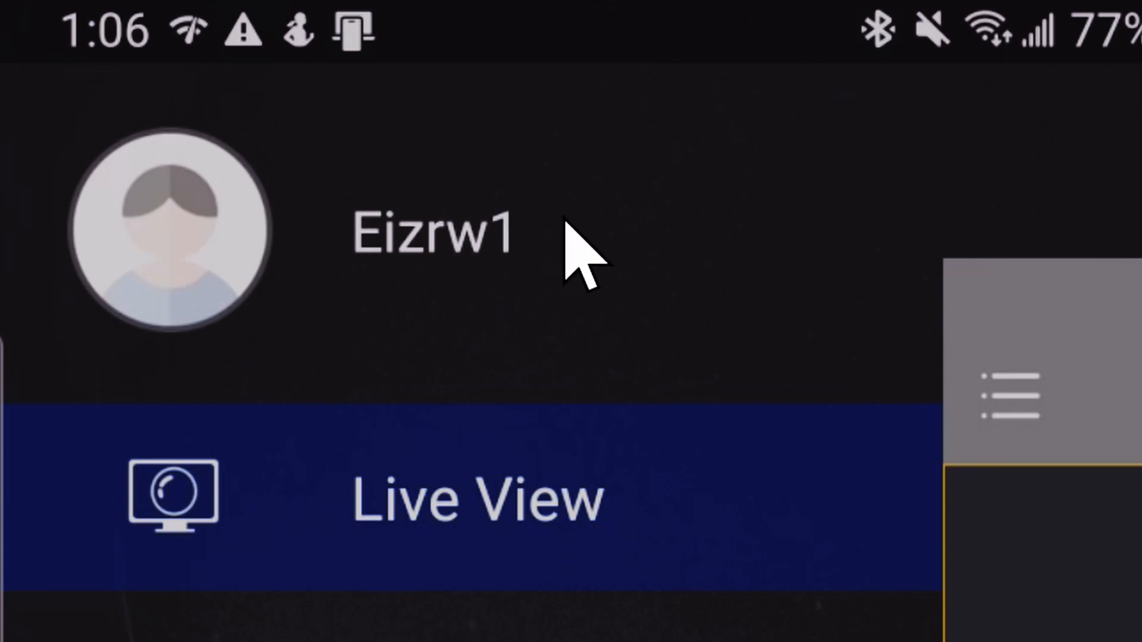
mouse_move(542, 270)
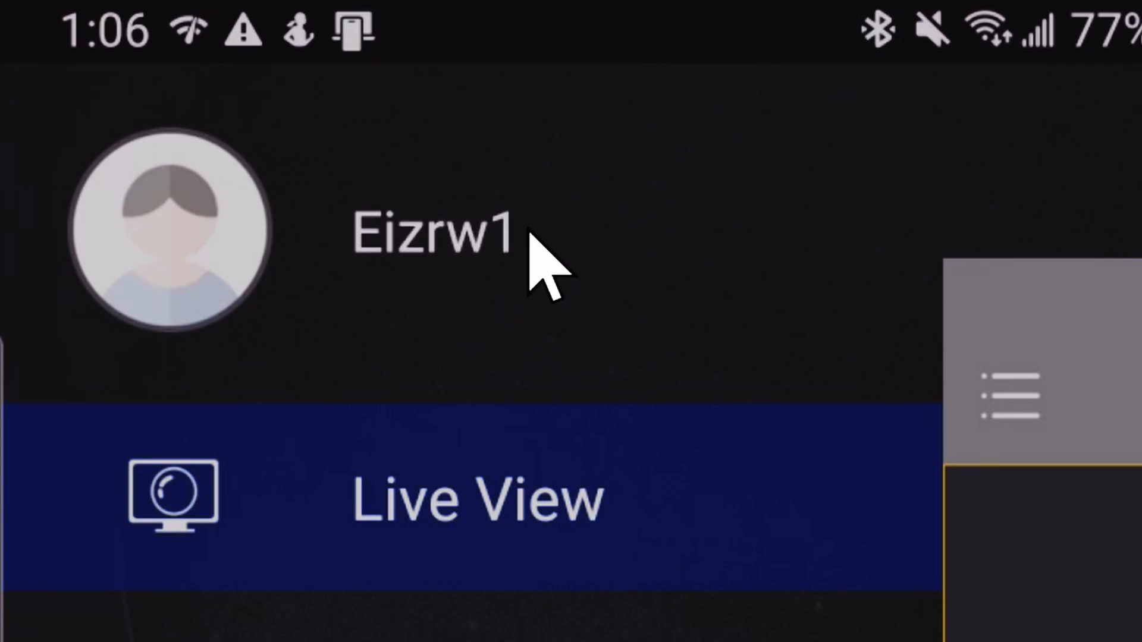
mouse_move(437, 262)
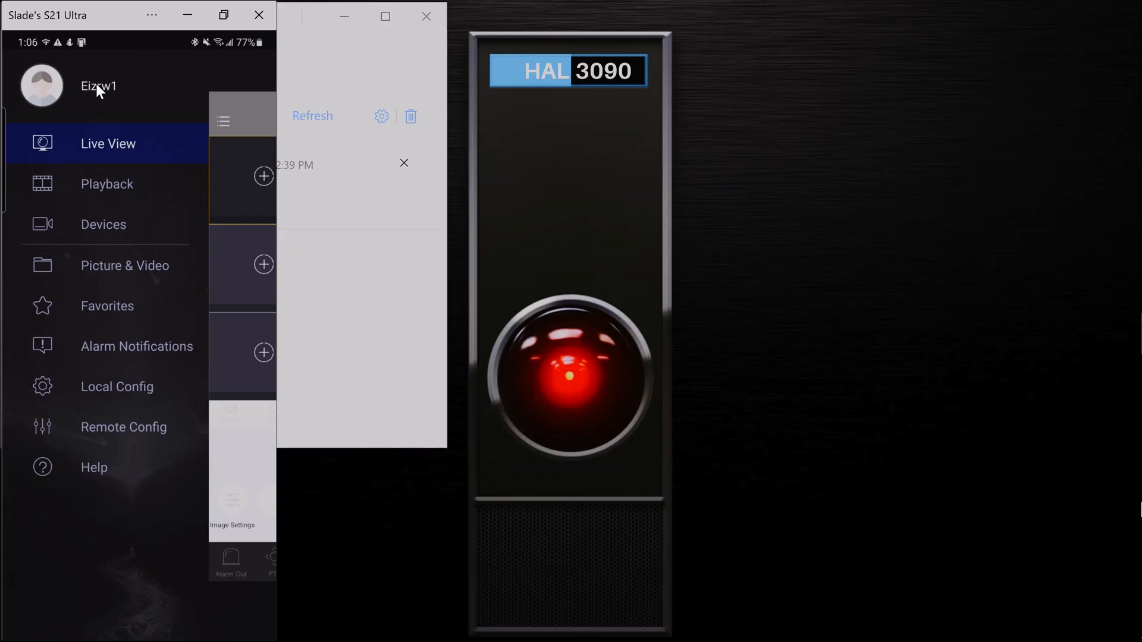
left_click(97, 86)
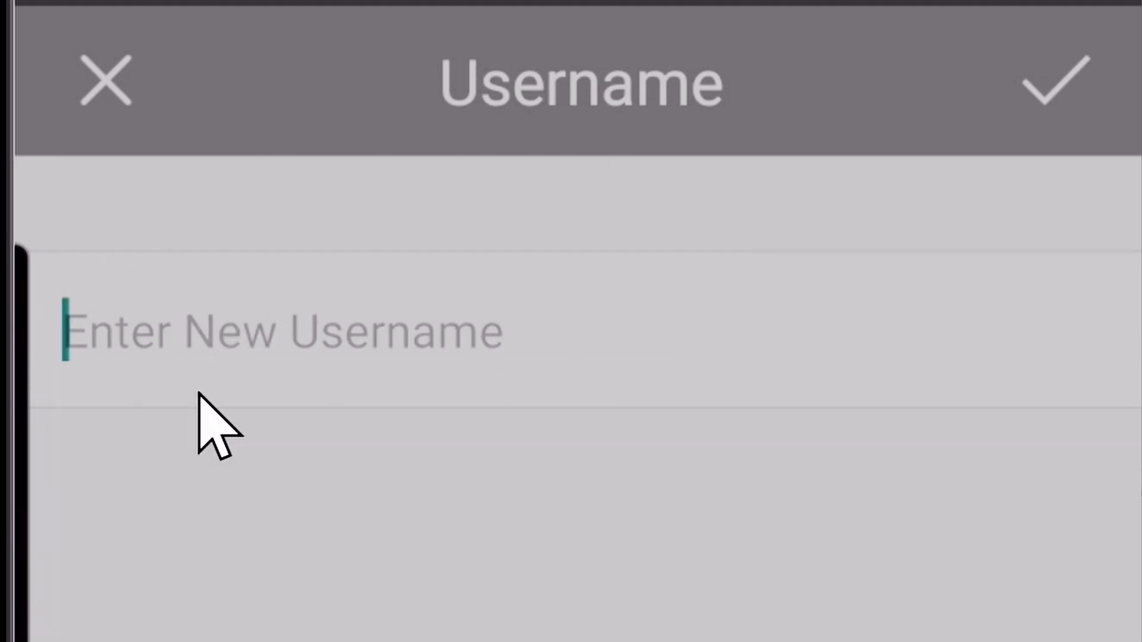
mouse_move(273, 346)
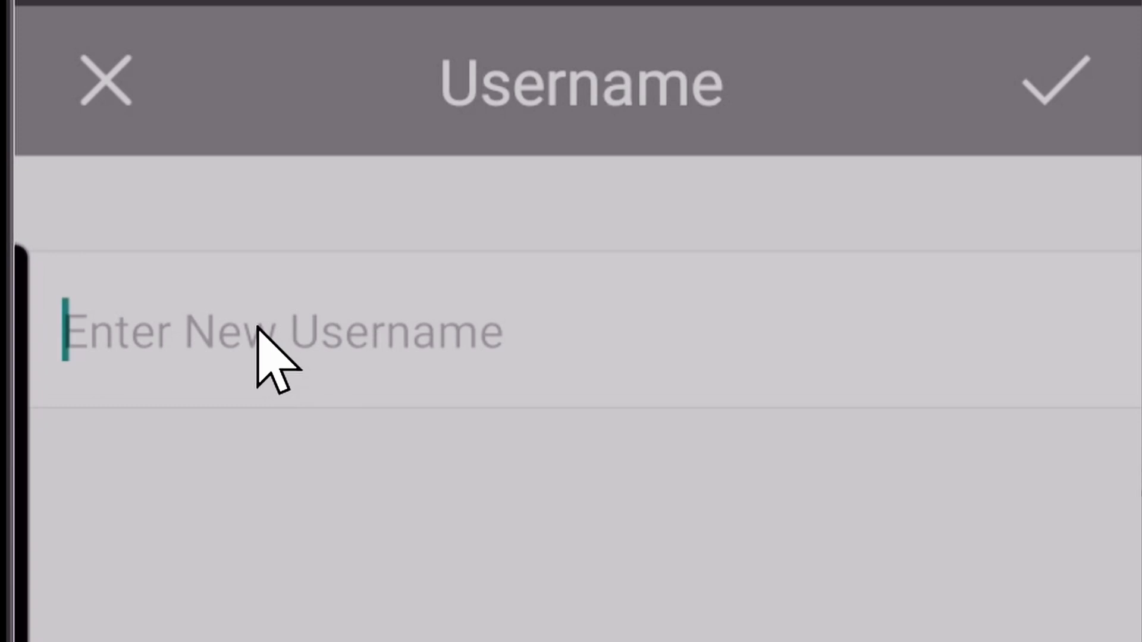
mouse_move(276, 451)
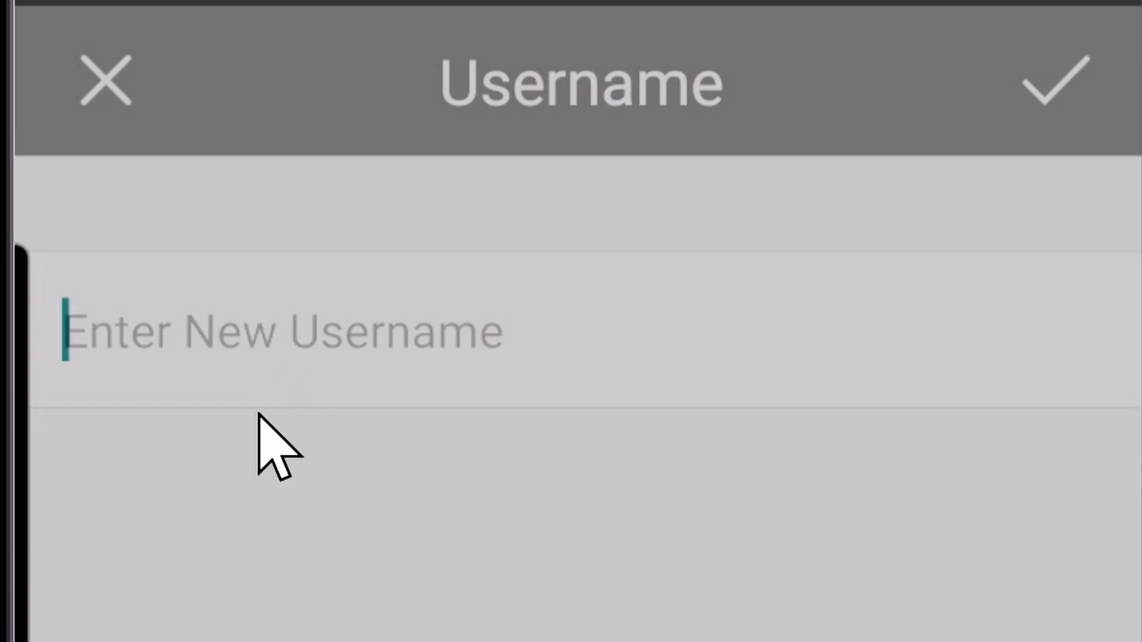
mouse_move(233, 451)
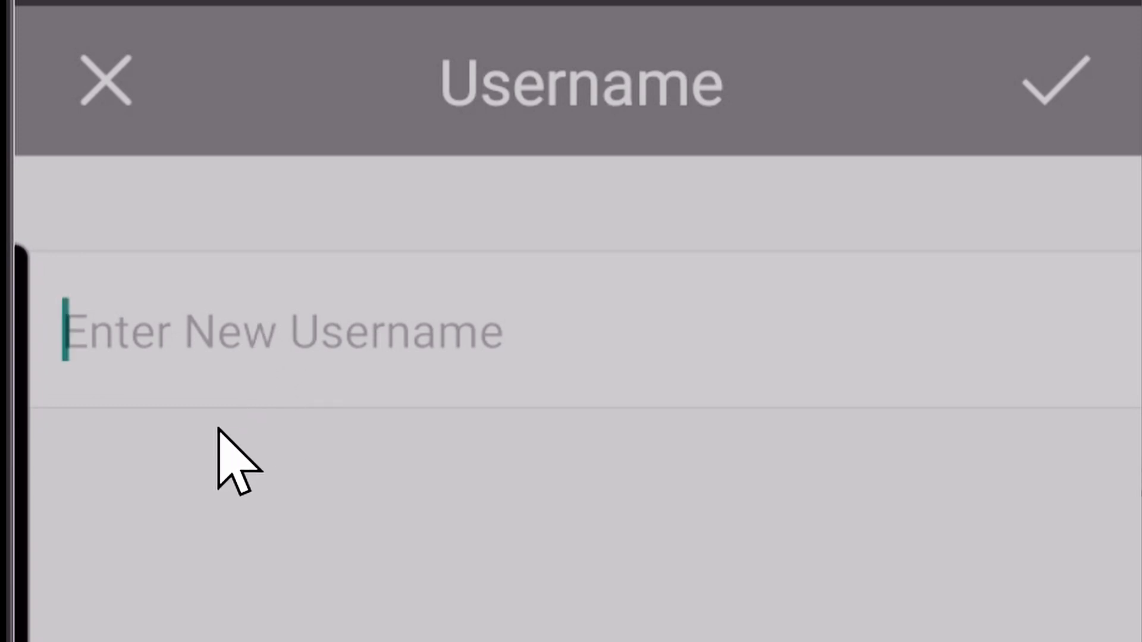
Step: Type 'choice1communicationsisthebest' into the Username field
type("choice1communicationsisthebest")
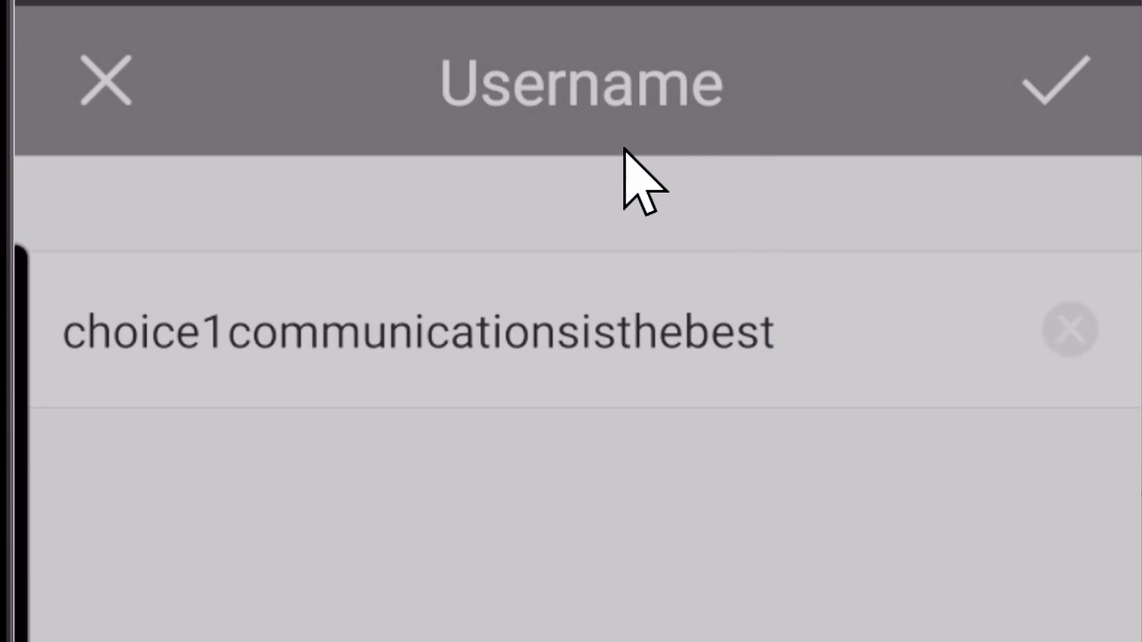
mouse_move(786, 240)
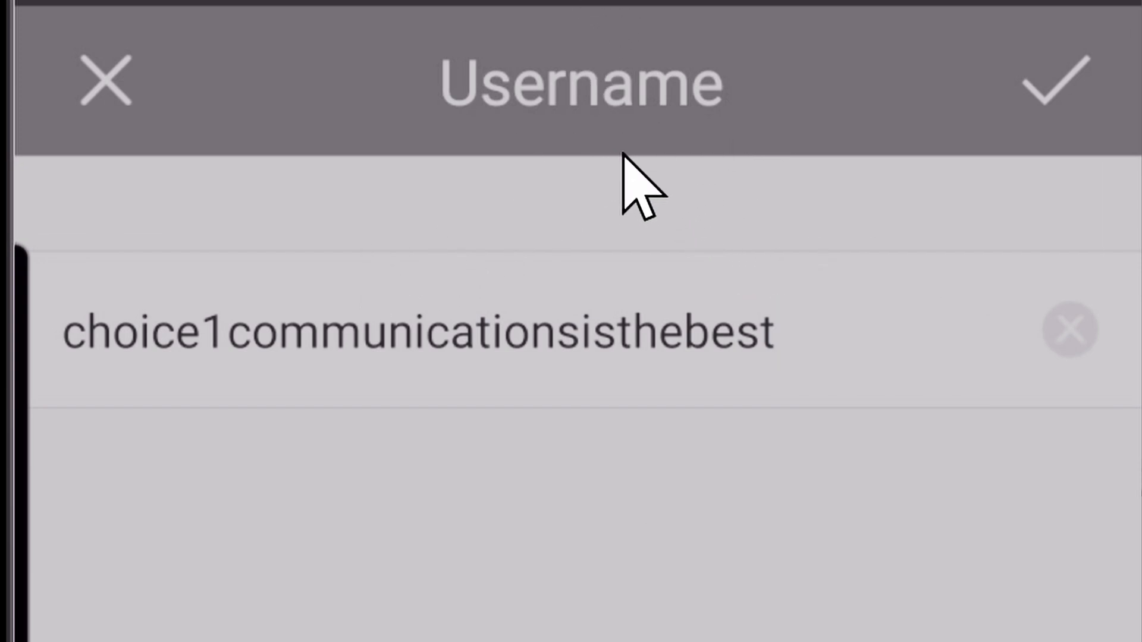
mouse_move(554, 241)
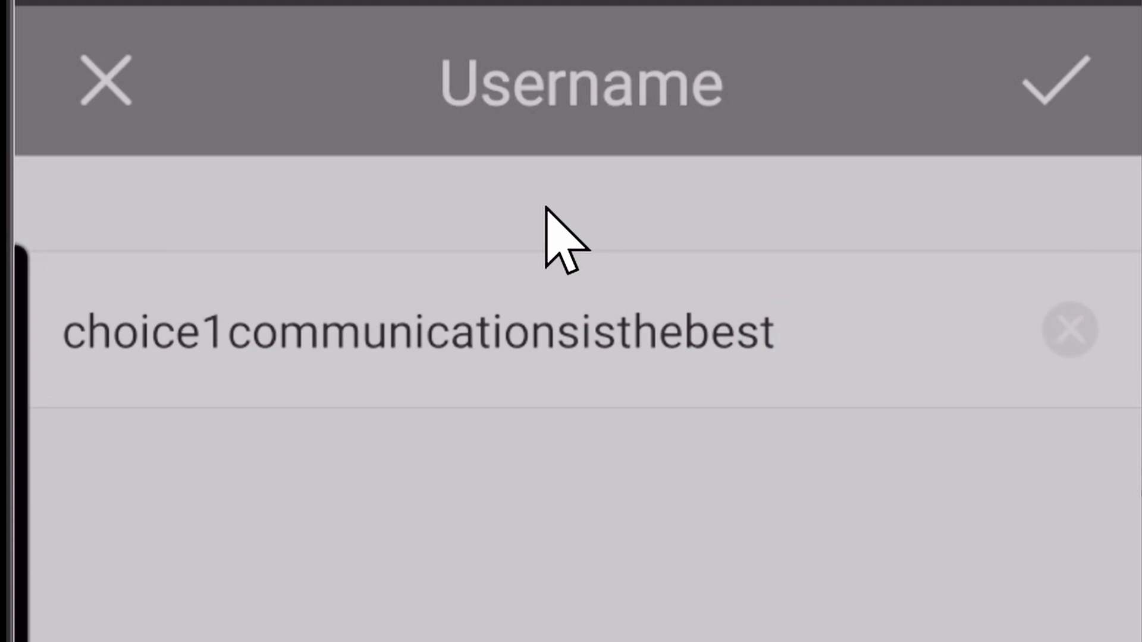
mouse_move(502, 211)
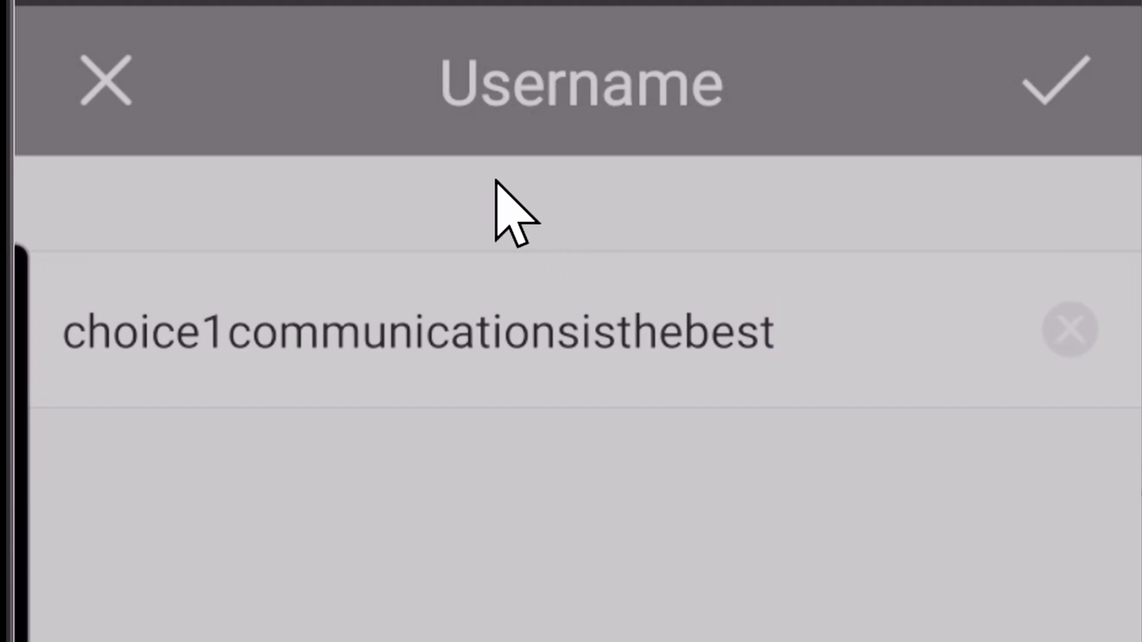
mouse_move(642, 575)
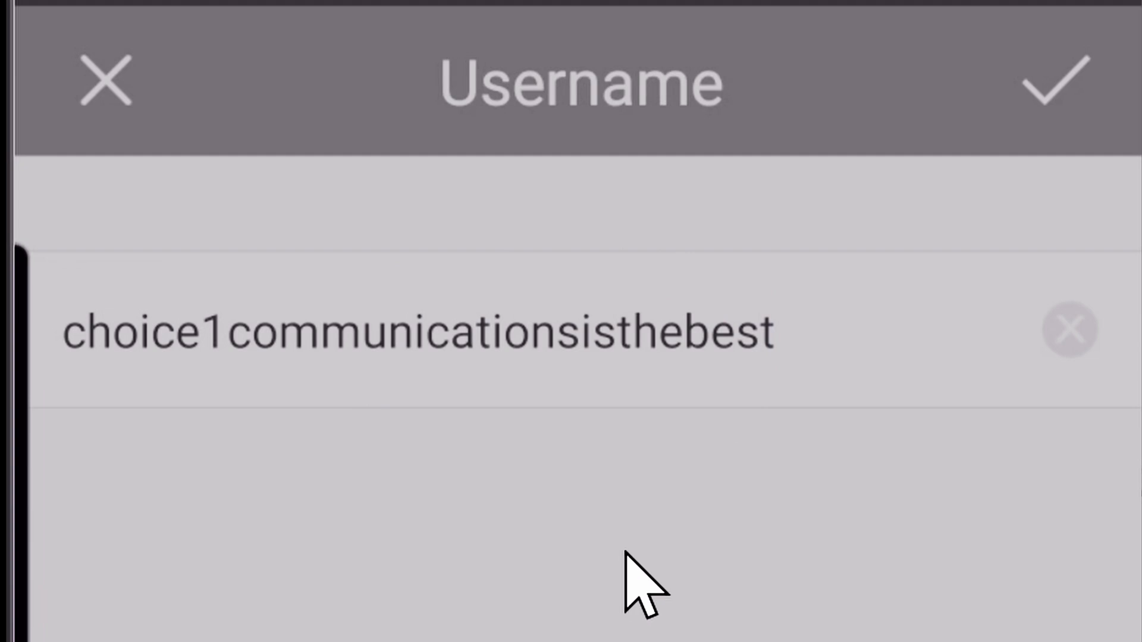
mouse_move(637, 576)
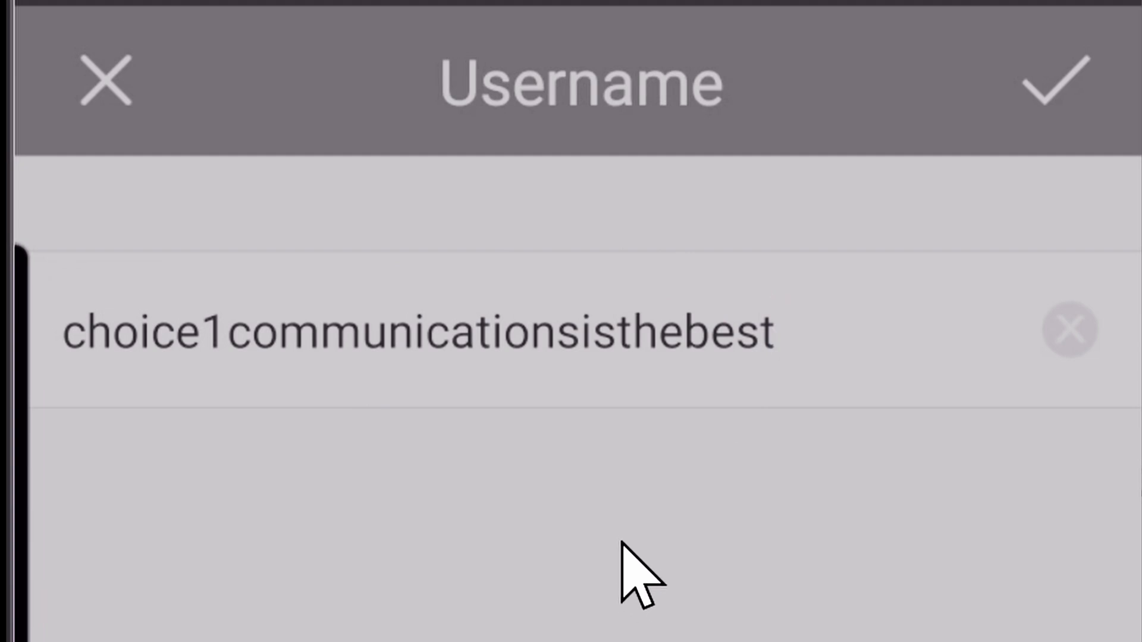
mouse_move(590, 532)
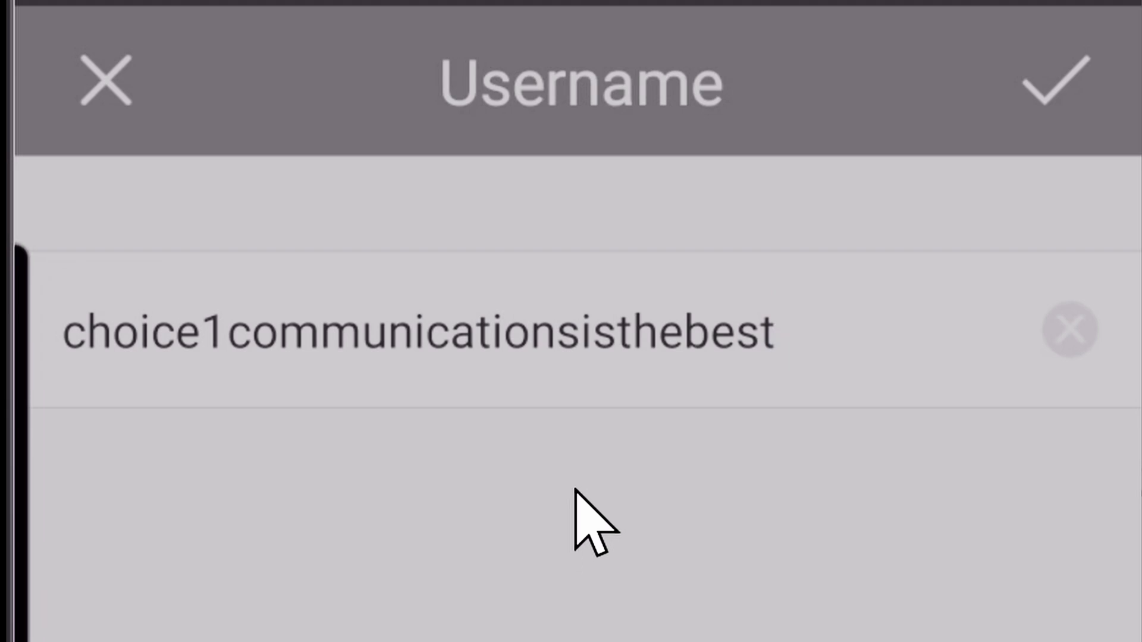
mouse_move(590, 474)
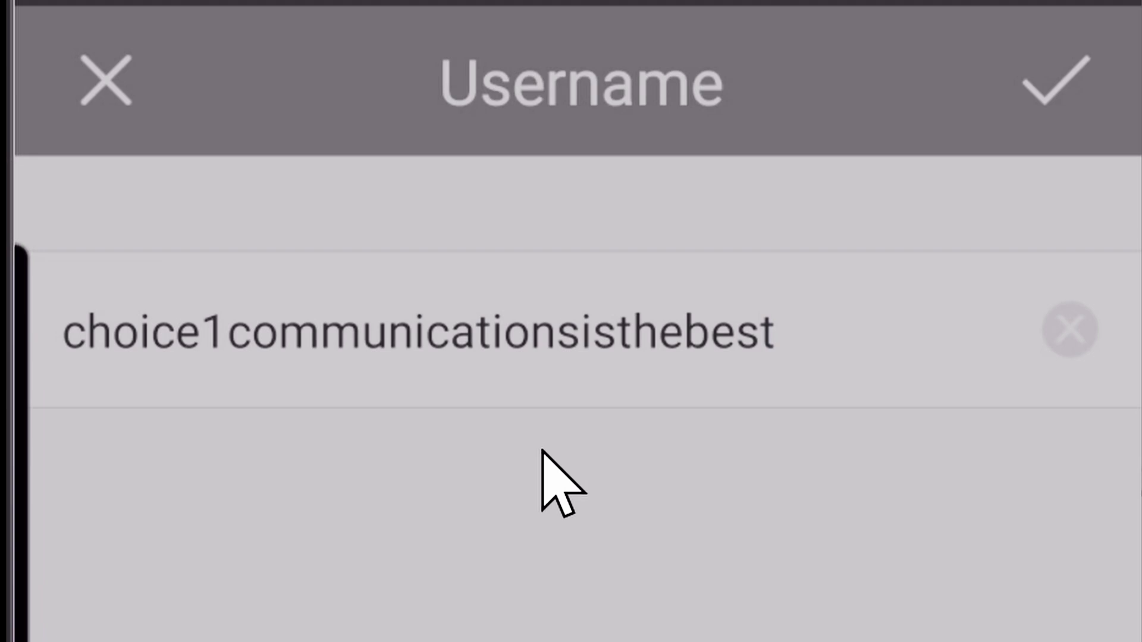
mouse_move(543, 549)
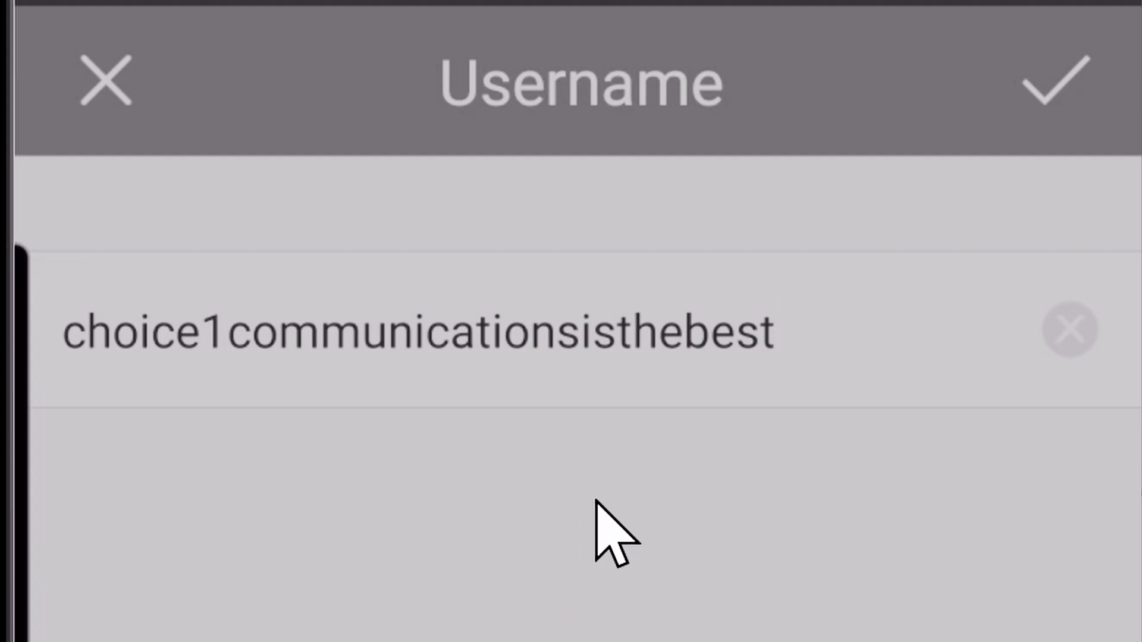
mouse_move(415, 525)
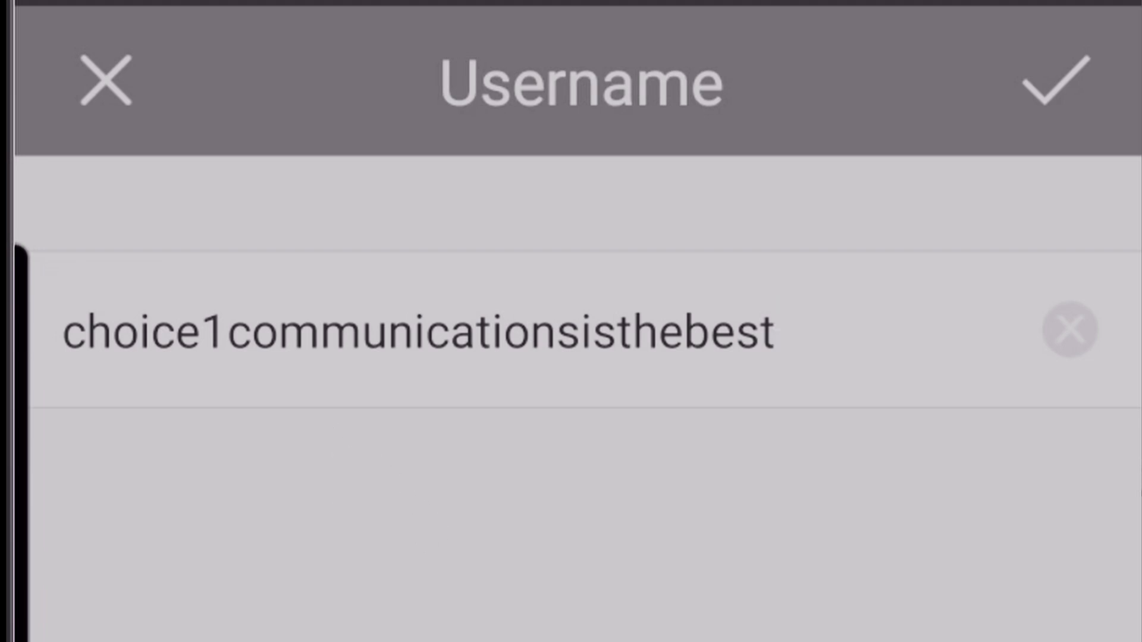
mouse_move(517, 546)
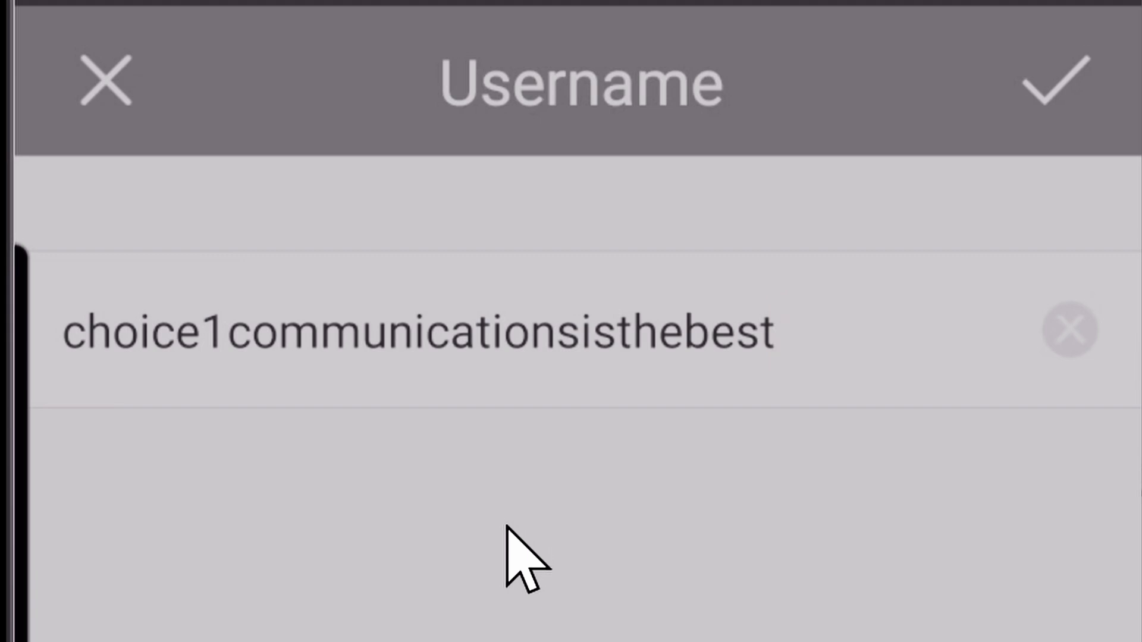
mouse_move(502, 543)
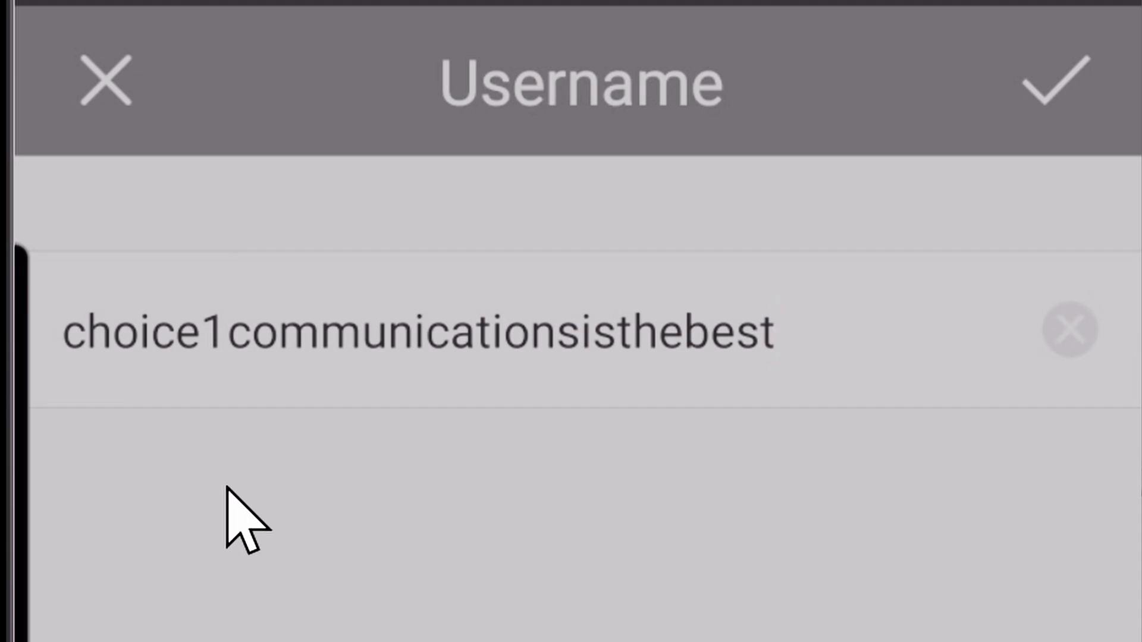
mouse_move(226, 517)
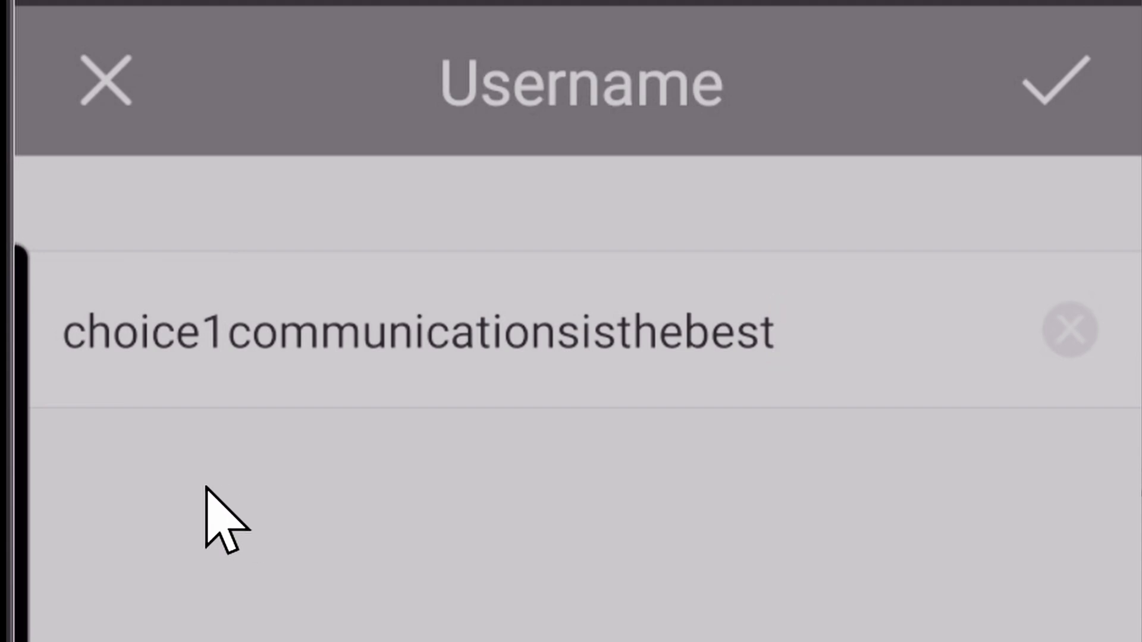
mouse_move(204, 525)
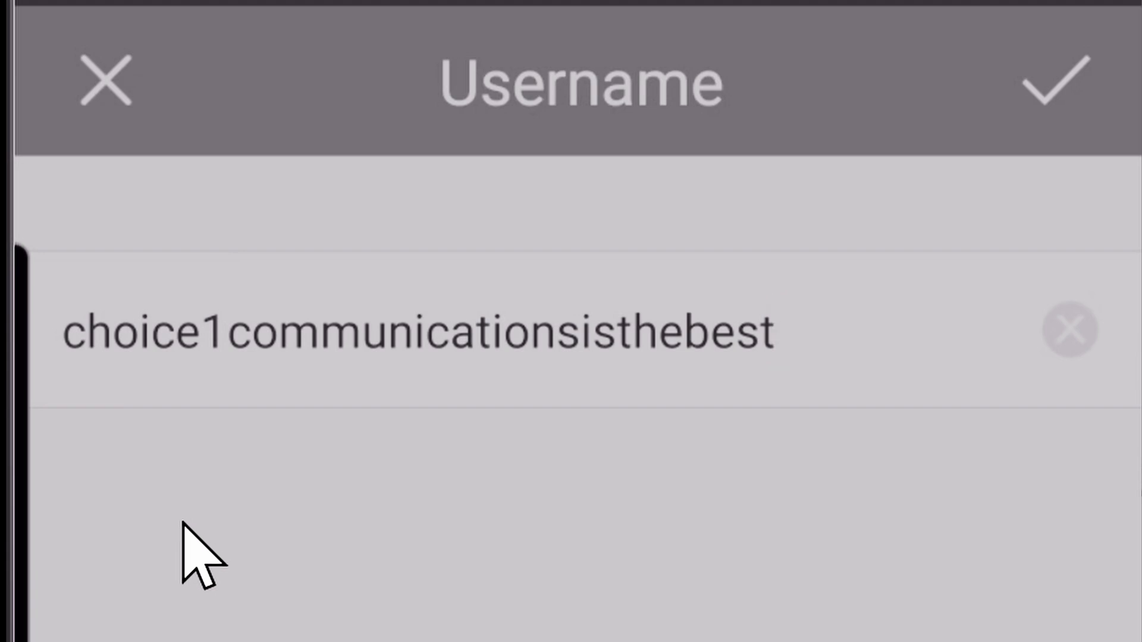
mouse_move(189, 554)
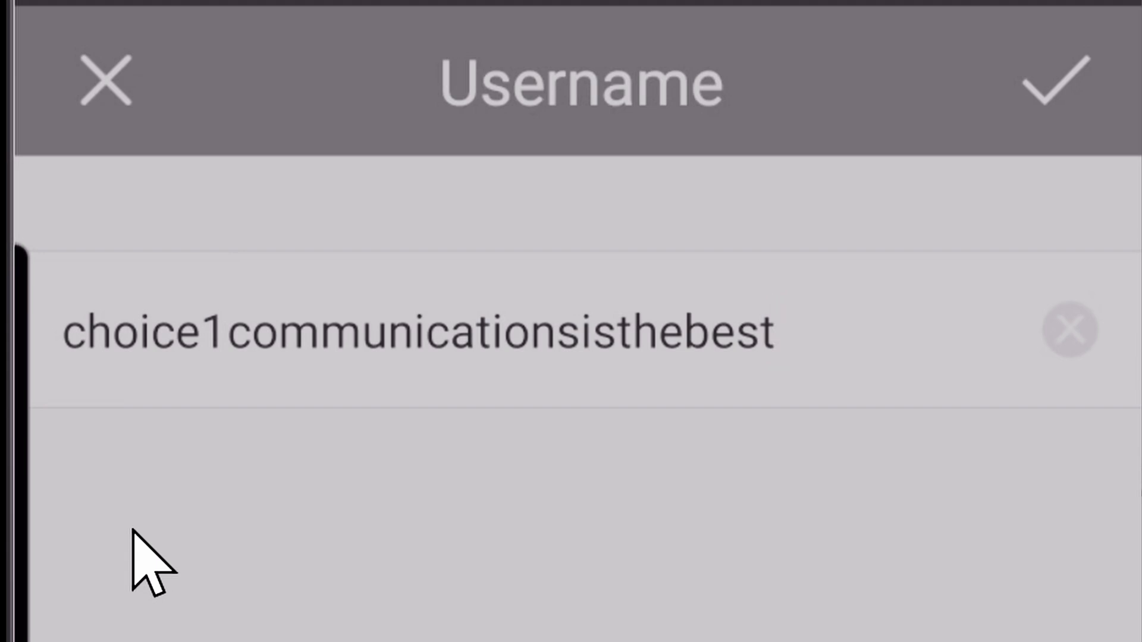
mouse_move(298, 510)
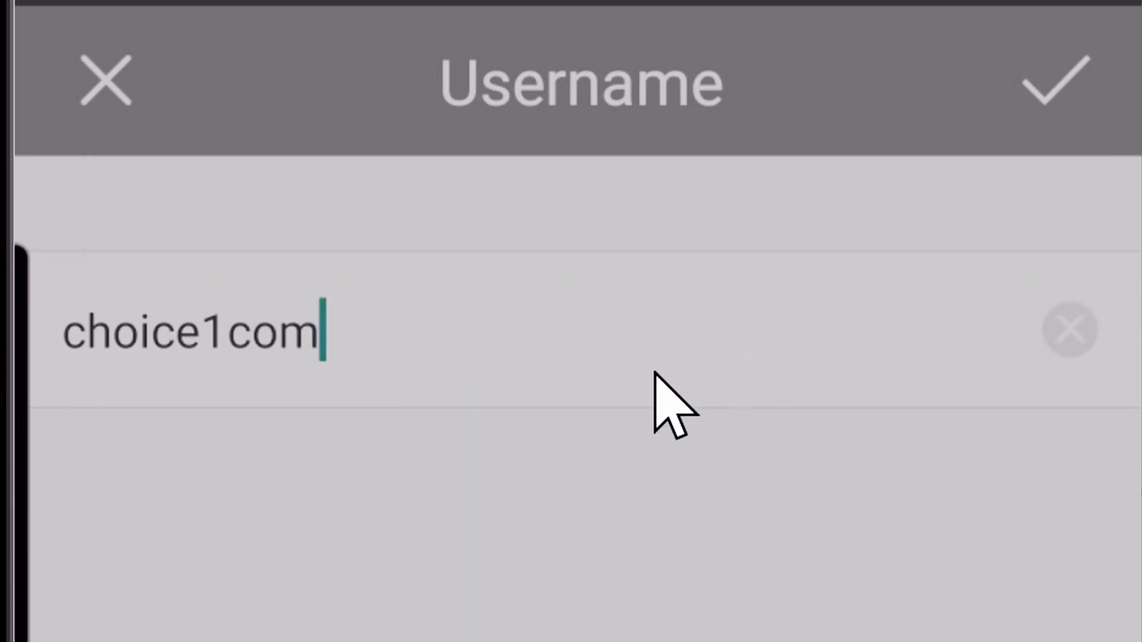
Step: Finish the username as 'choice1comm' and save it with the checkmark
type("m")
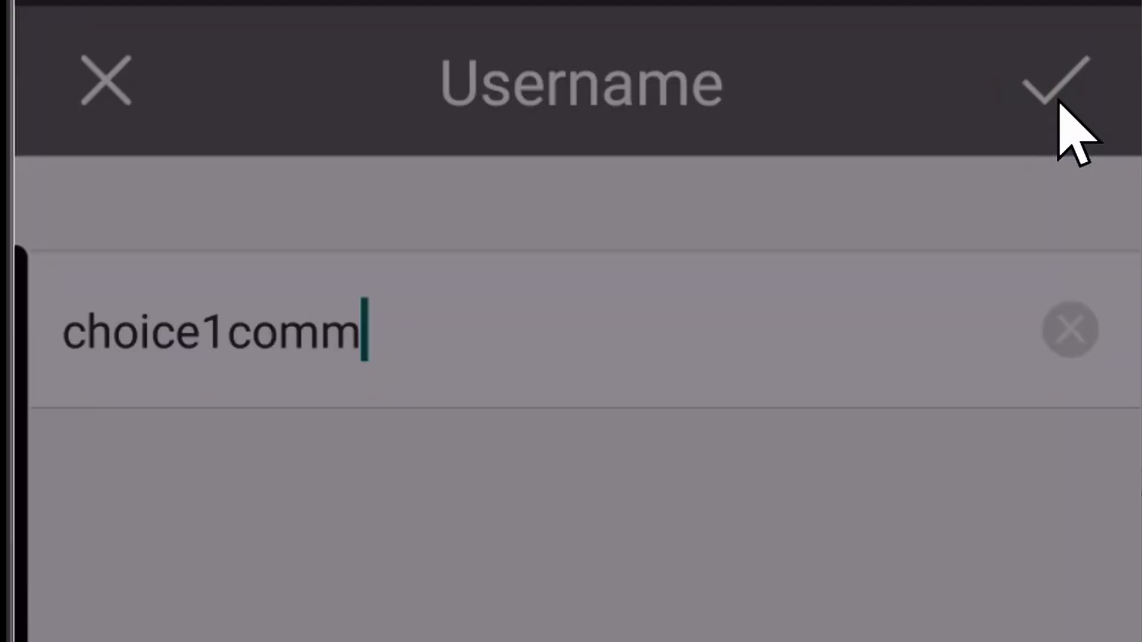
left_click(1052, 80)
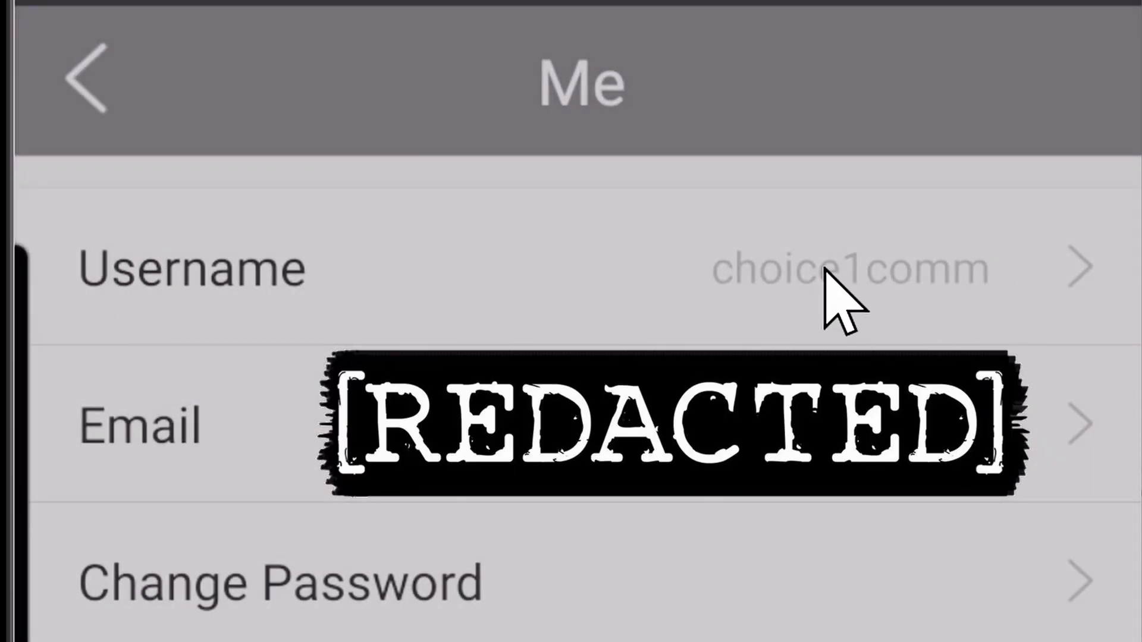
mouse_move(743, 285)
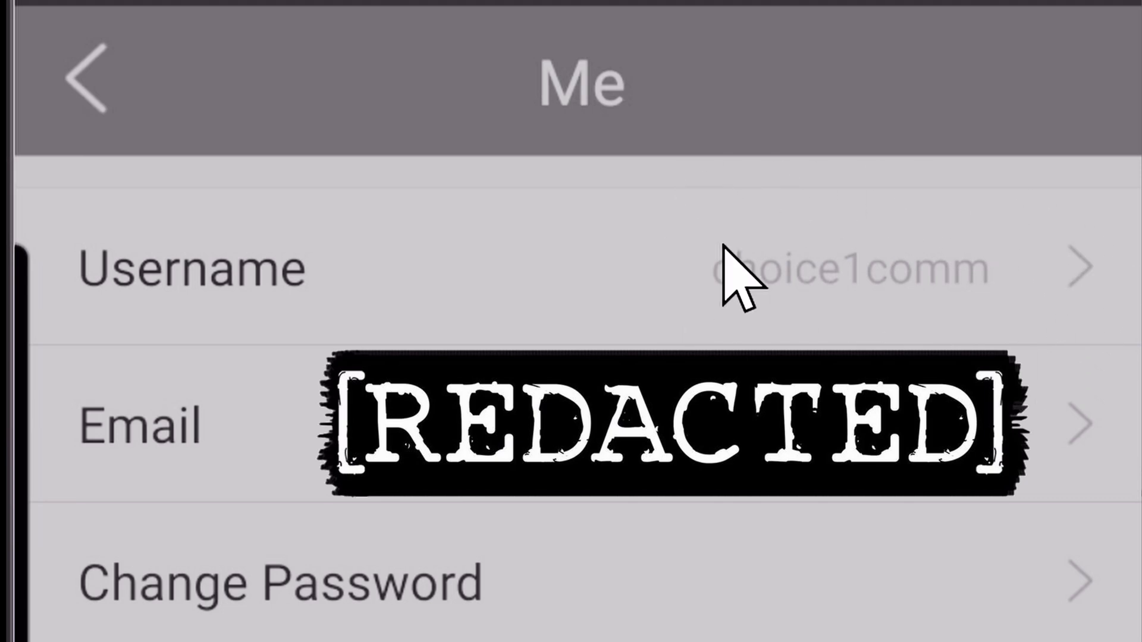
mouse_move(1002, 302)
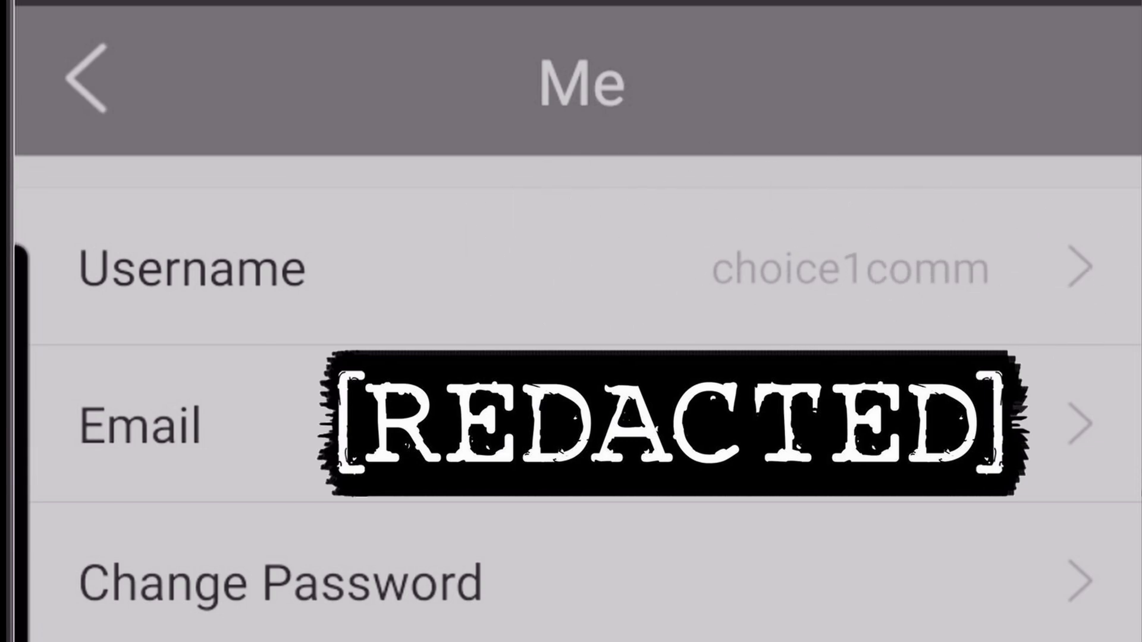
mouse_move(845, 298)
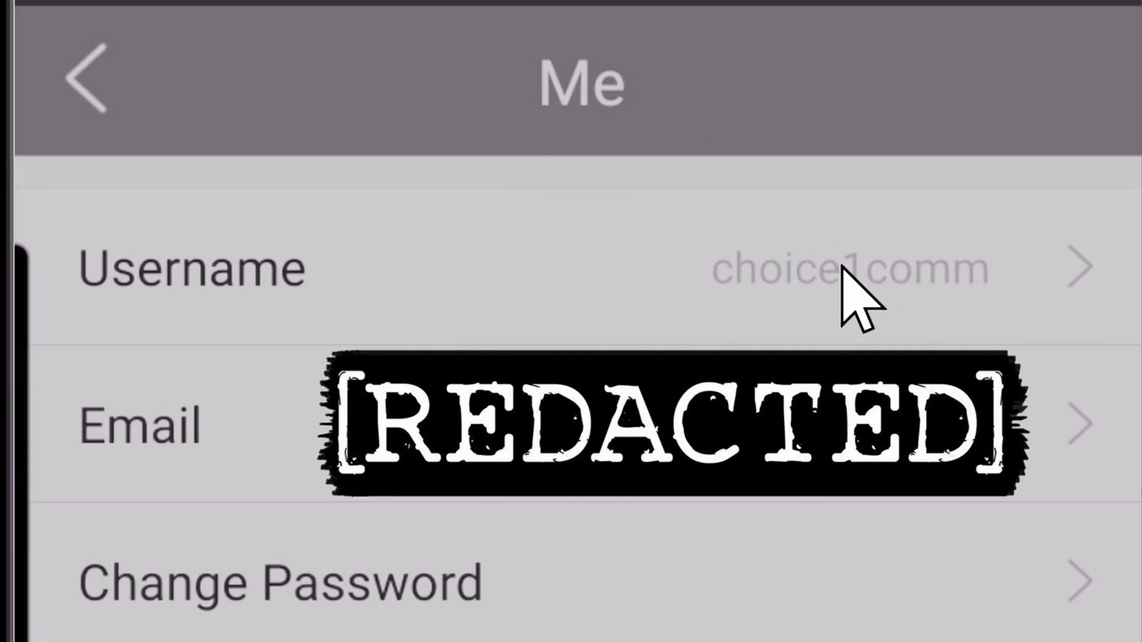
mouse_move(634, 517)
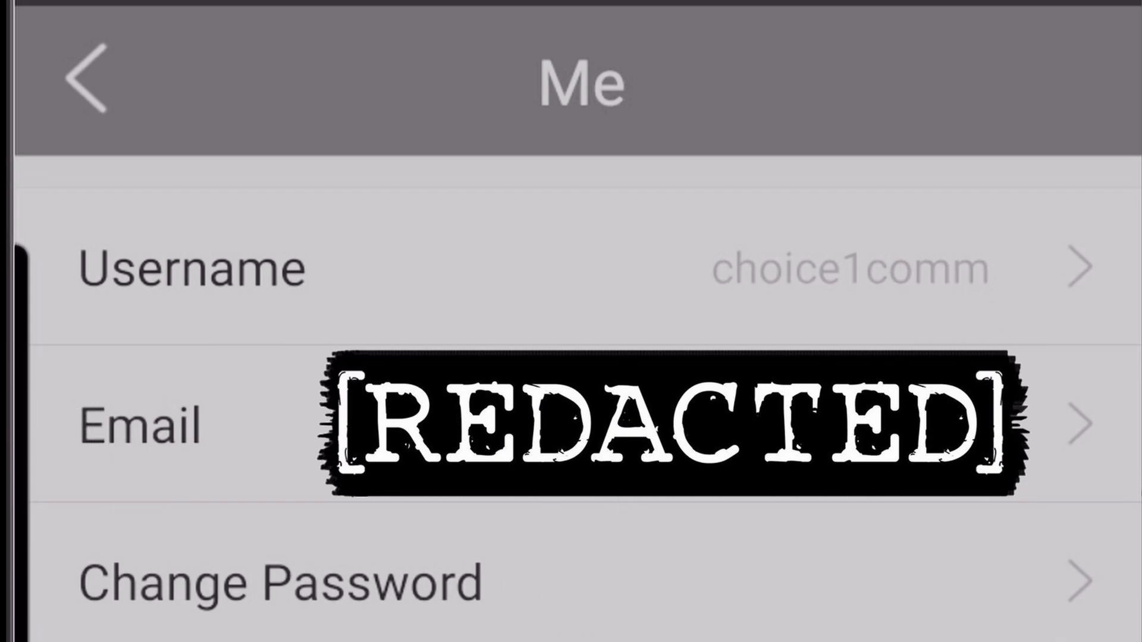
mouse_move(939, 269)
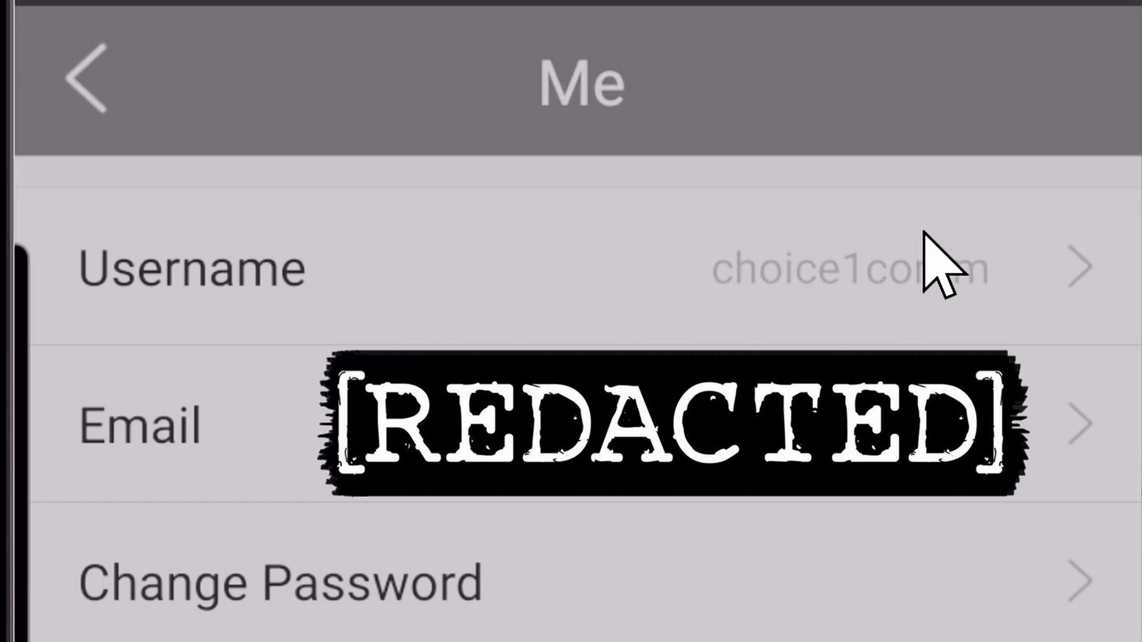
mouse_move(754, 143)
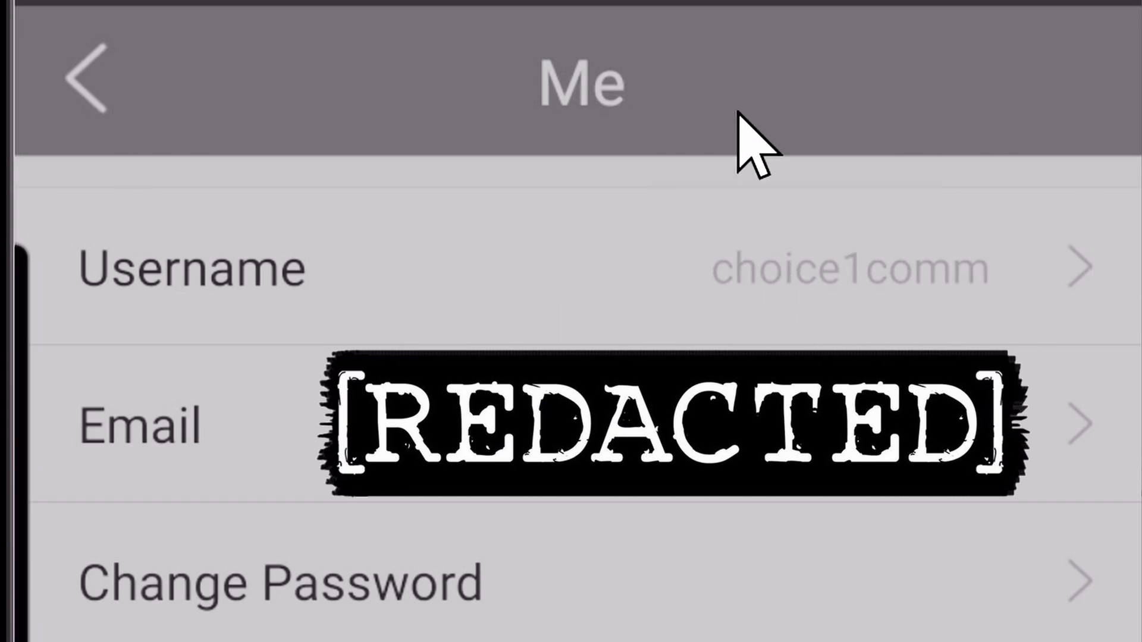
mouse_move(969, 331)
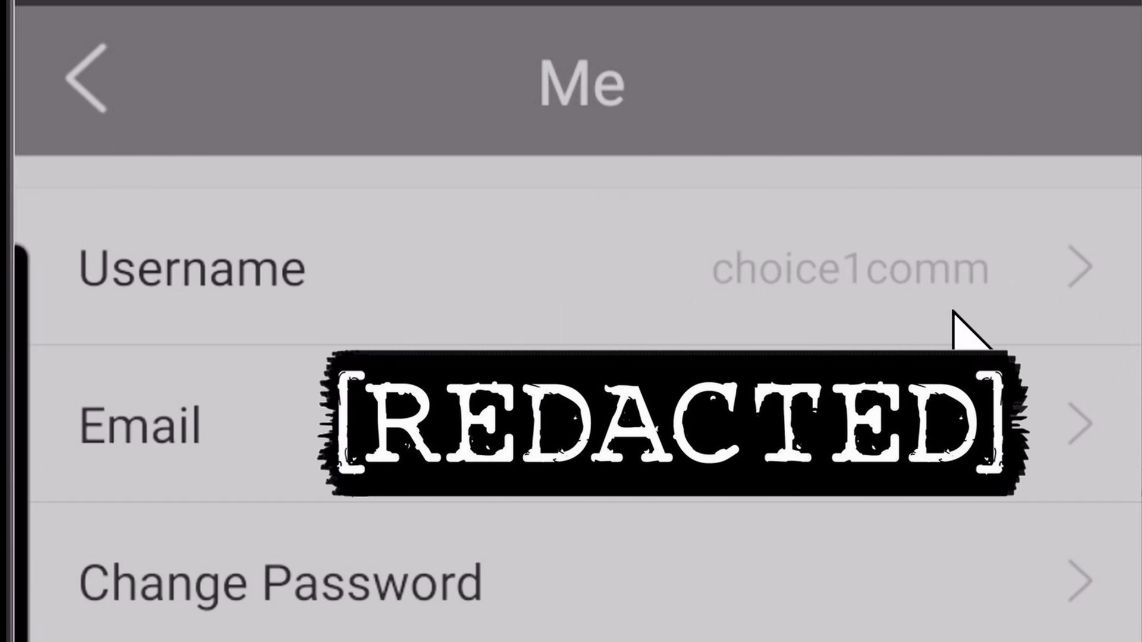
mouse_move(1012, 299)
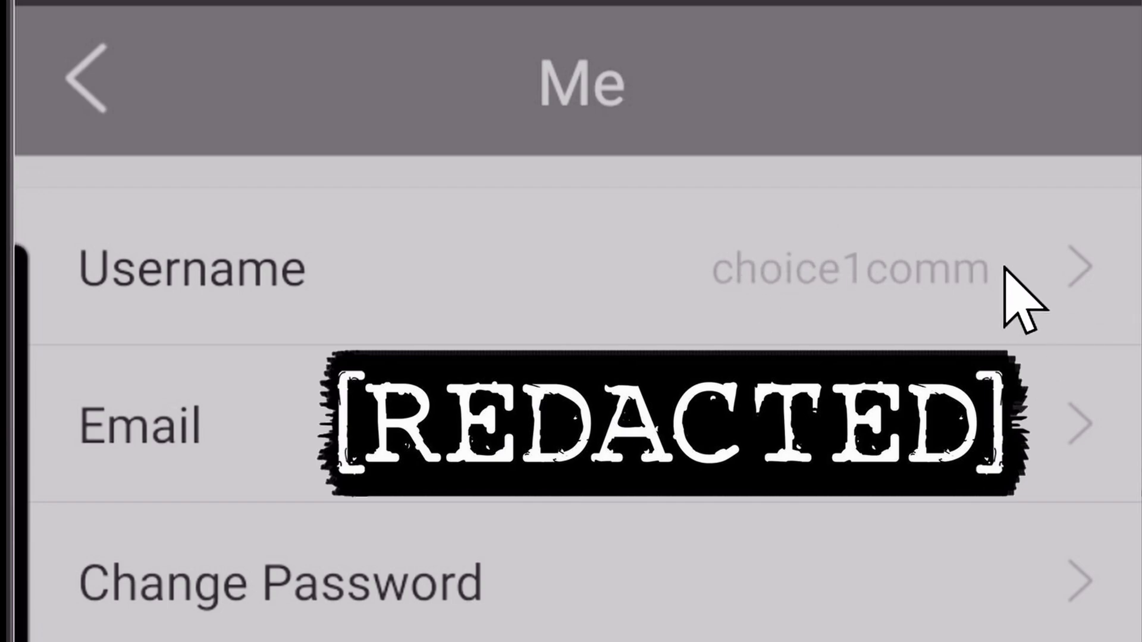
mouse_move(940, 314)
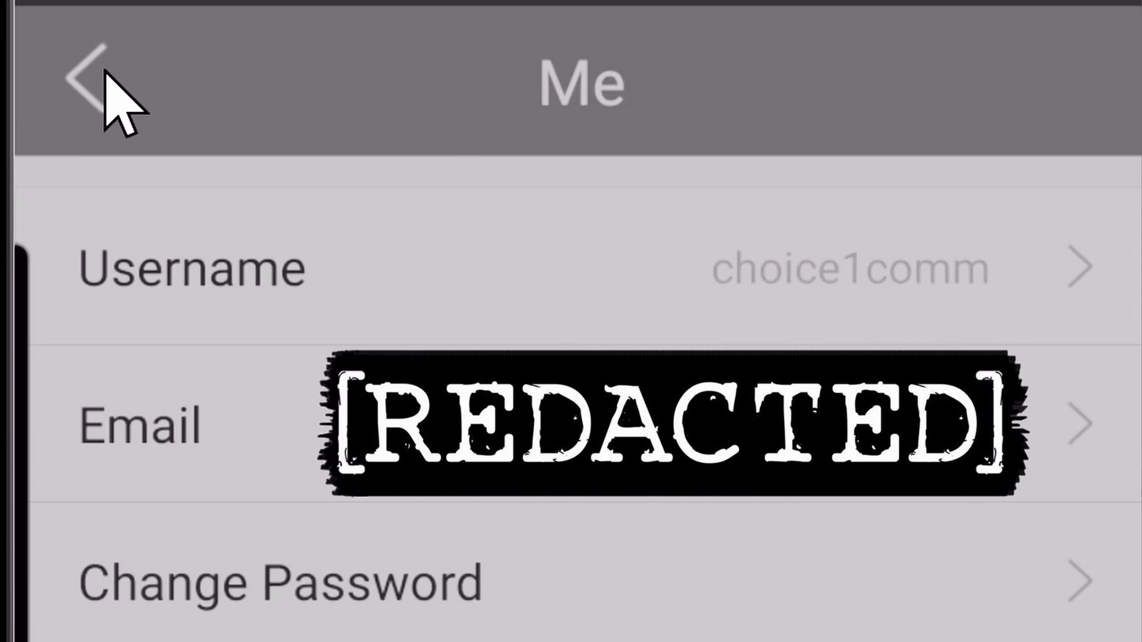
Step: Leave the Me page after confirming the username reads 'choice1comm', returning to Live View
left_click(102, 80)
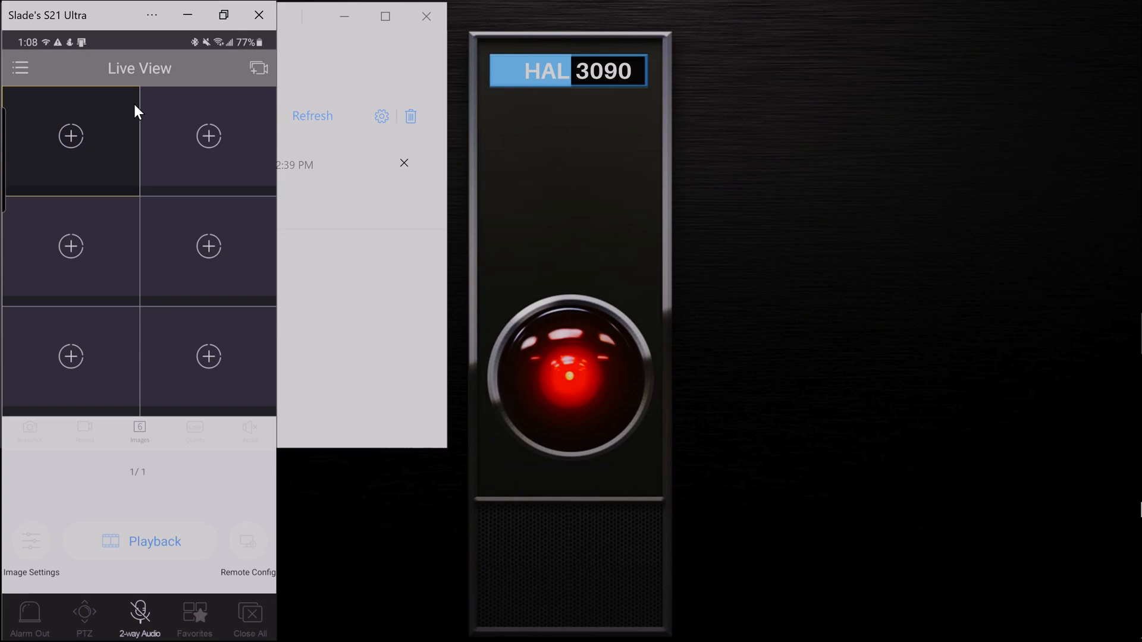
mouse_move(43, 248)
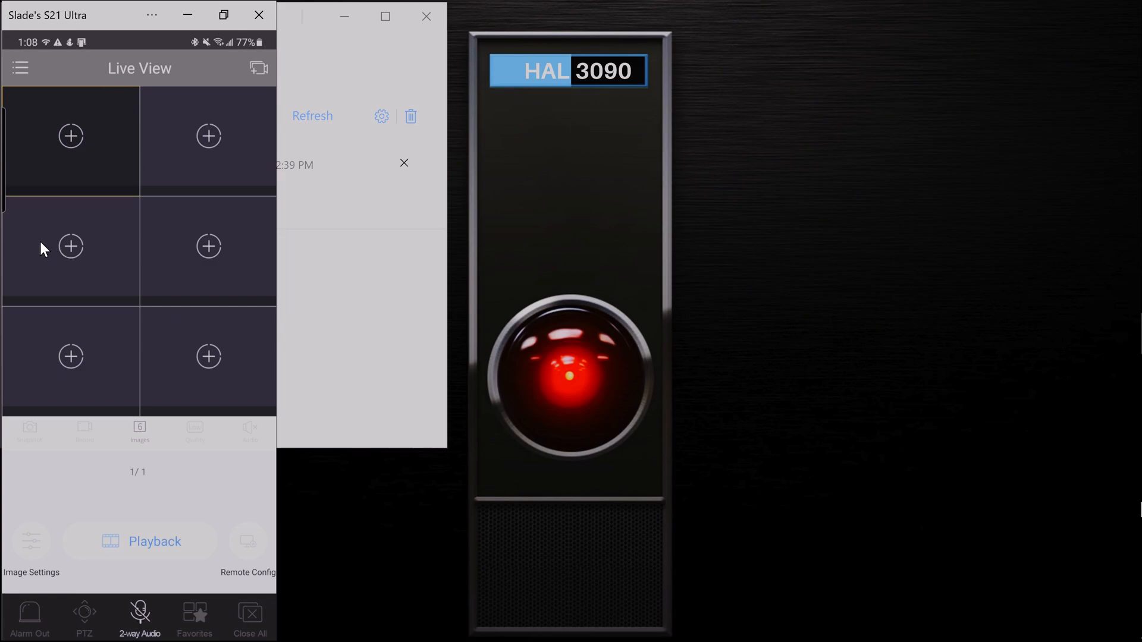
mouse_move(87, 160)
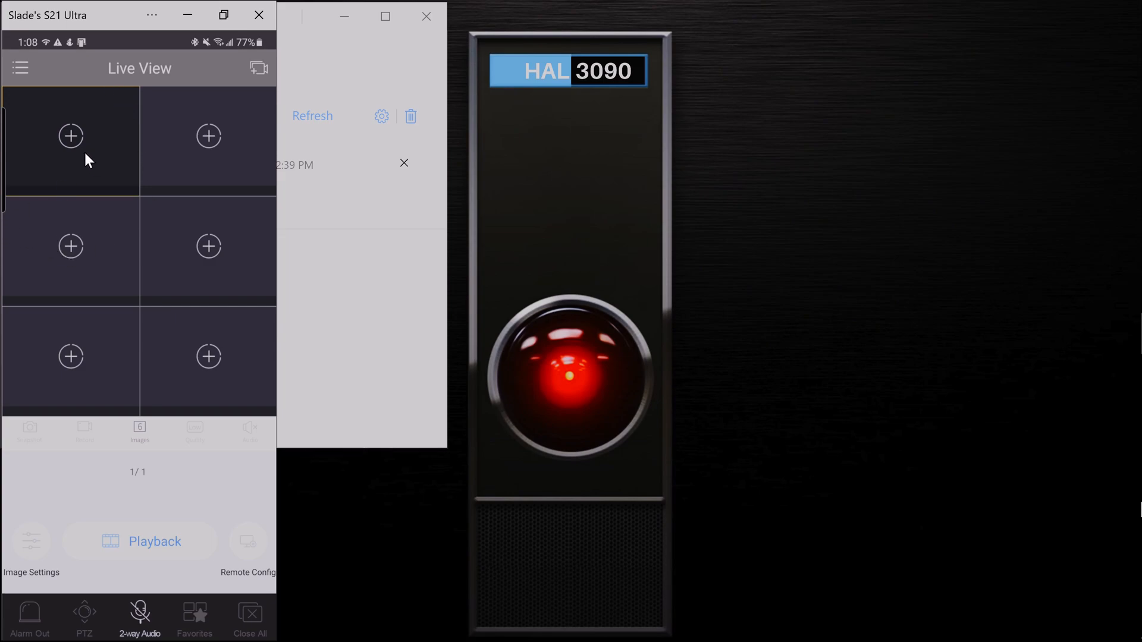
mouse_move(52, 151)
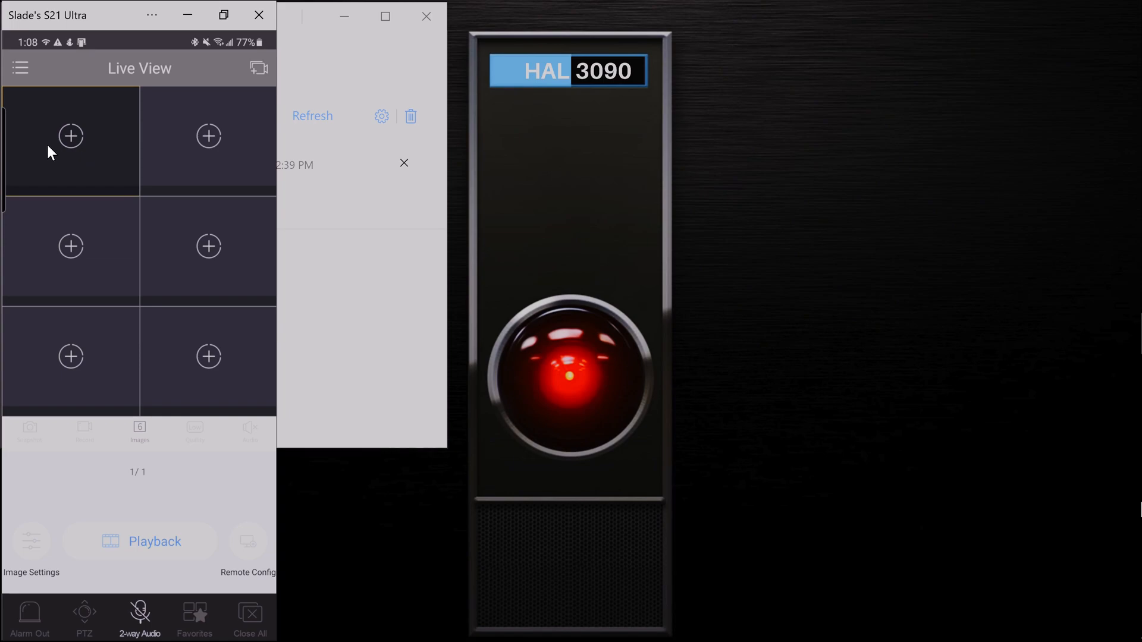
mouse_move(31, 152)
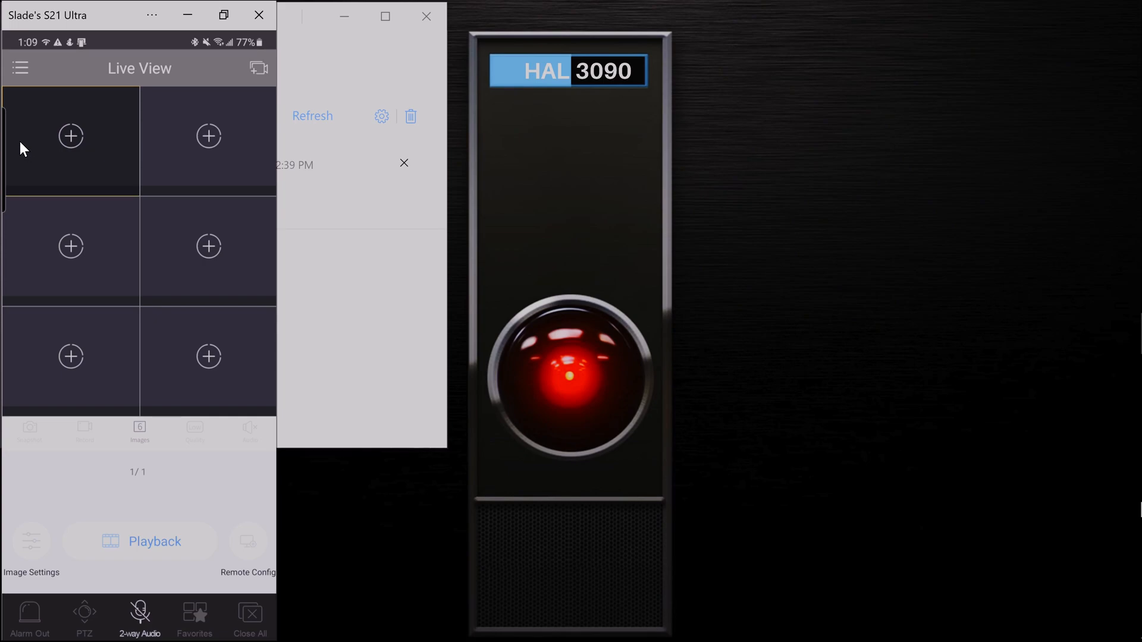
mouse_move(14, 142)
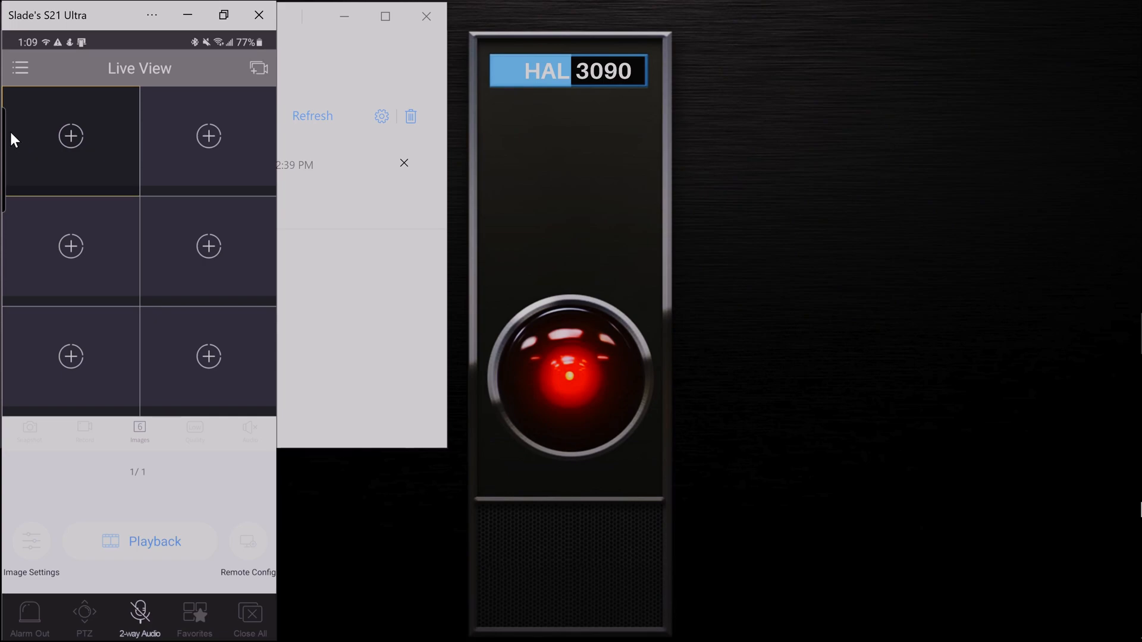
mouse_move(224, 247)
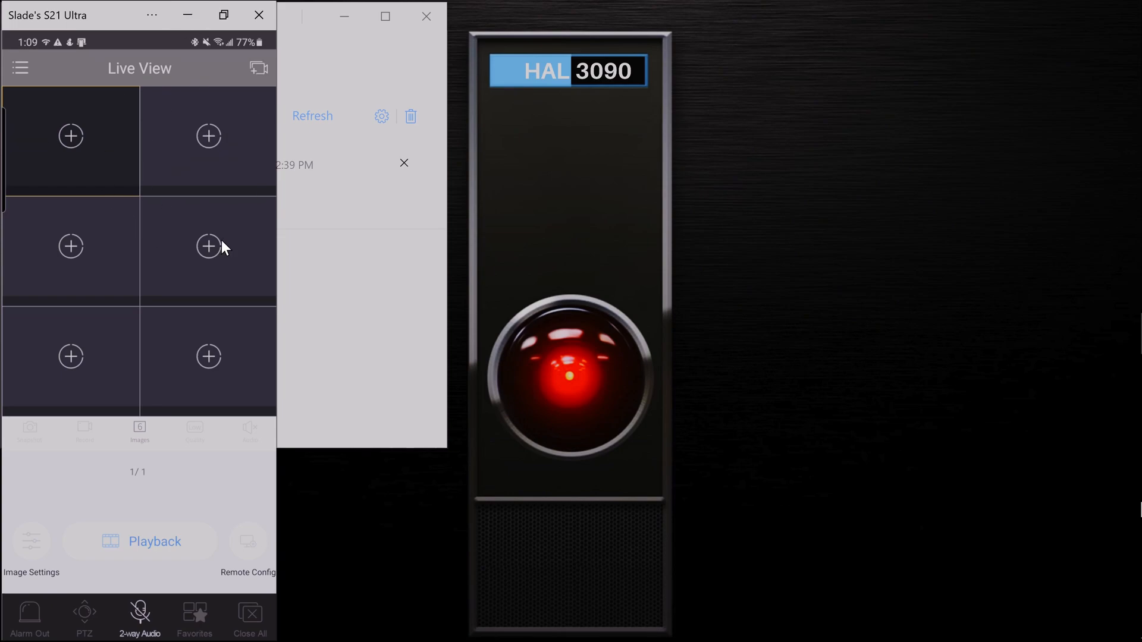
mouse_move(61, 127)
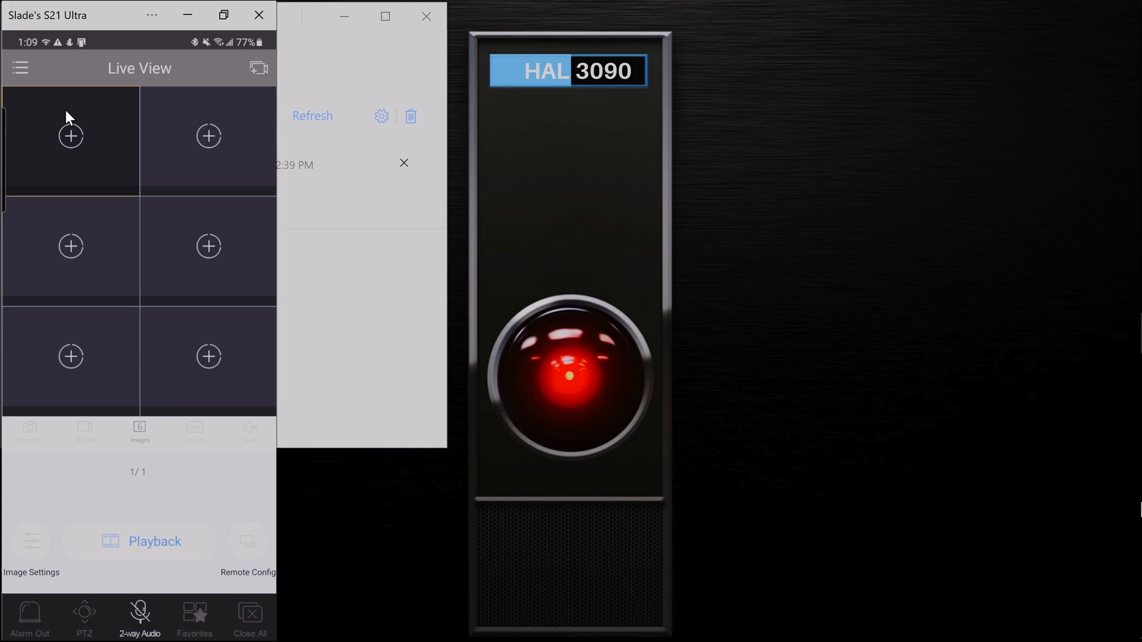
mouse_move(40, 114)
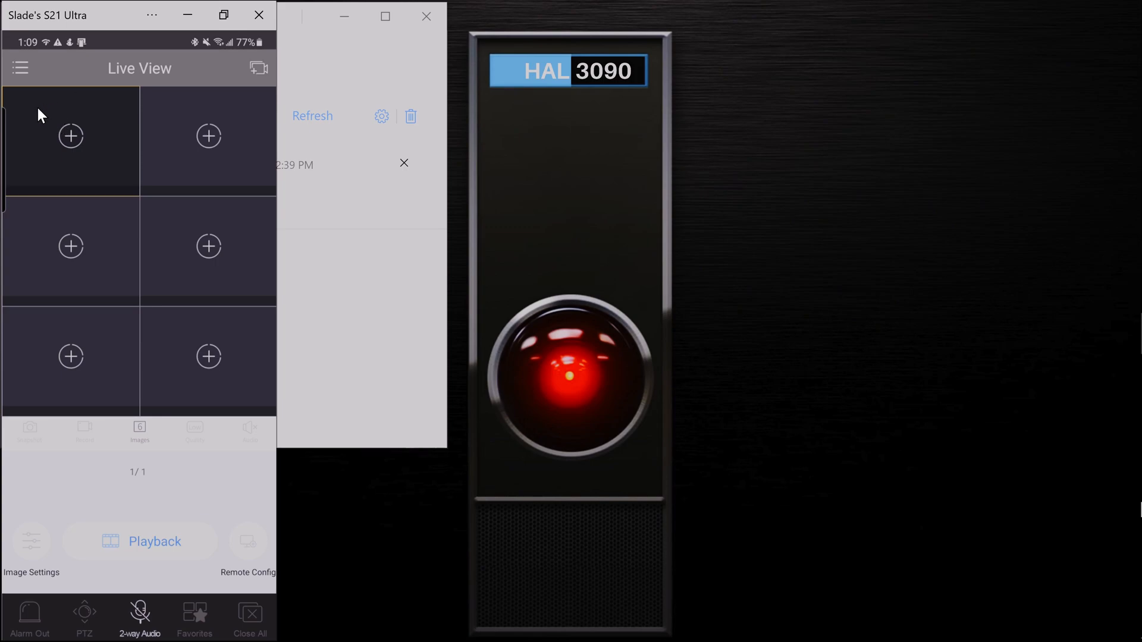
mouse_move(173, 88)
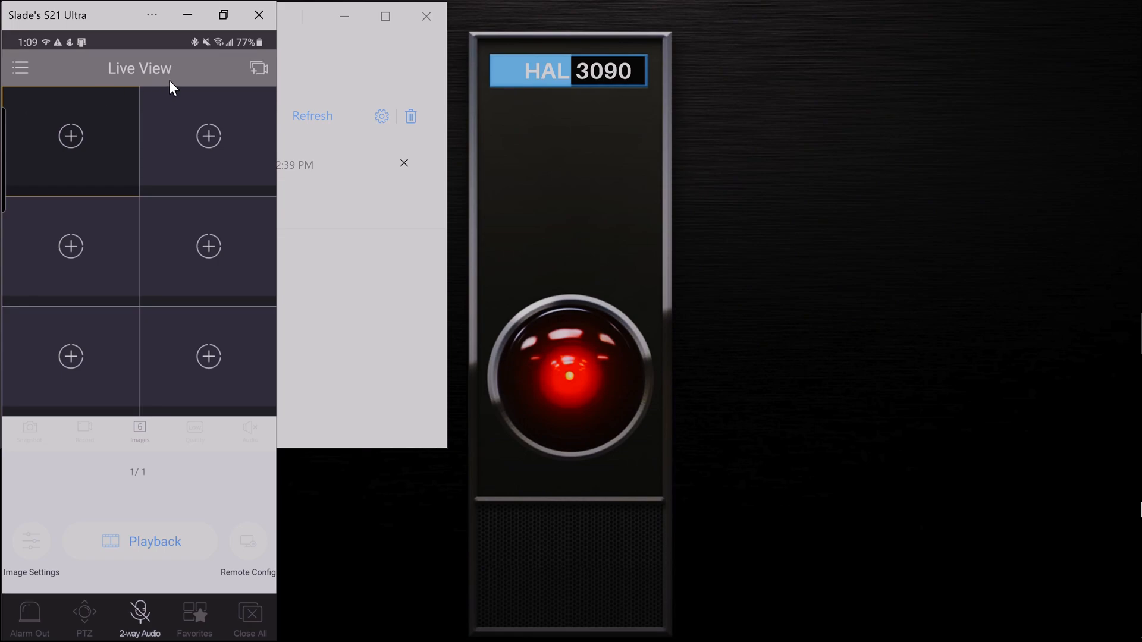
mouse_move(150, 144)
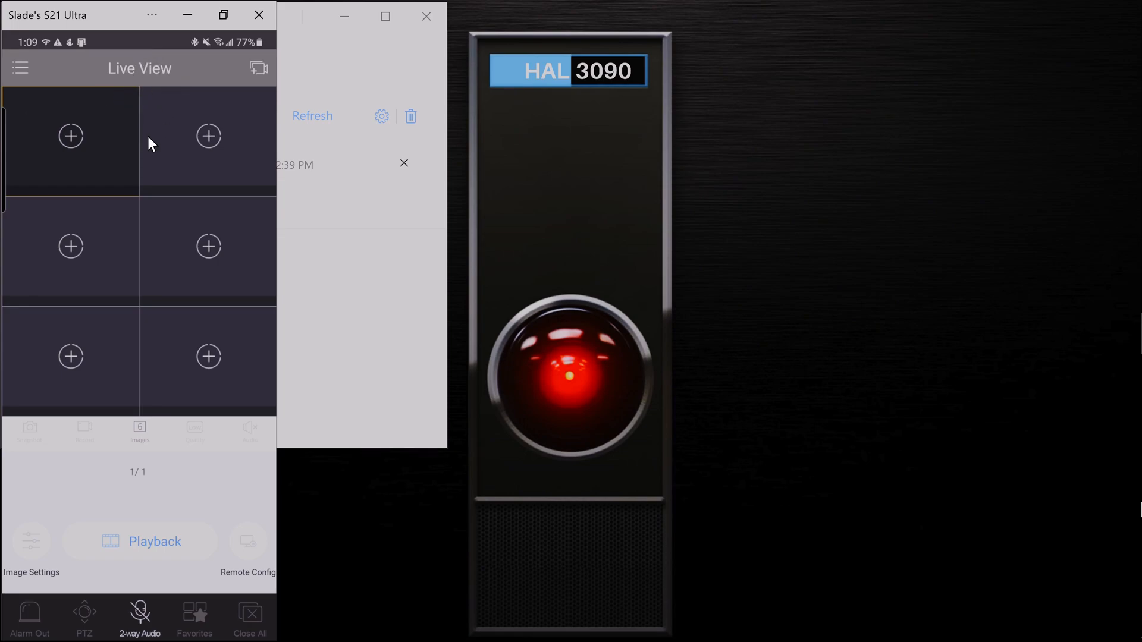
mouse_move(113, 64)
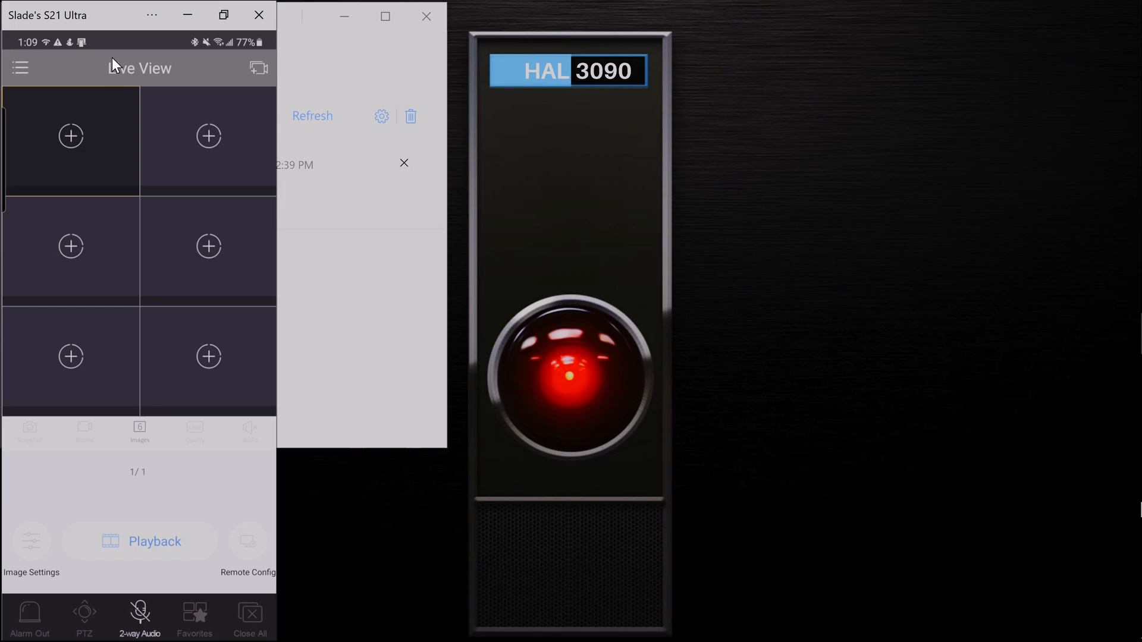
mouse_move(57, 109)
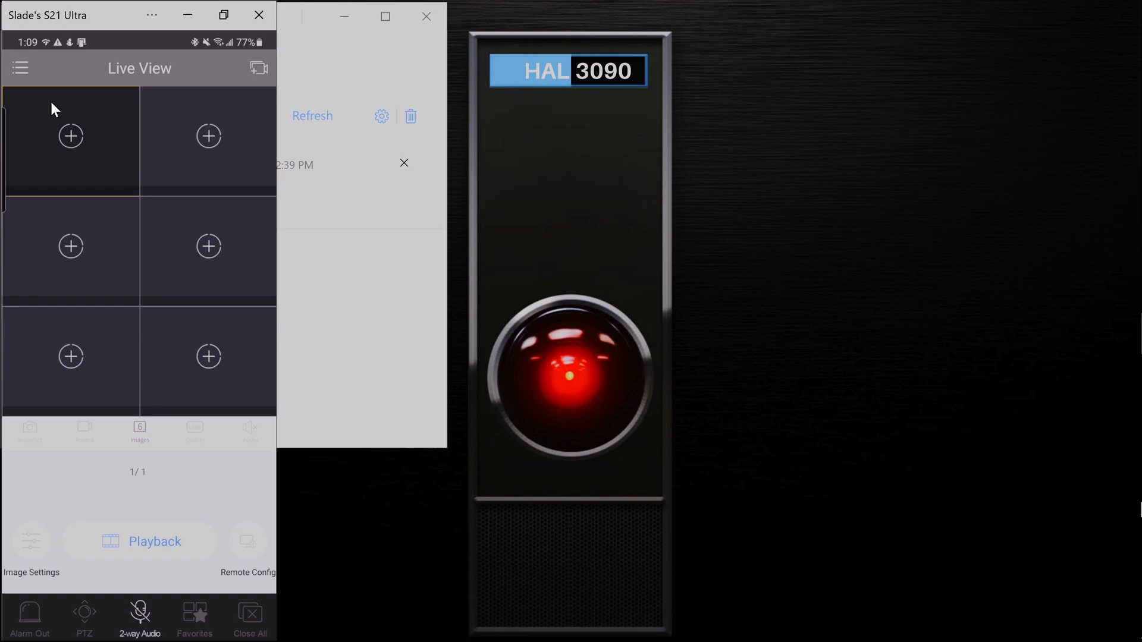
mouse_move(14, 75)
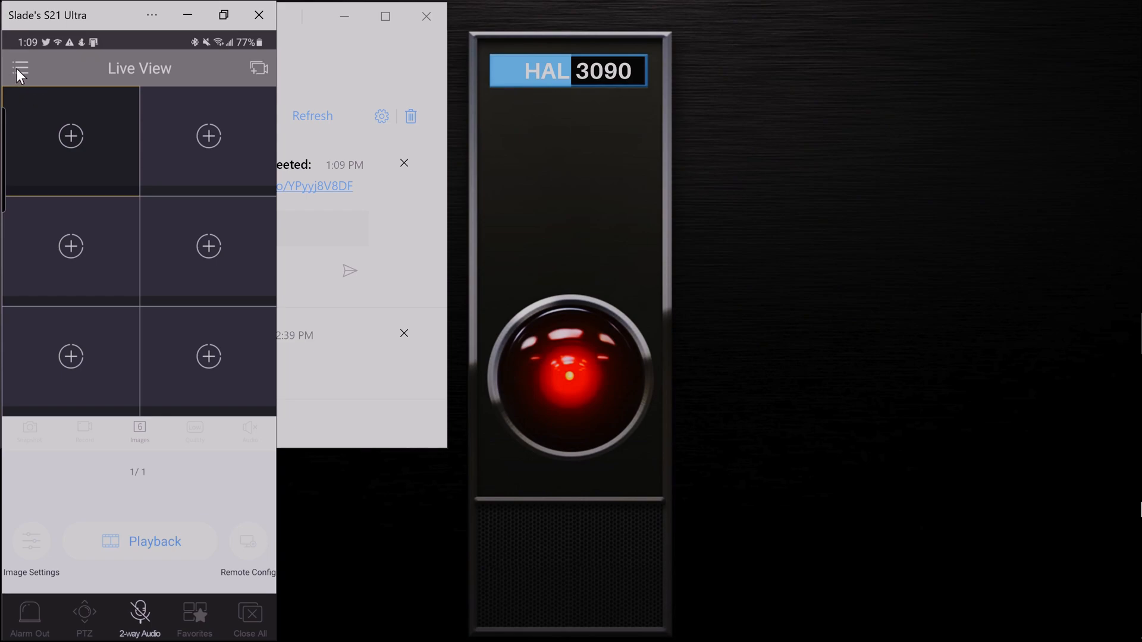
Step: Open the side navigation drawer with Live View, Playback, Devices and Help
left_click(20, 68)
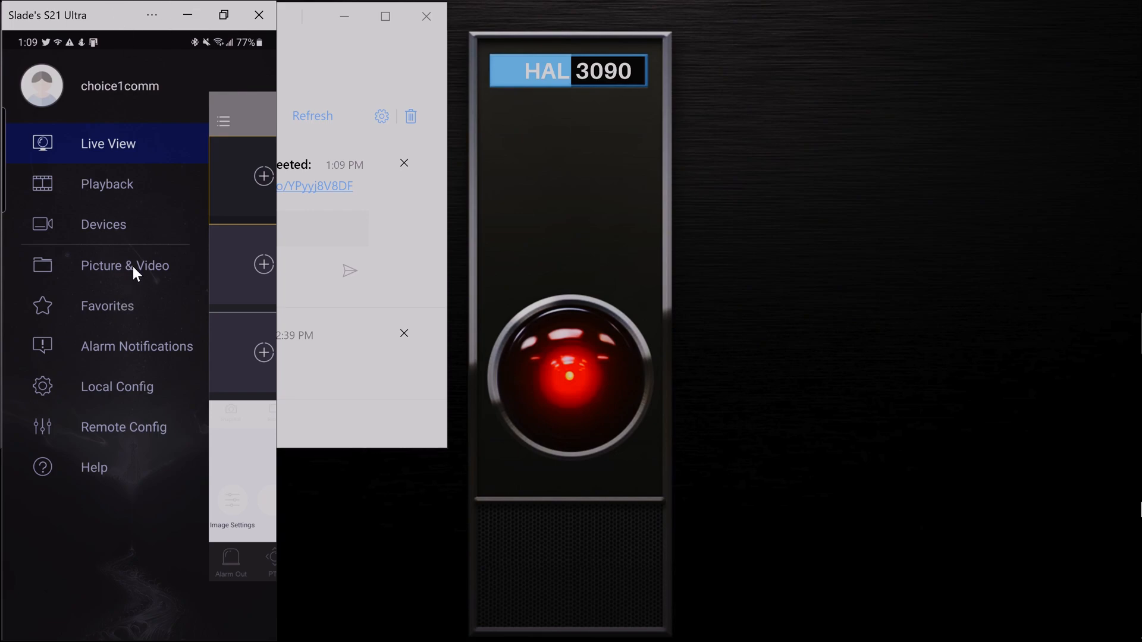
mouse_move(104, 230)
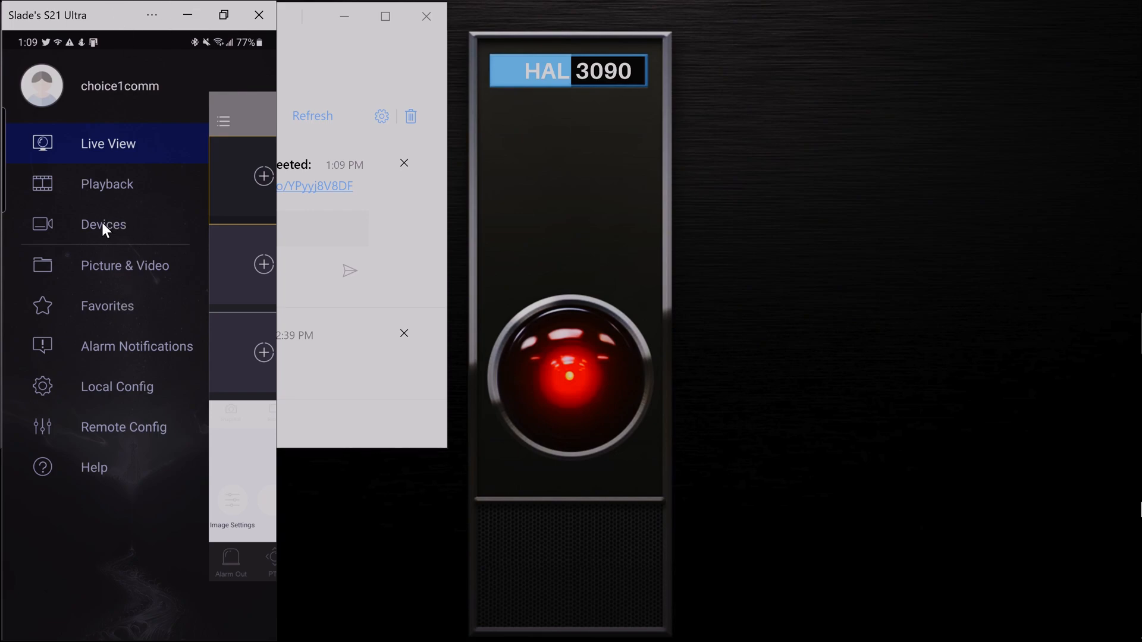
mouse_move(60, 62)
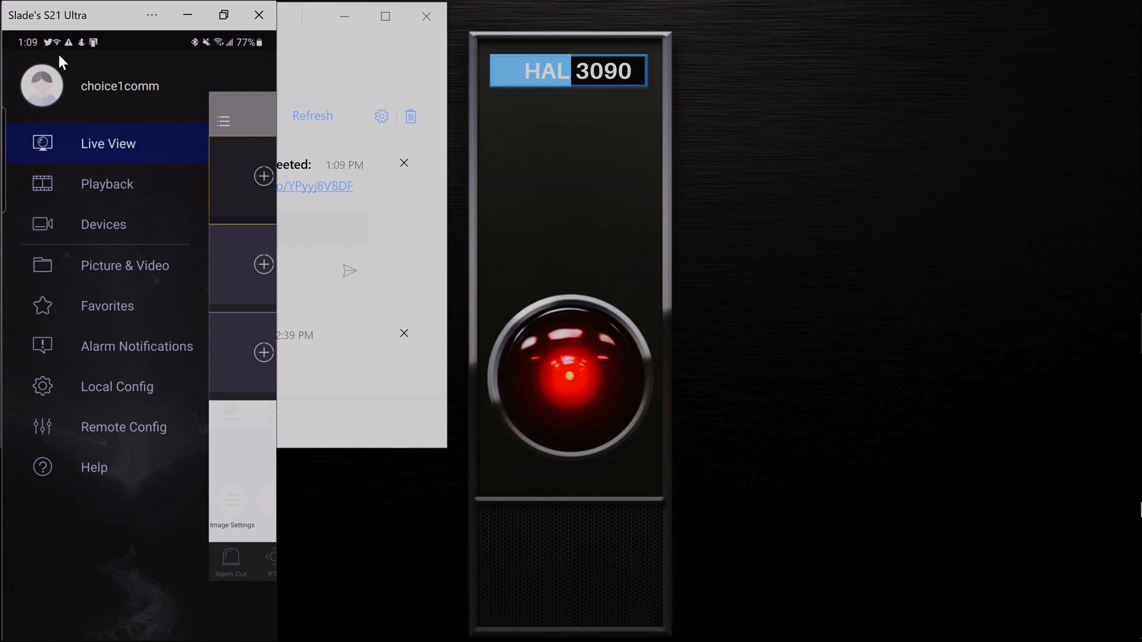
mouse_move(130, 244)
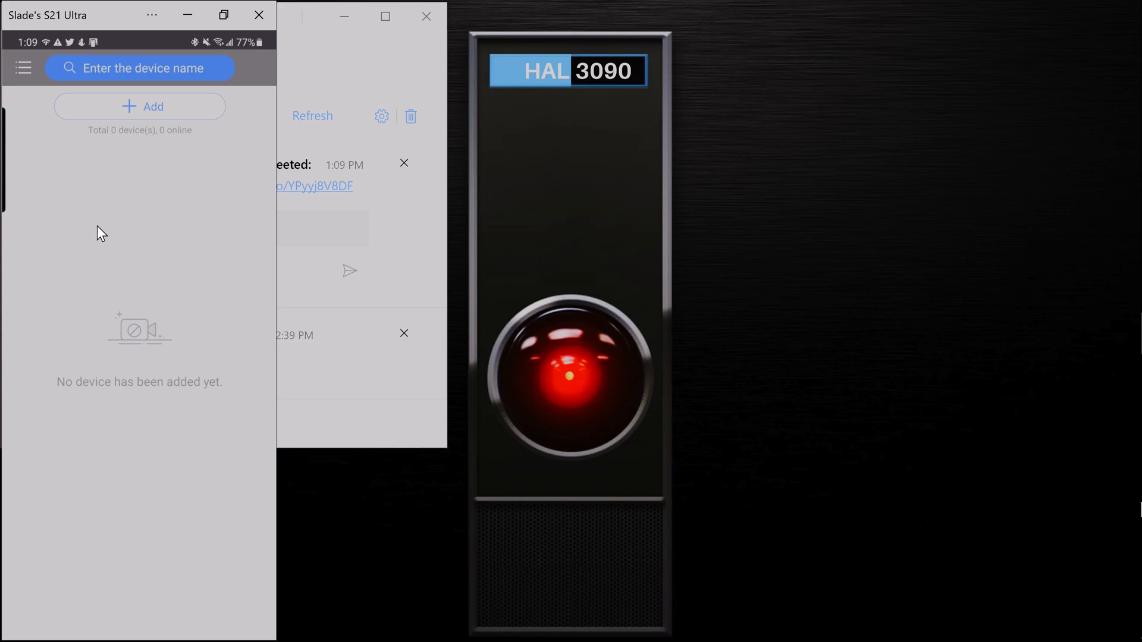
mouse_move(118, 321)
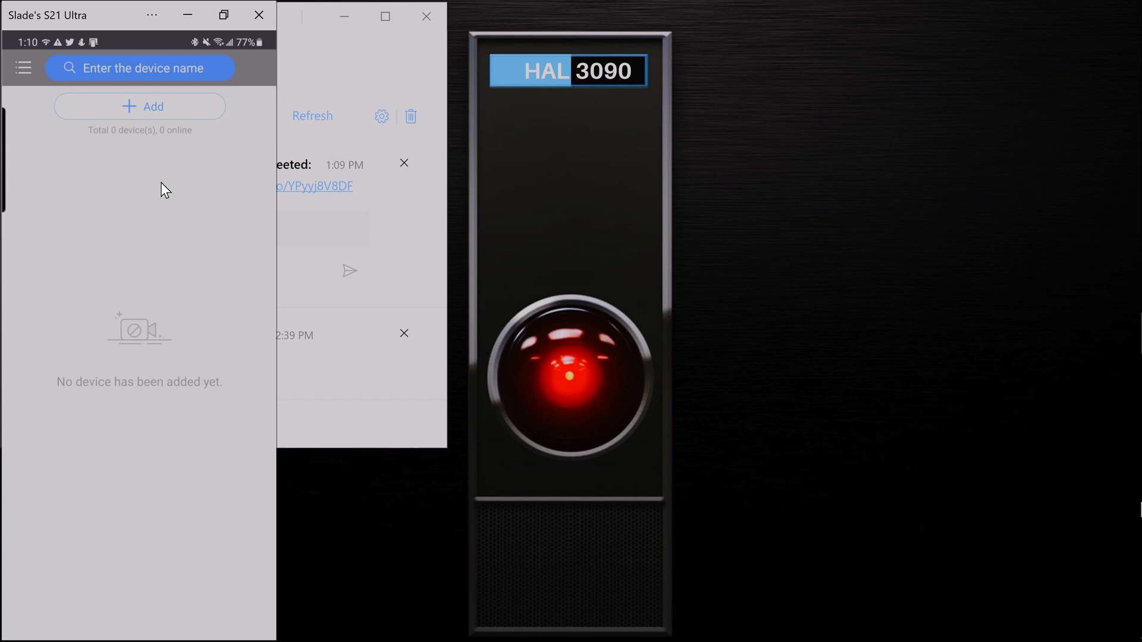
mouse_move(157, 177)
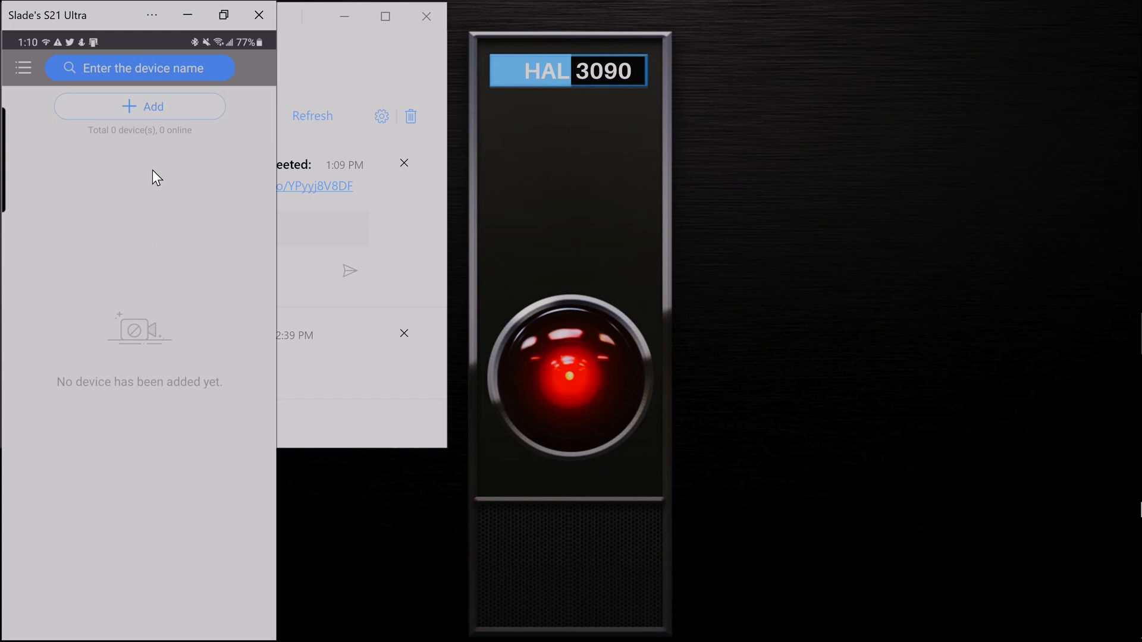
mouse_move(120, 201)
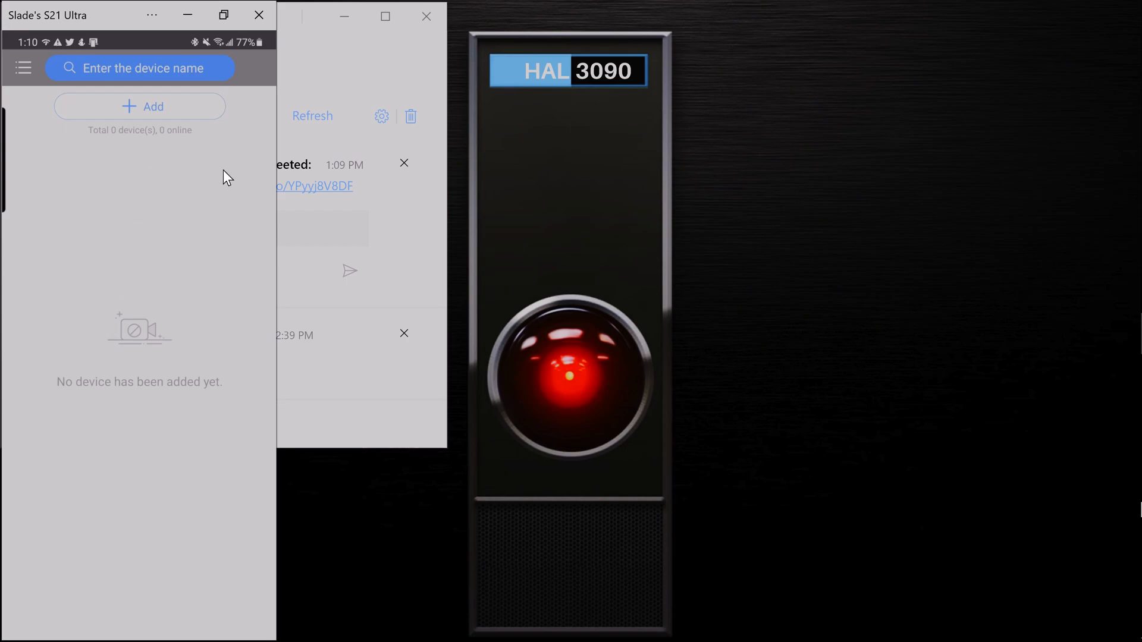
mouse_move(211, 209)
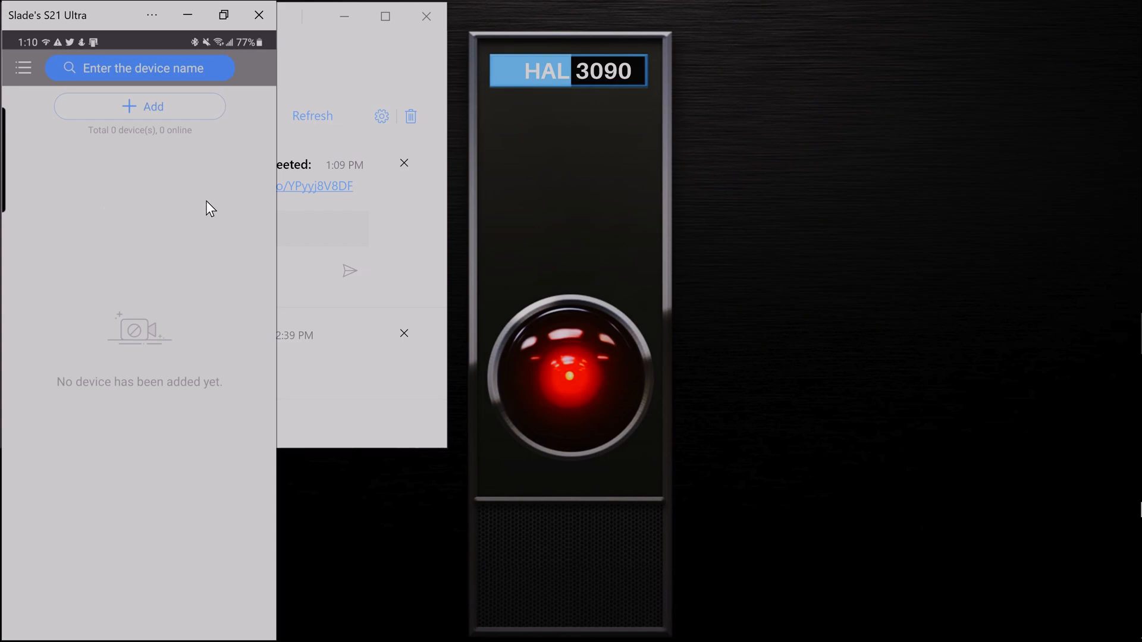
mouse_move(31, 209)
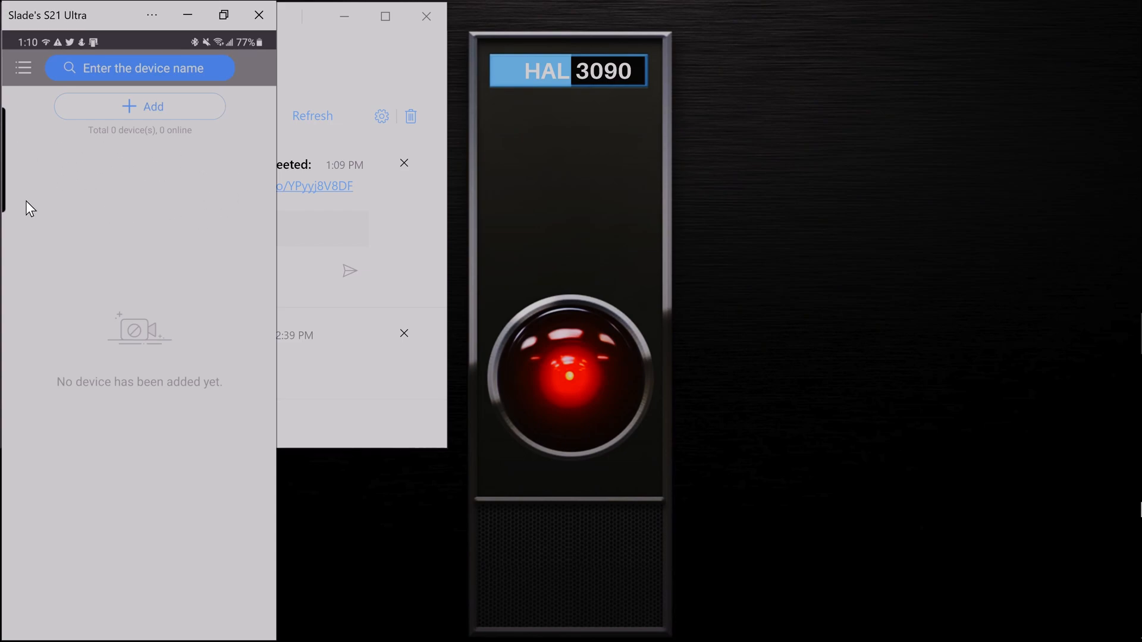
mouse_move(264, 153)
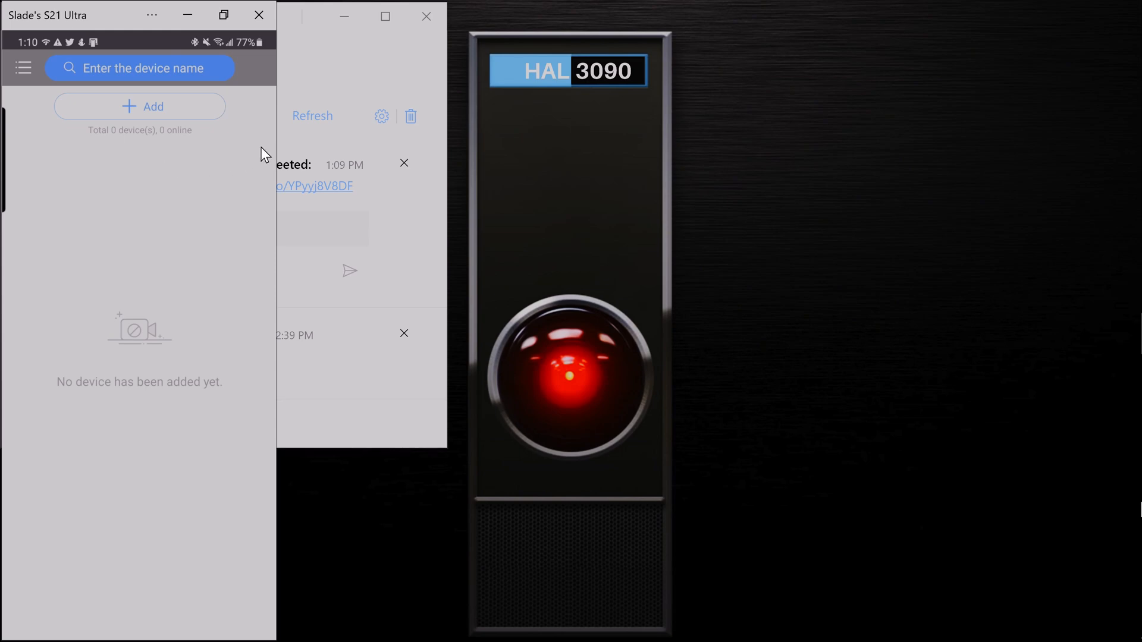
mouse_move(255, 182)
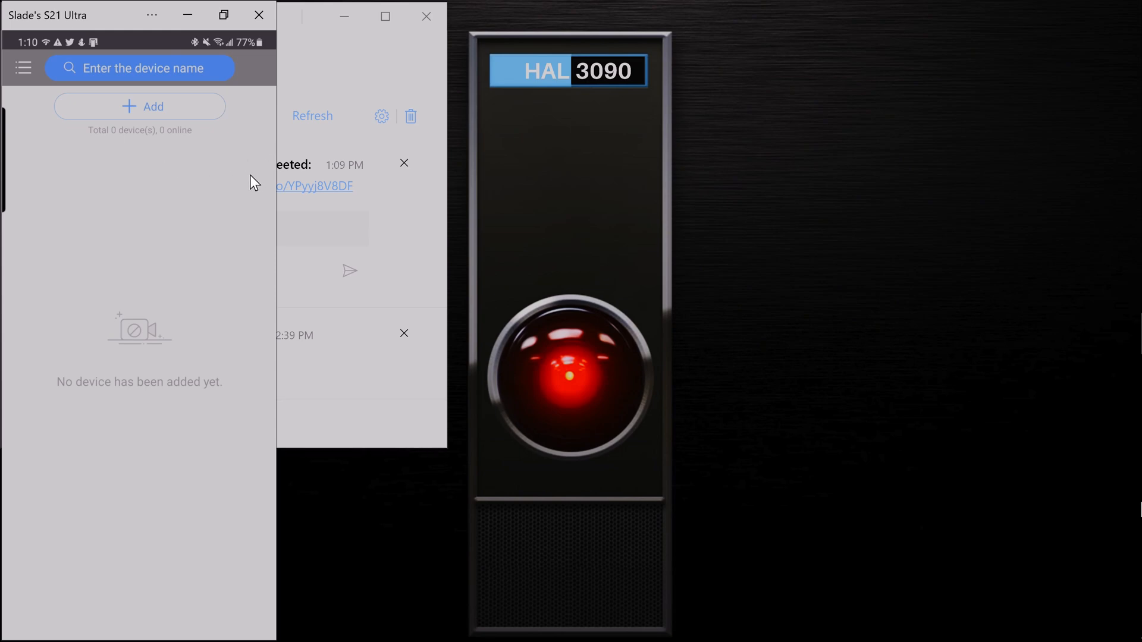
mouse_move(234, 177)
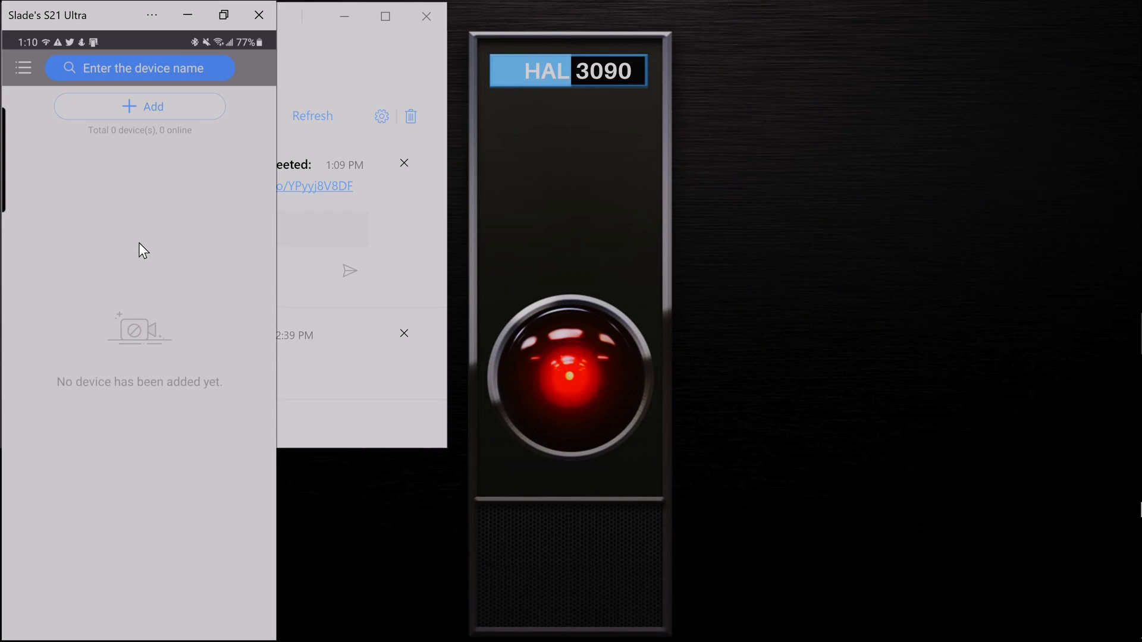
mouse_move(102, 261)
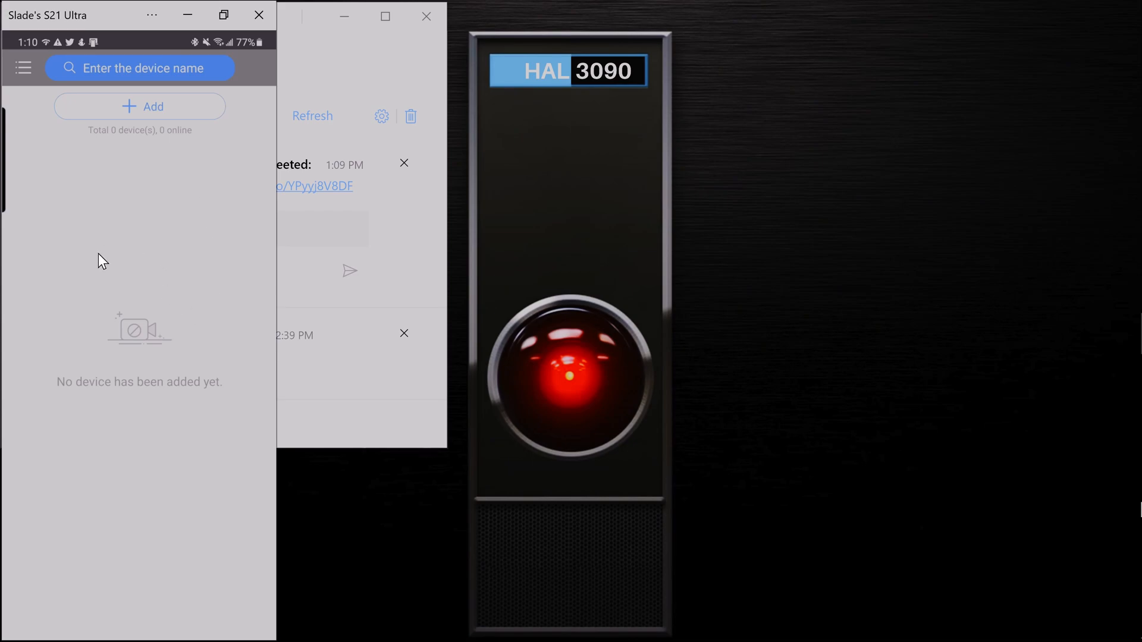
mouse_move(94, 257)
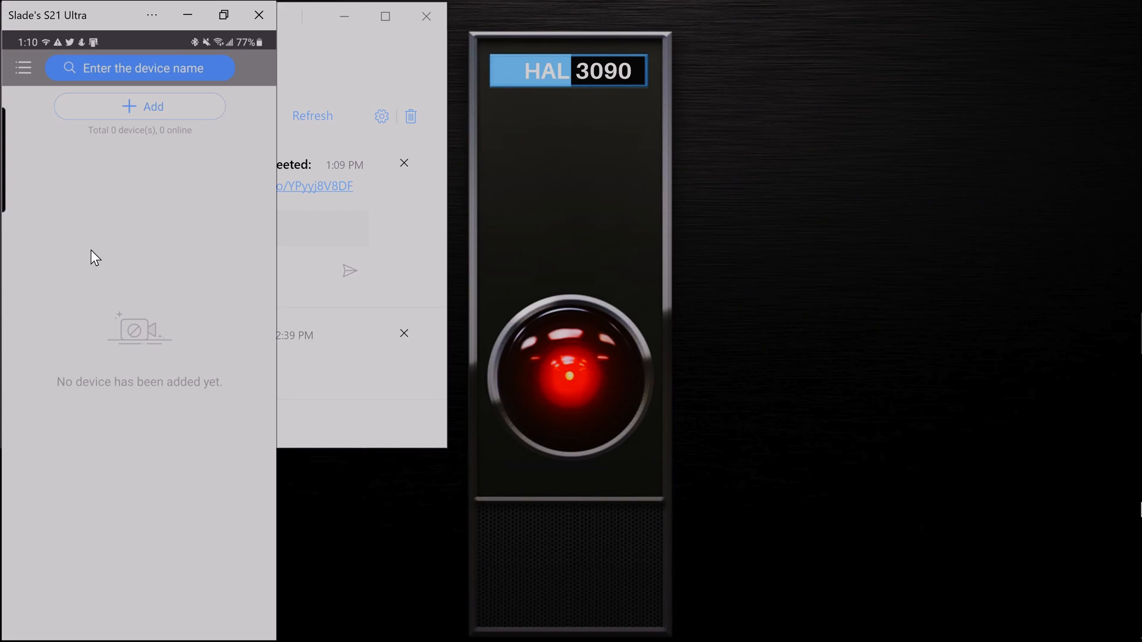
mouse_move(112, 222)
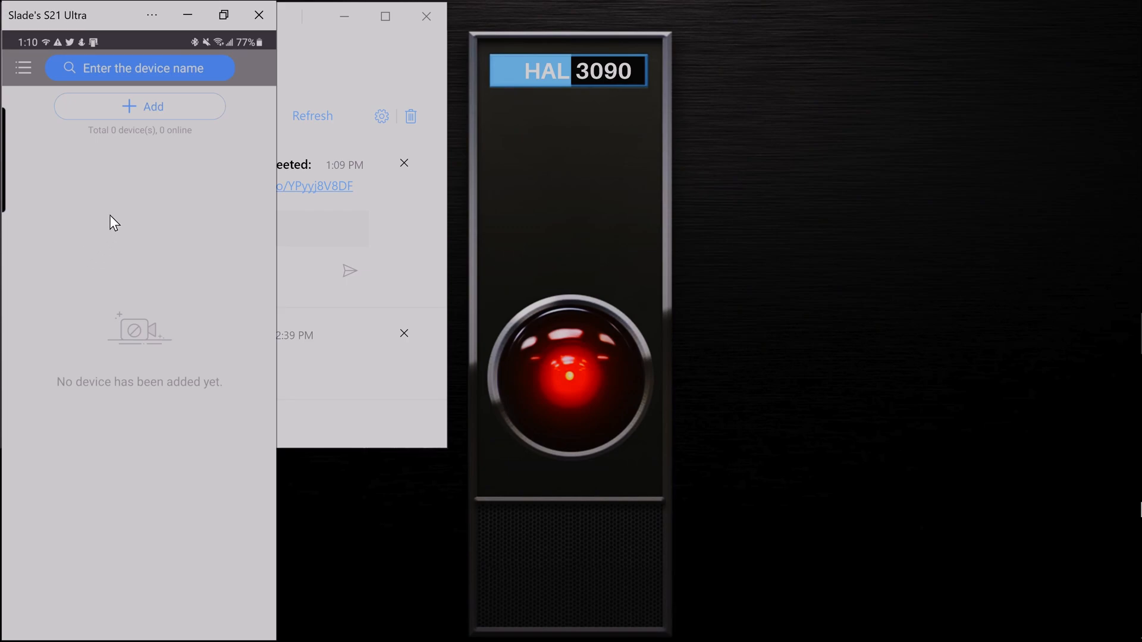
mouse_move(121, 210)
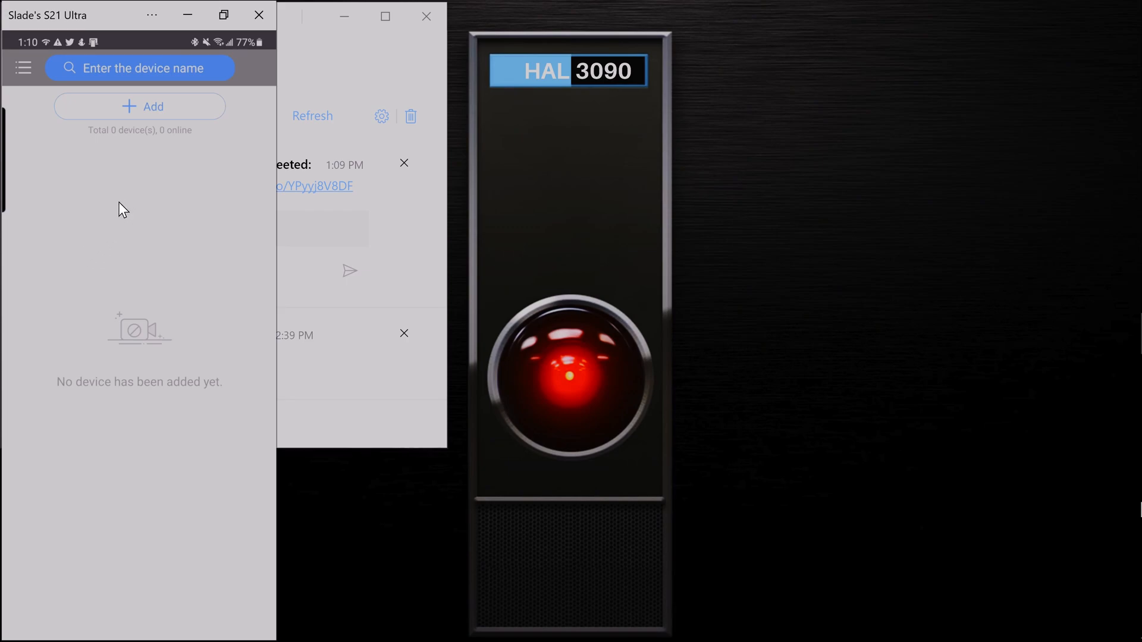
mouse_move(98, 189)
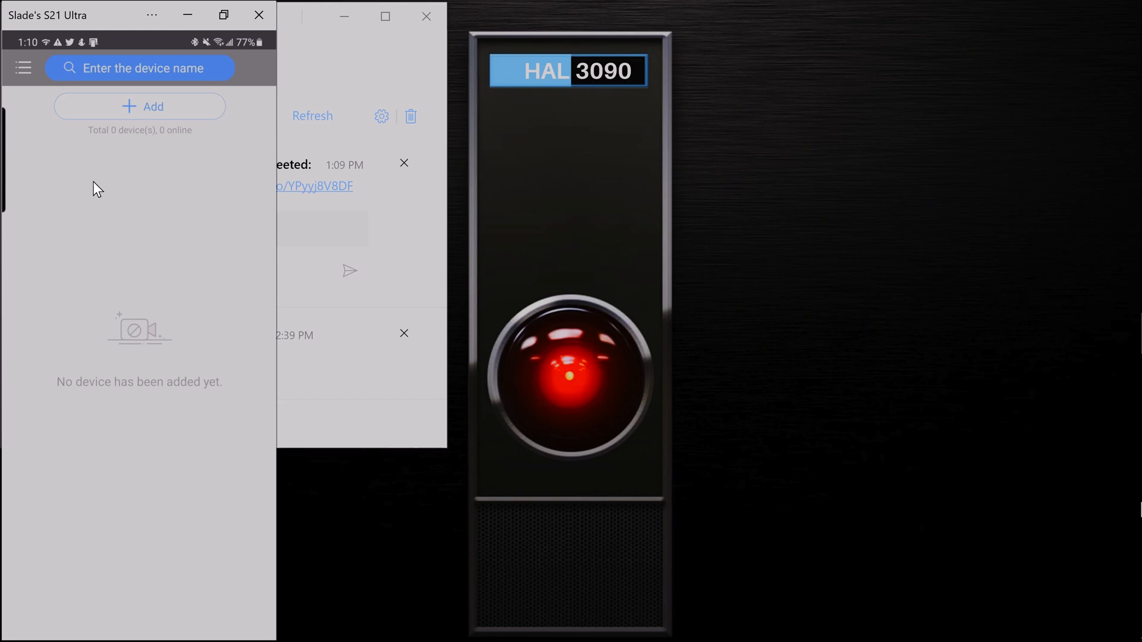
mouse_move(82, 198)
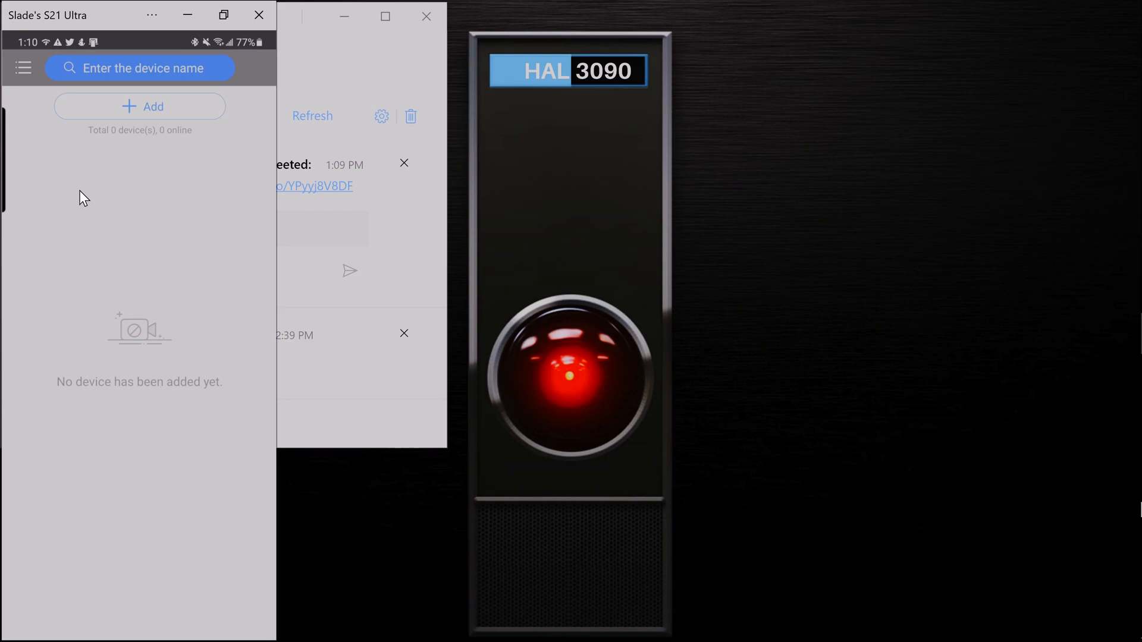
mouse_move(26, 190)
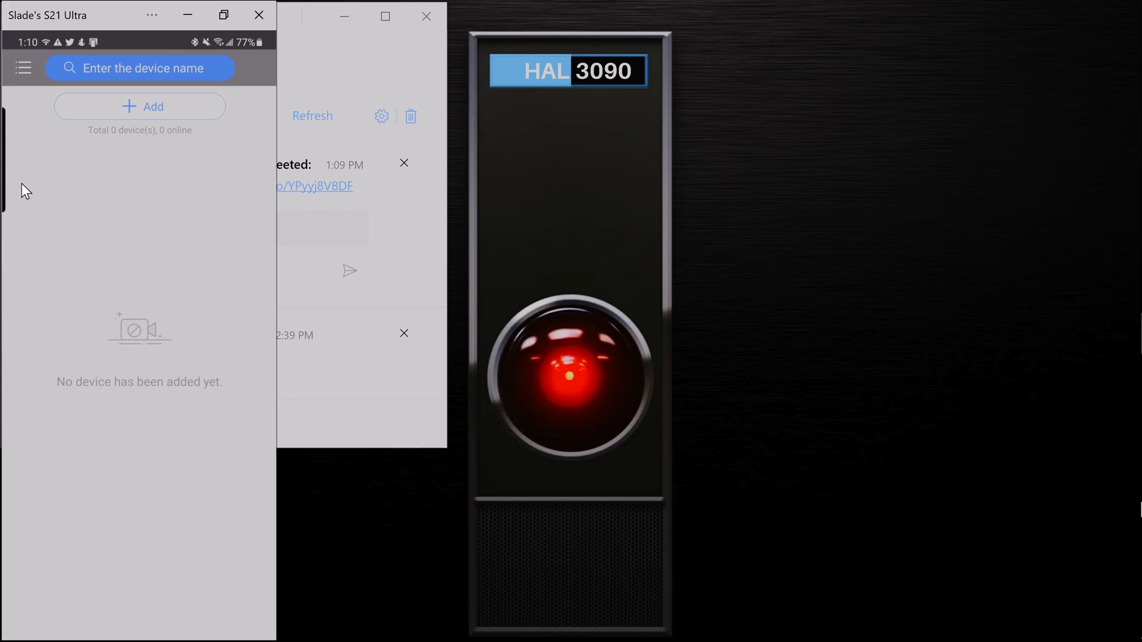
mouse_move(220, 231)
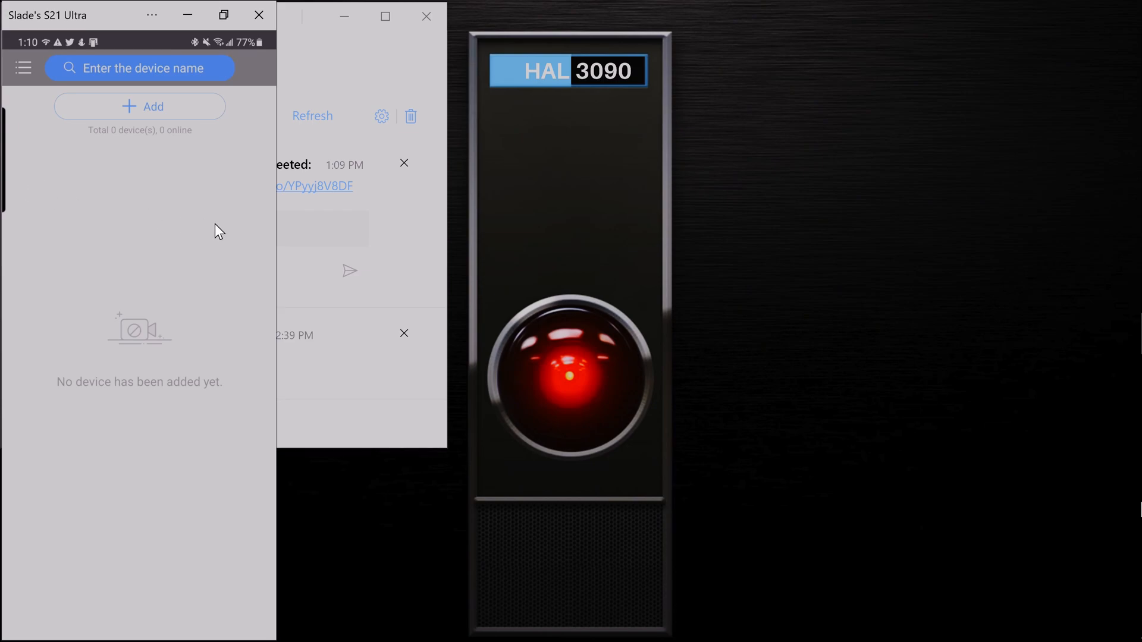
mouse_move(148, 197)
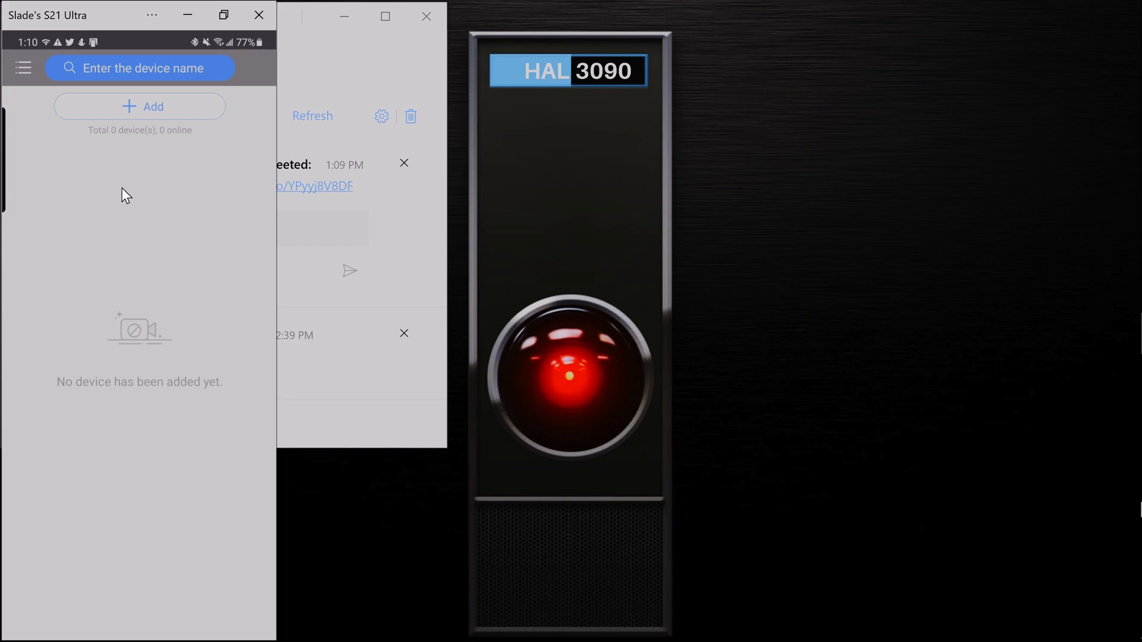
mouse_move(98, 188)
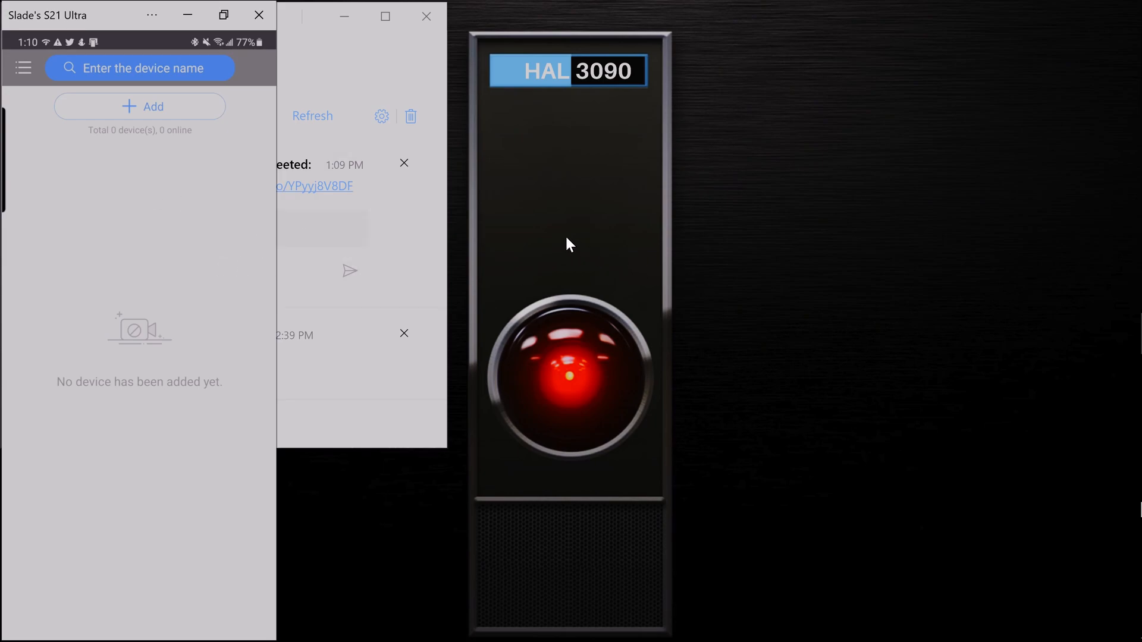
mouse_move(552, 242)
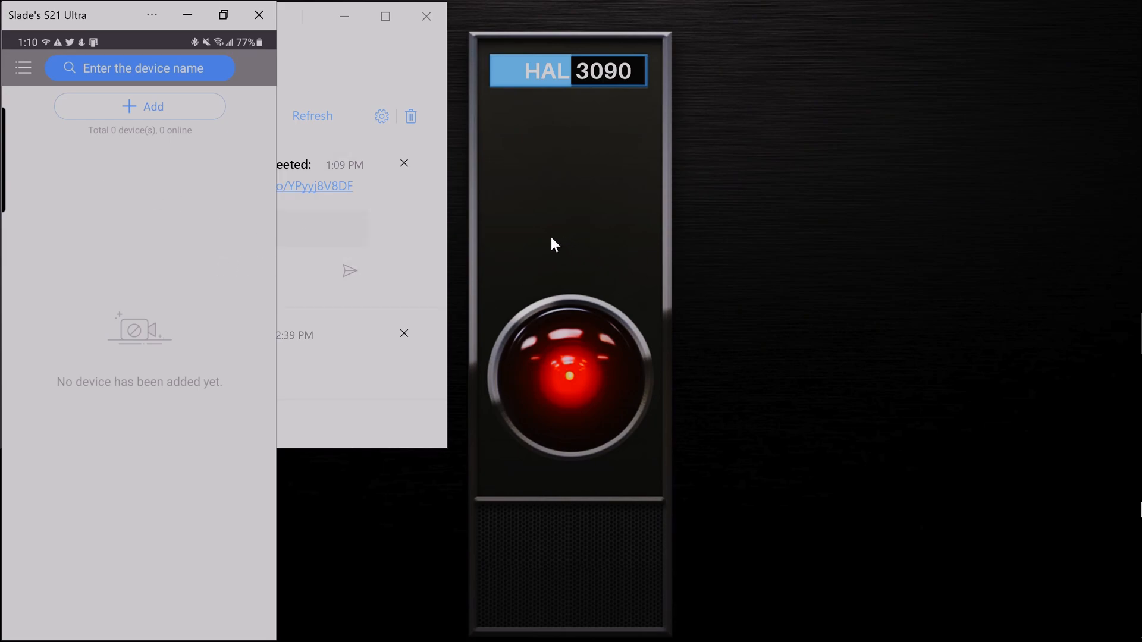
mouse_move(513, 244)
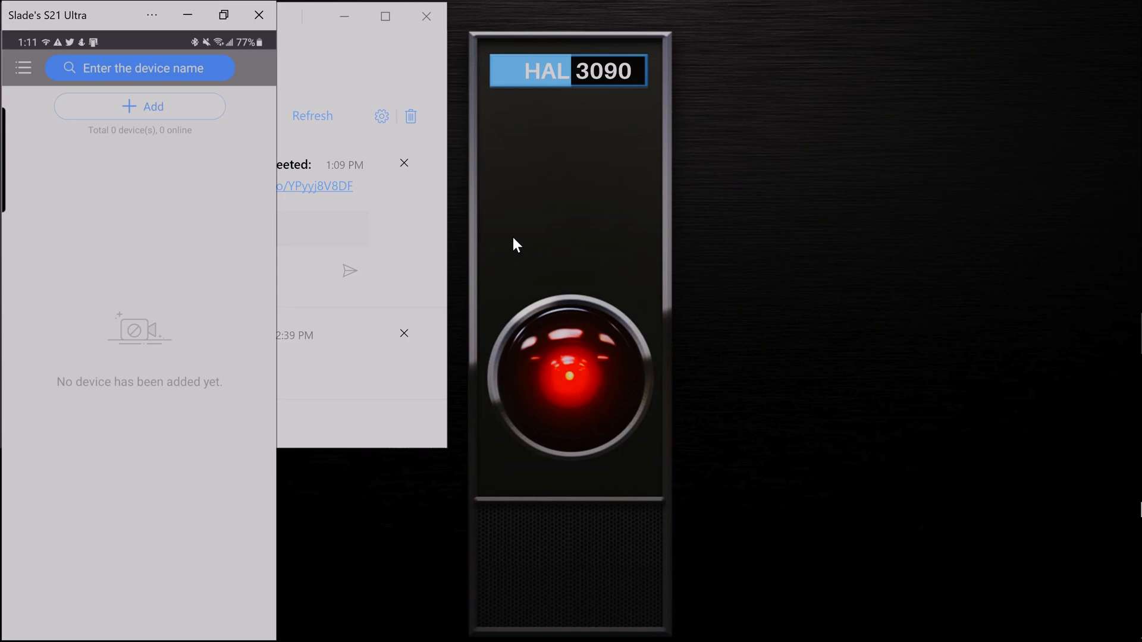
mouse_move(510, 227)
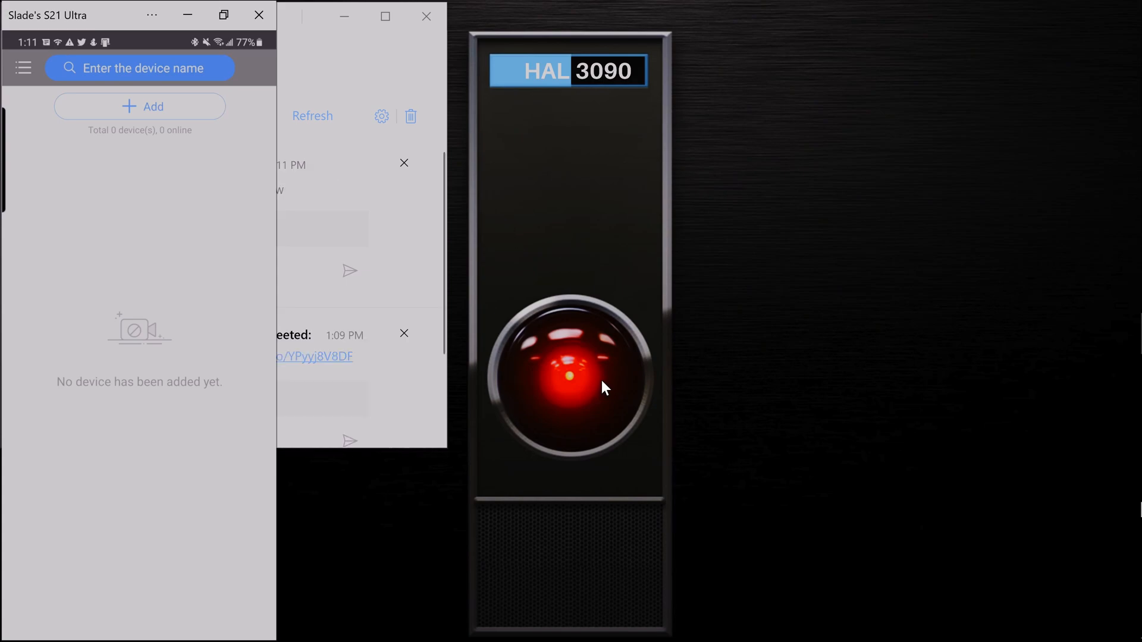
mouse_move(597, 385)
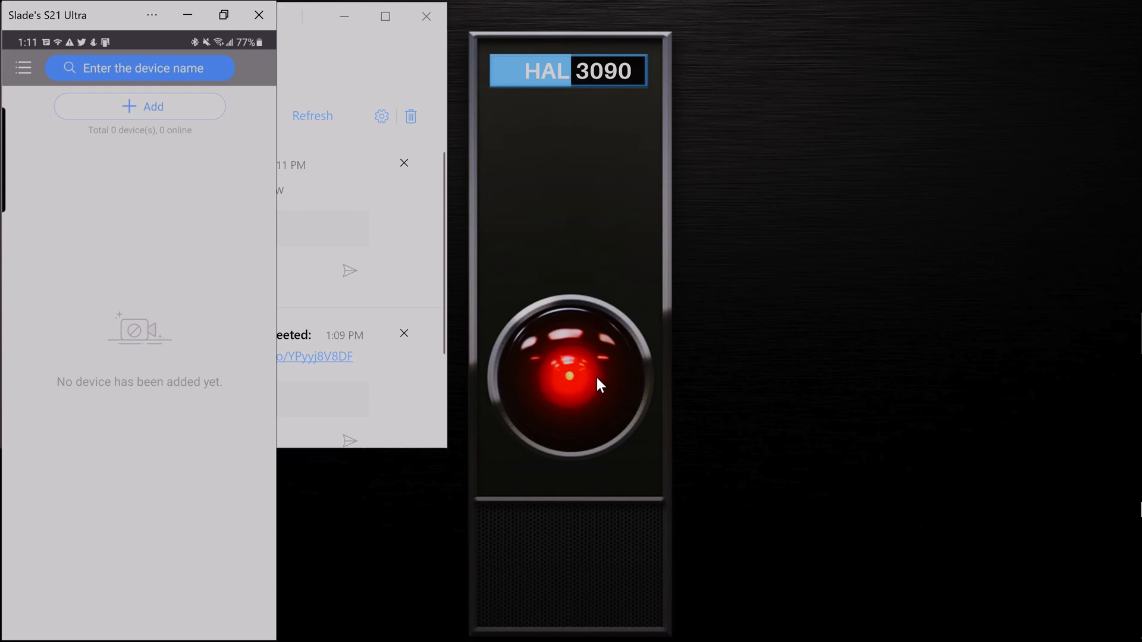